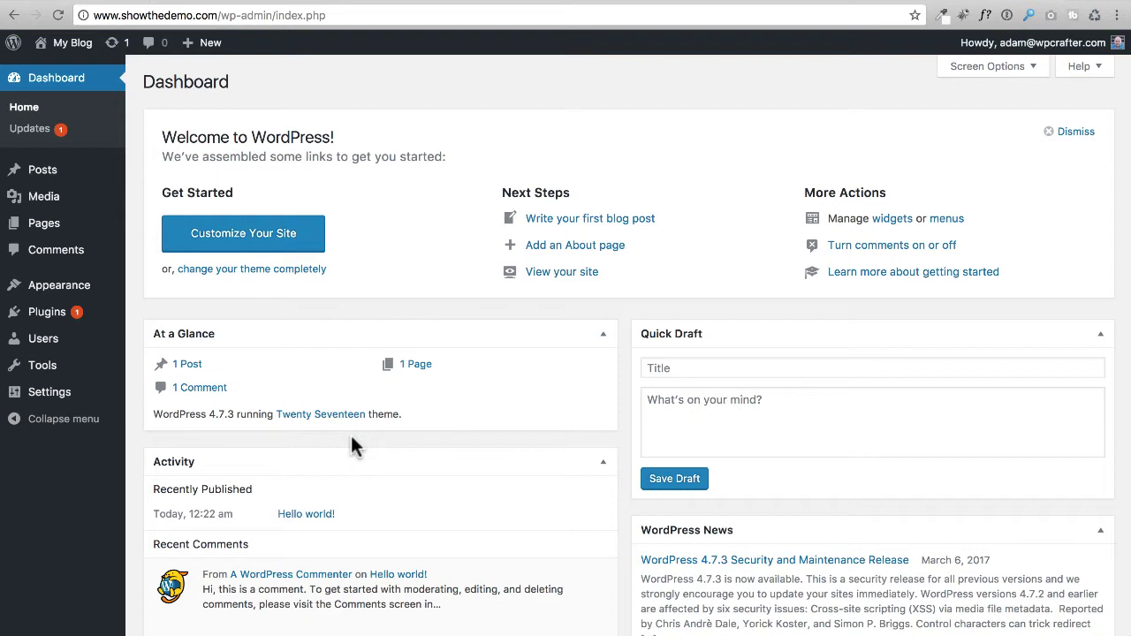
pyautogui.moveTo(243, 205)
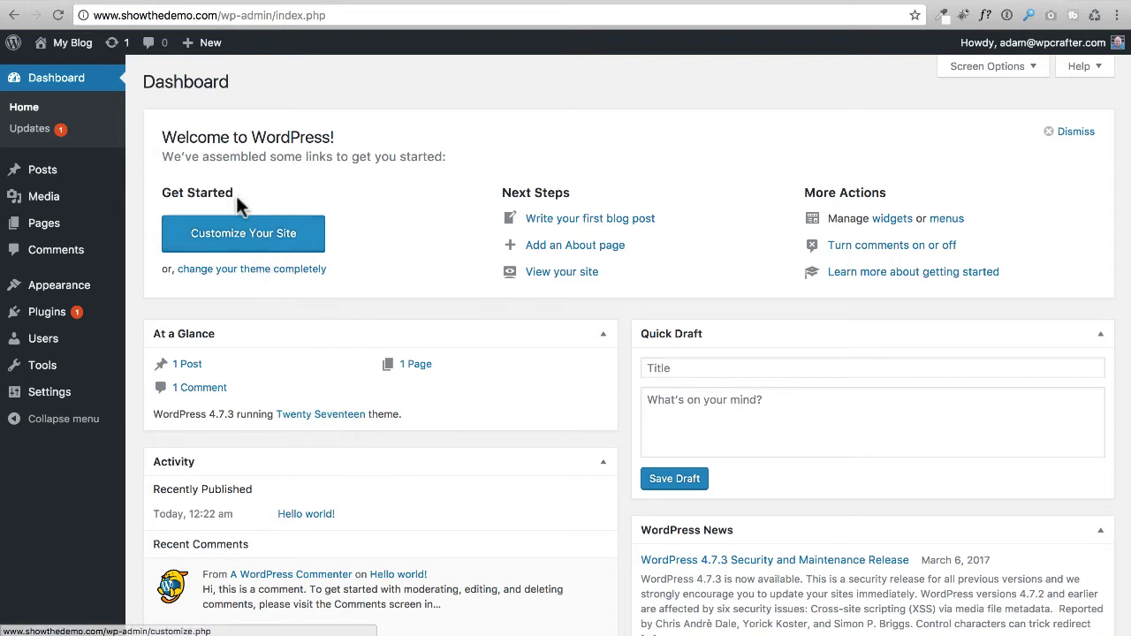
pyautogui.moveTo(110, 42)
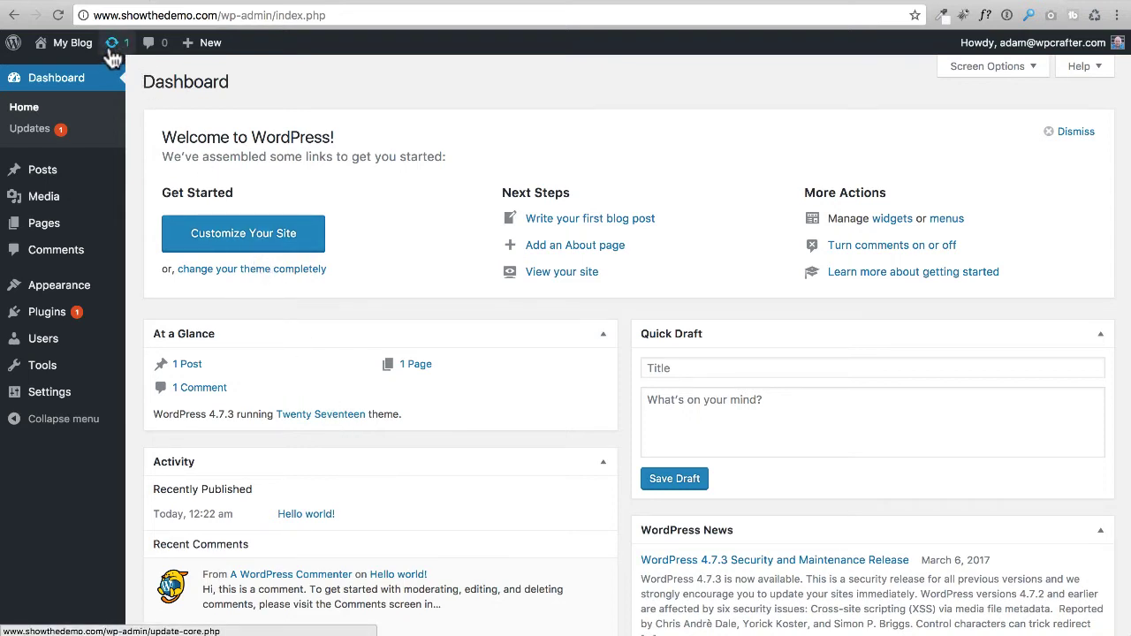
pyautogui.moveTo(112, 42)
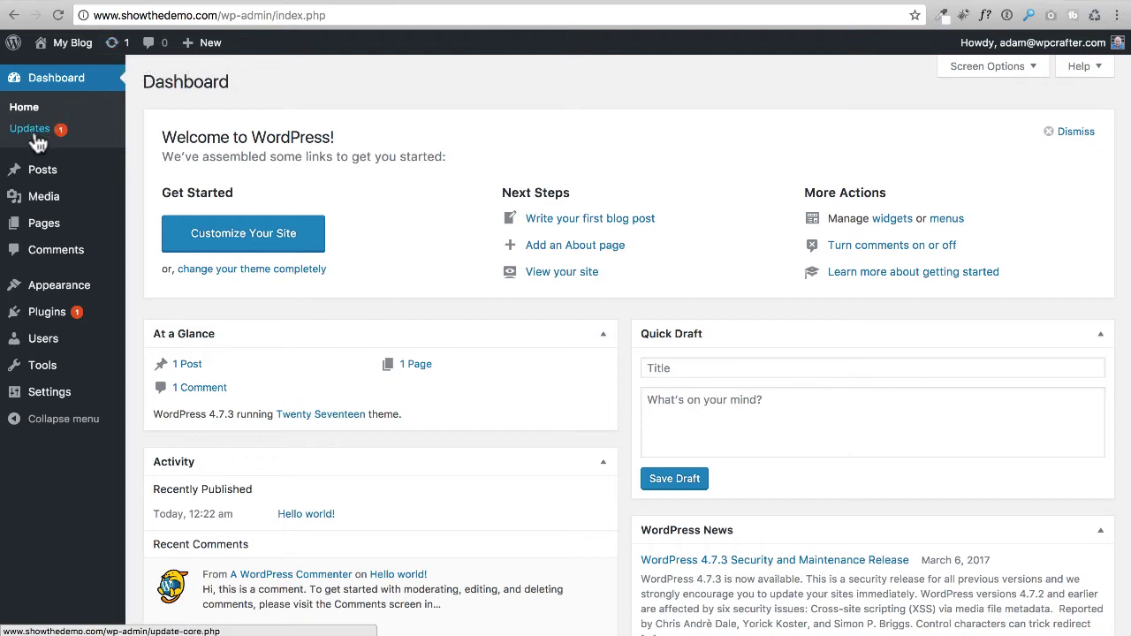
pyautogui.moveTo(19, 140)
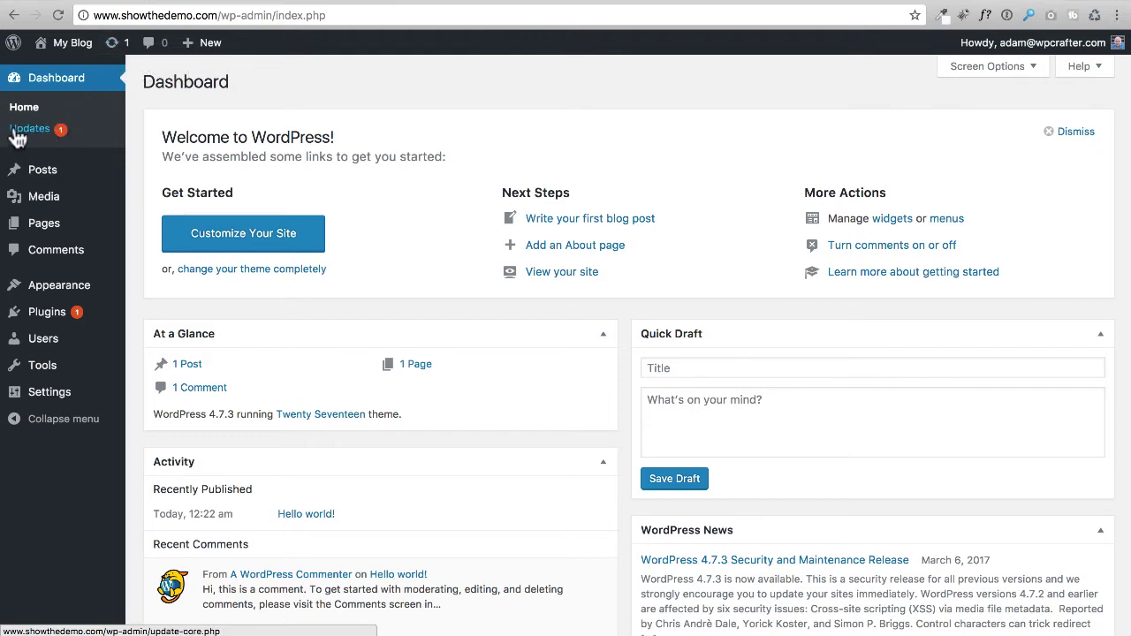
pyautogui.moveTo(29, 128)
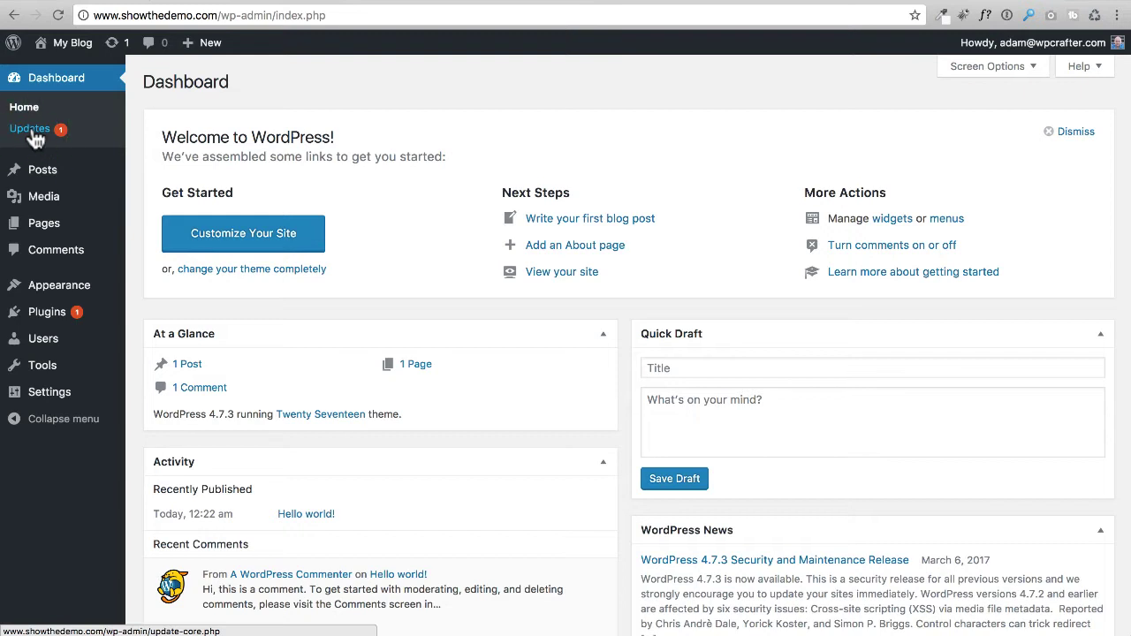
# - Review the Dashboard Updates overview showing the pending Akismet 3.3 update
pyautogui.click(29, 128)
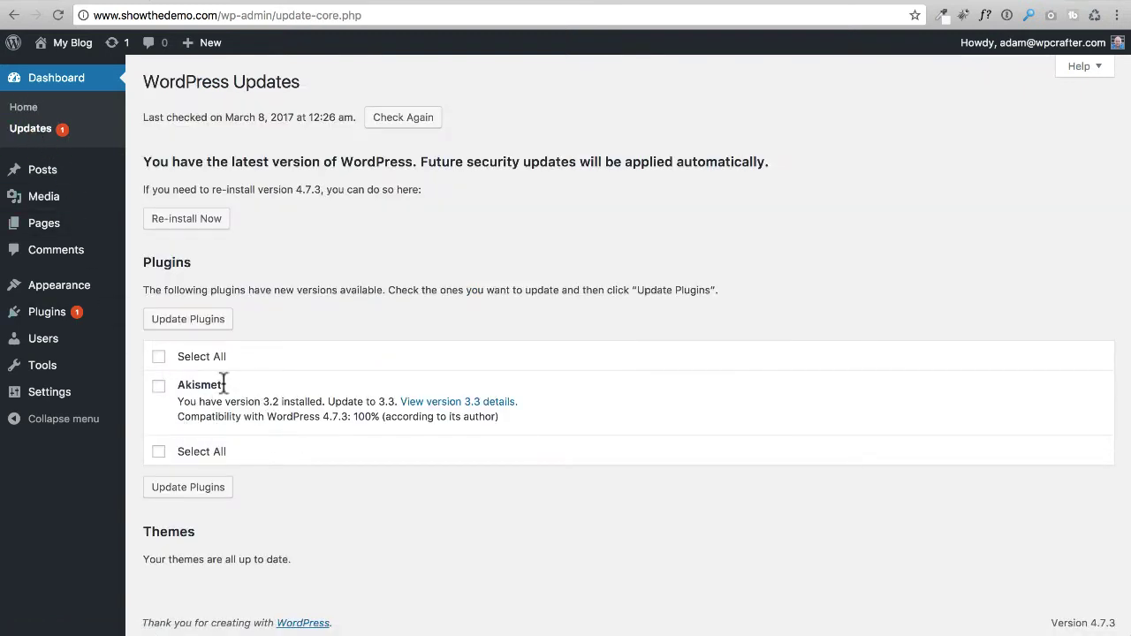
pyautogui.moveTo(270, 421)
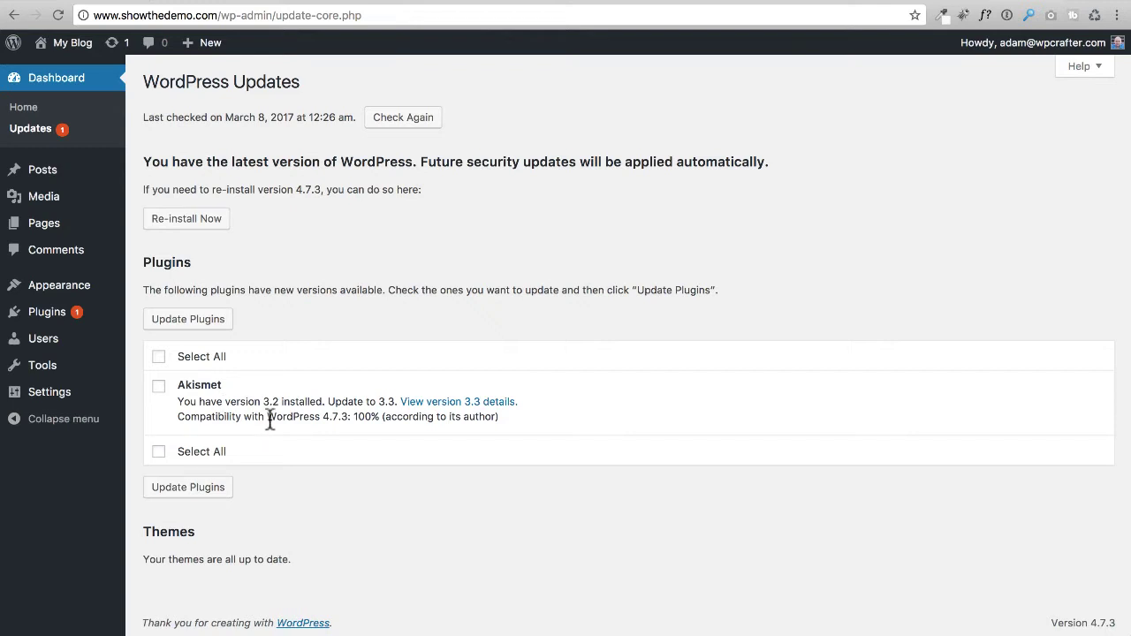
pyautogui.moveTo(202, 380)
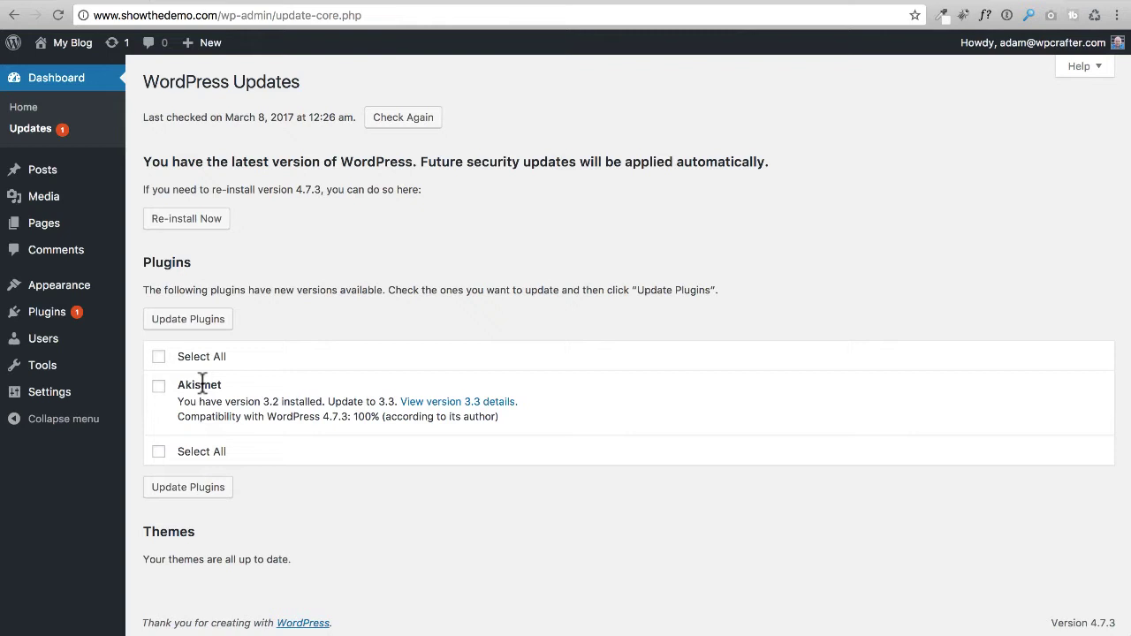
pyautogui.moveTo(218, 402)
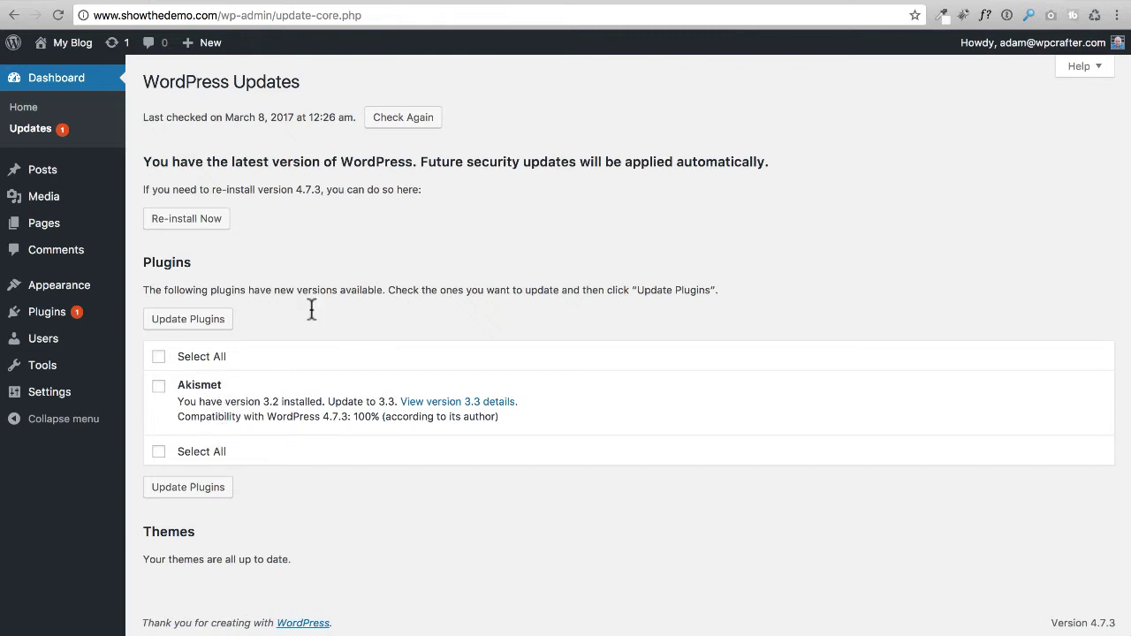
pyautogui.moveTo(43, 223)
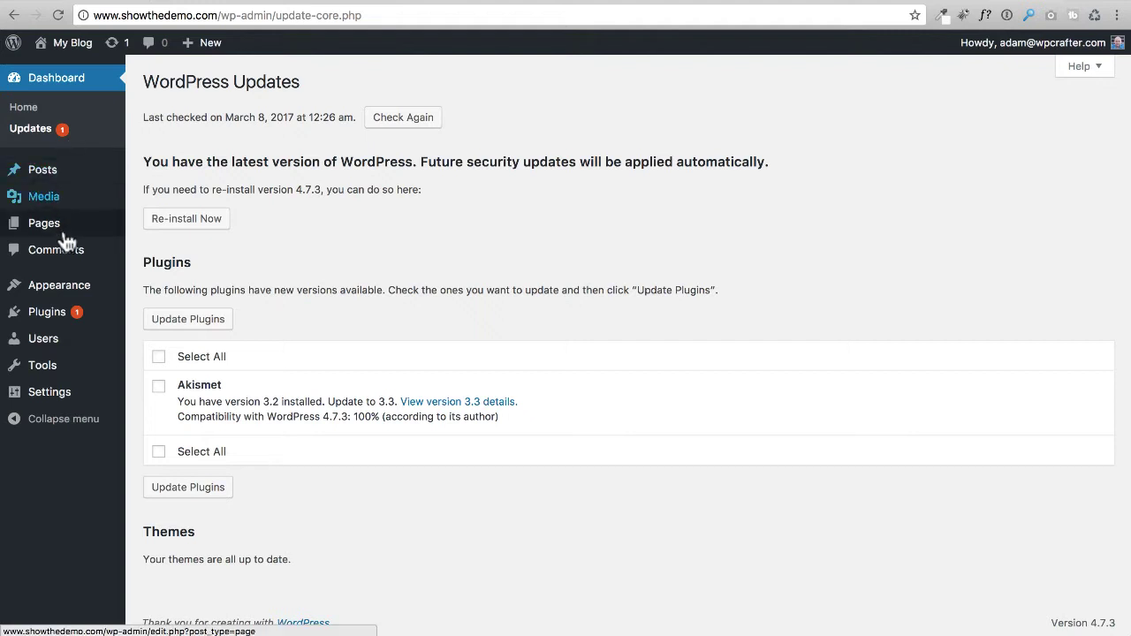
pyautogui.moveTo(42, 169)
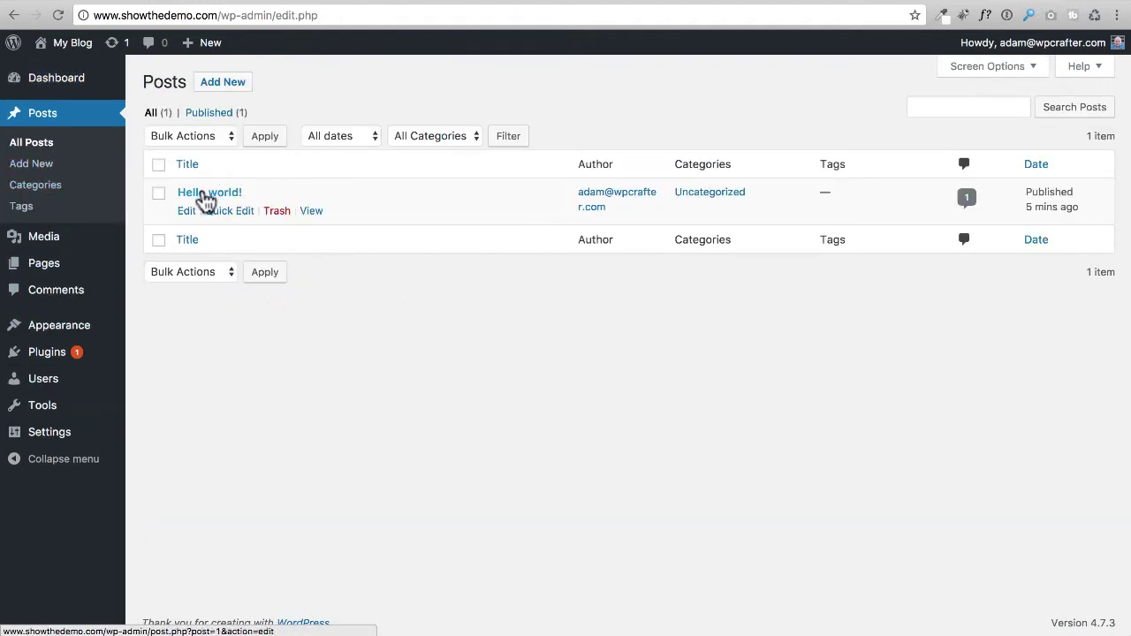
# - Trash the Hello world! post, then empty the posts Trash so no posts remain
pyautogui.click(277, 210)
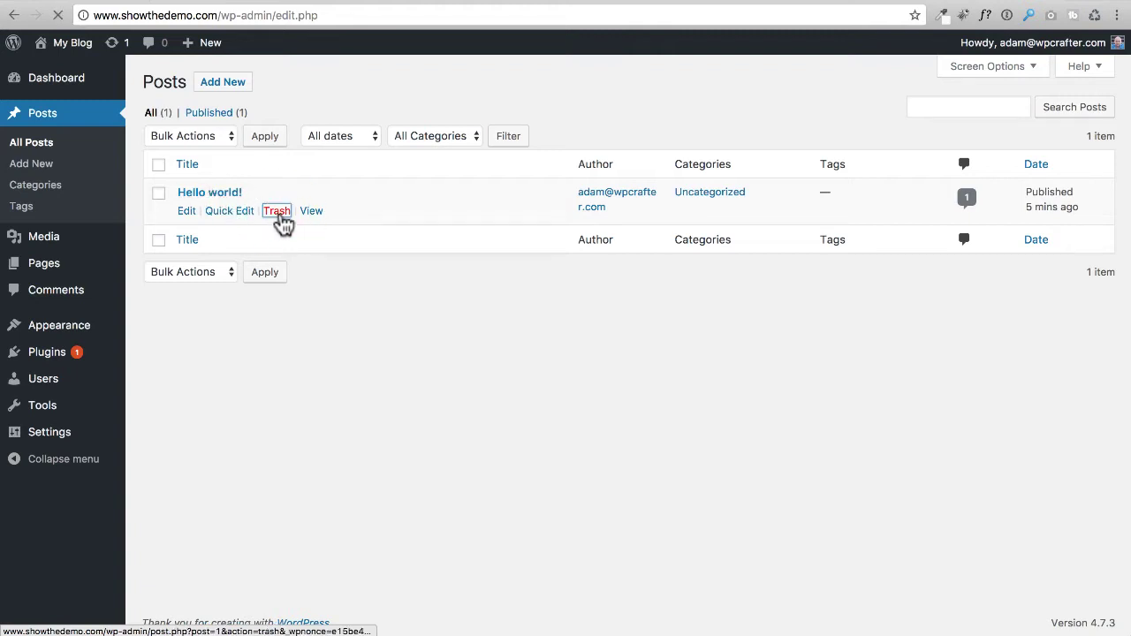
pyautogui.click(277, 211)
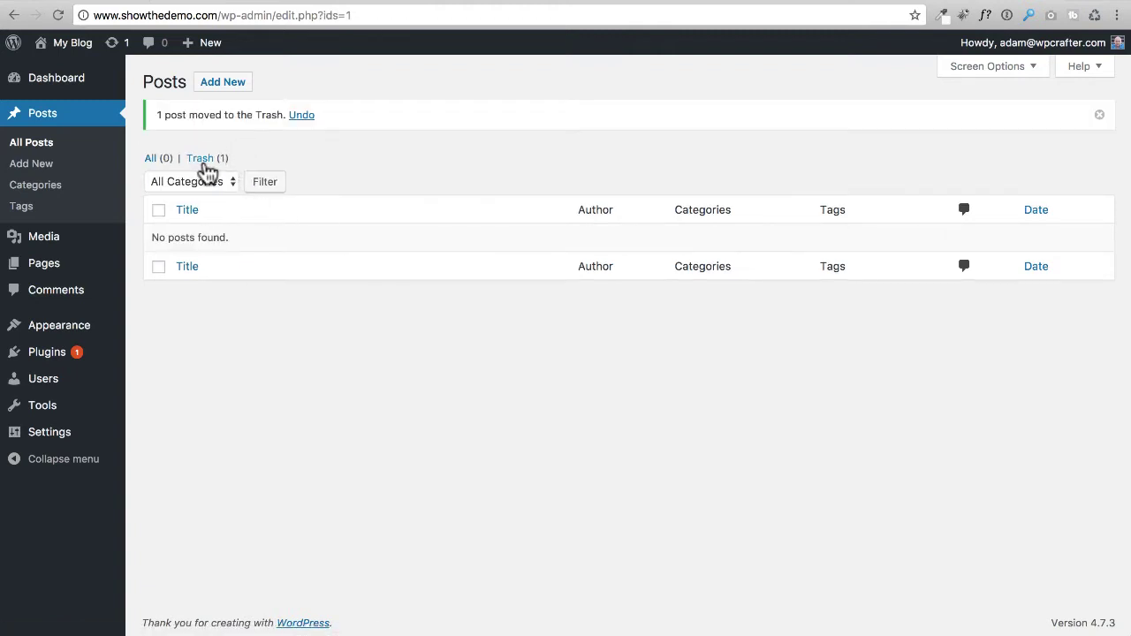
pyautogui.click(200, 158)
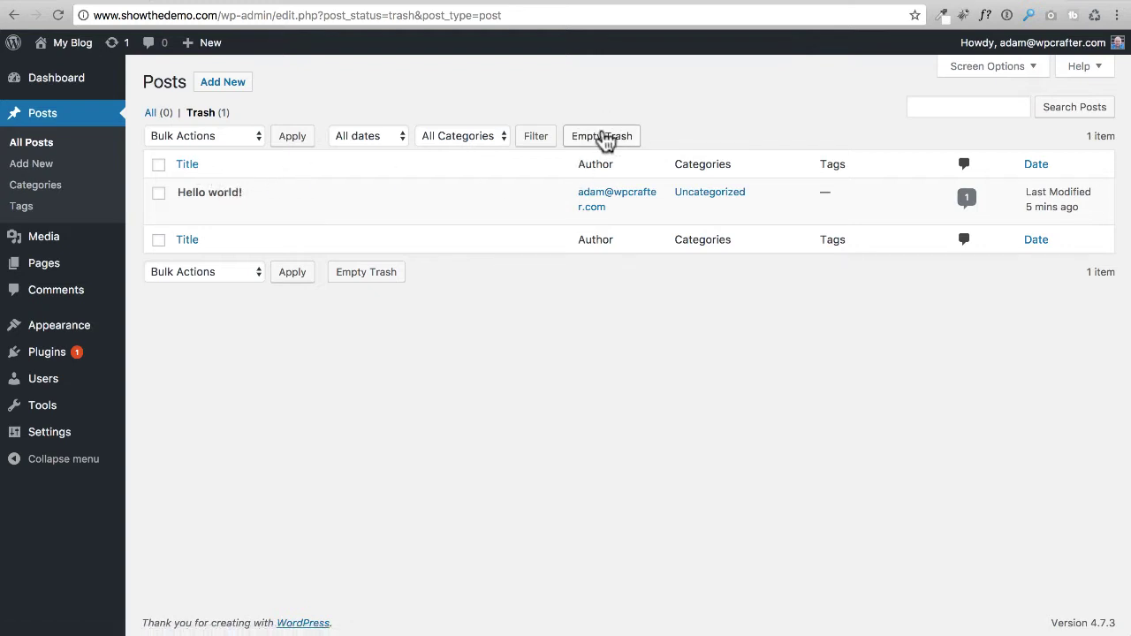
pyautogui.click(600, 135)
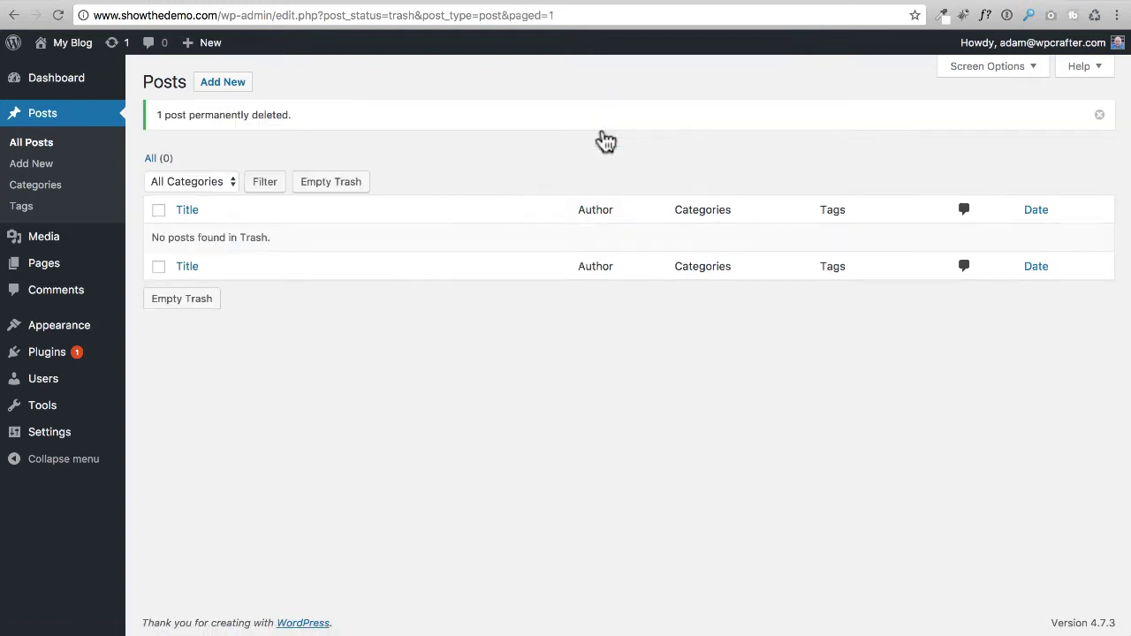
pyautogui.moveTo(43, 262)
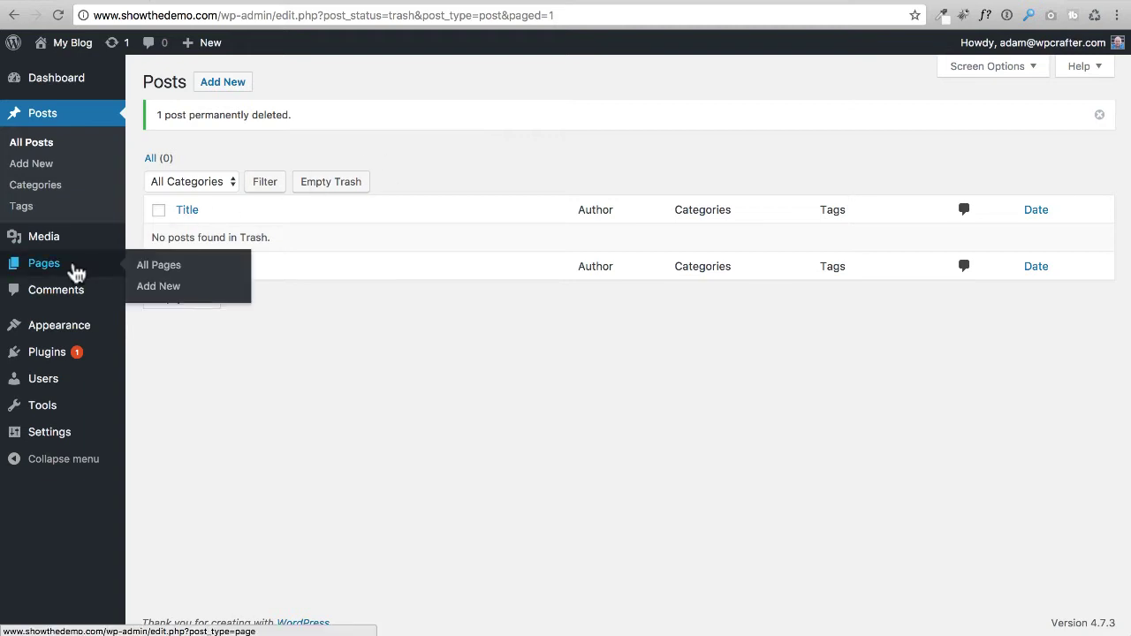
# - Trash the Sample Page, then empty the pages Trash so no pages remain
pyautogui.click(158, 264)
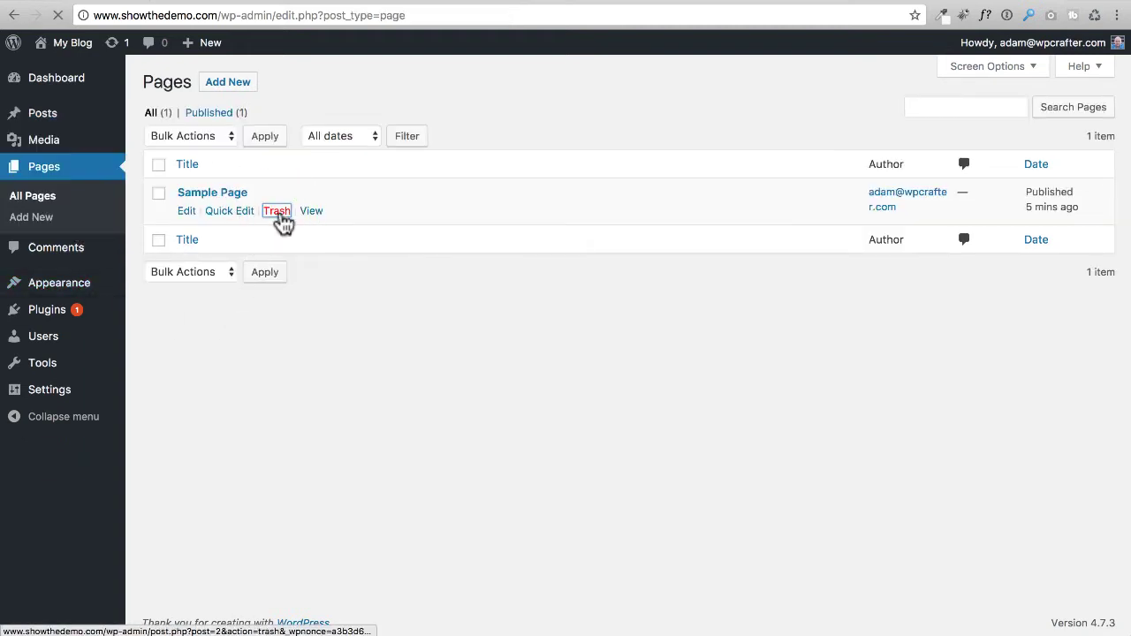
pyautogui.click(277, 210)
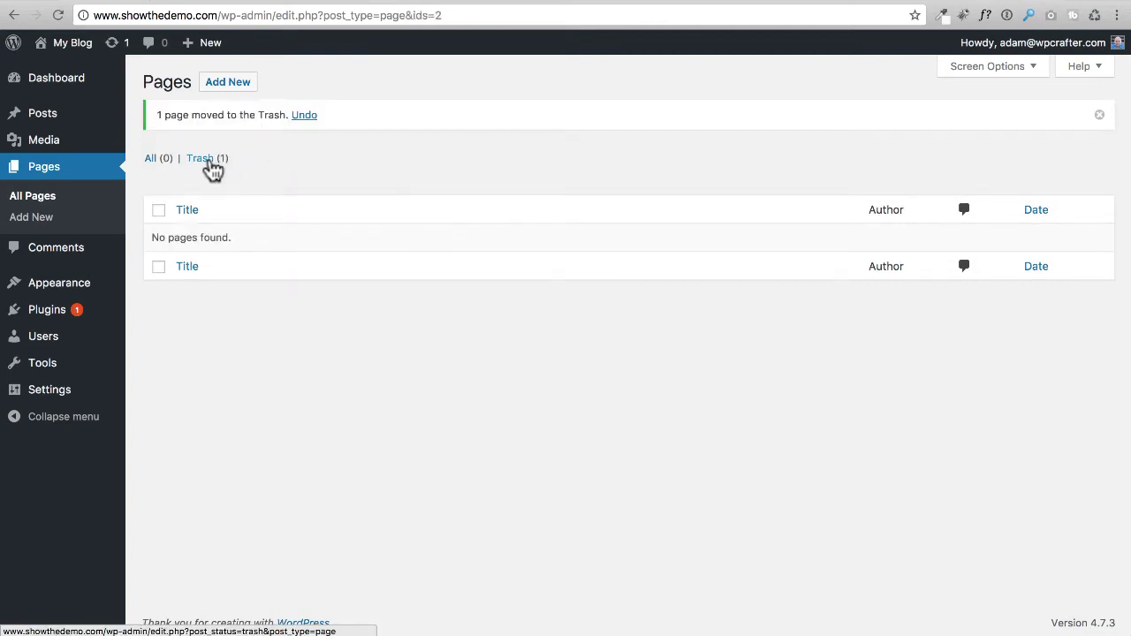
pyautogui.click(199, 158)
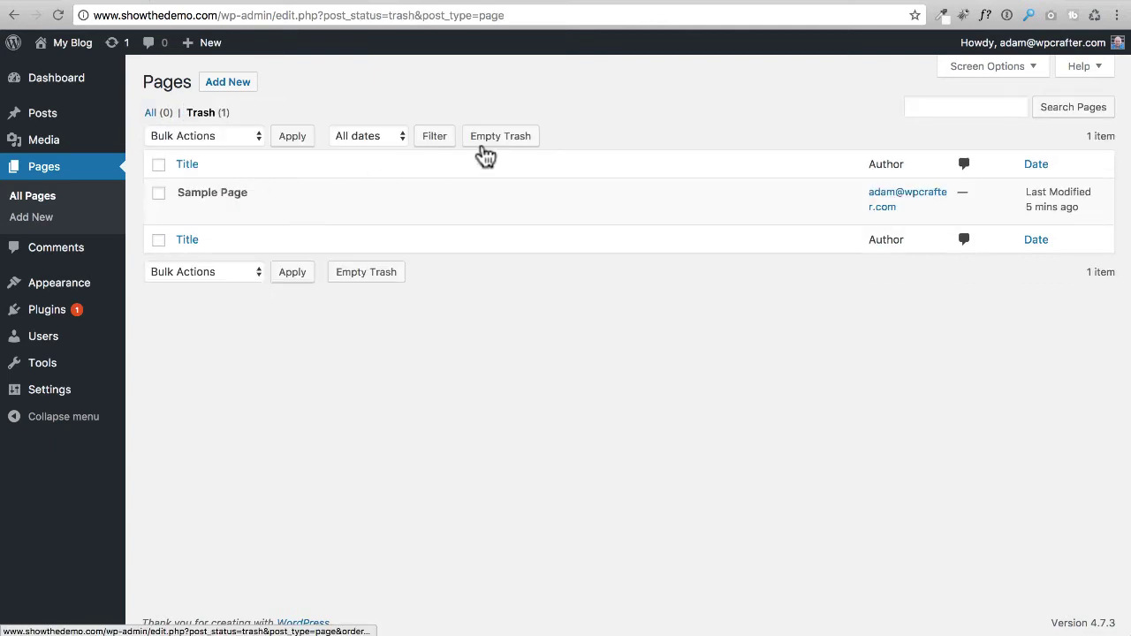
pyautogui.click(501, 135)
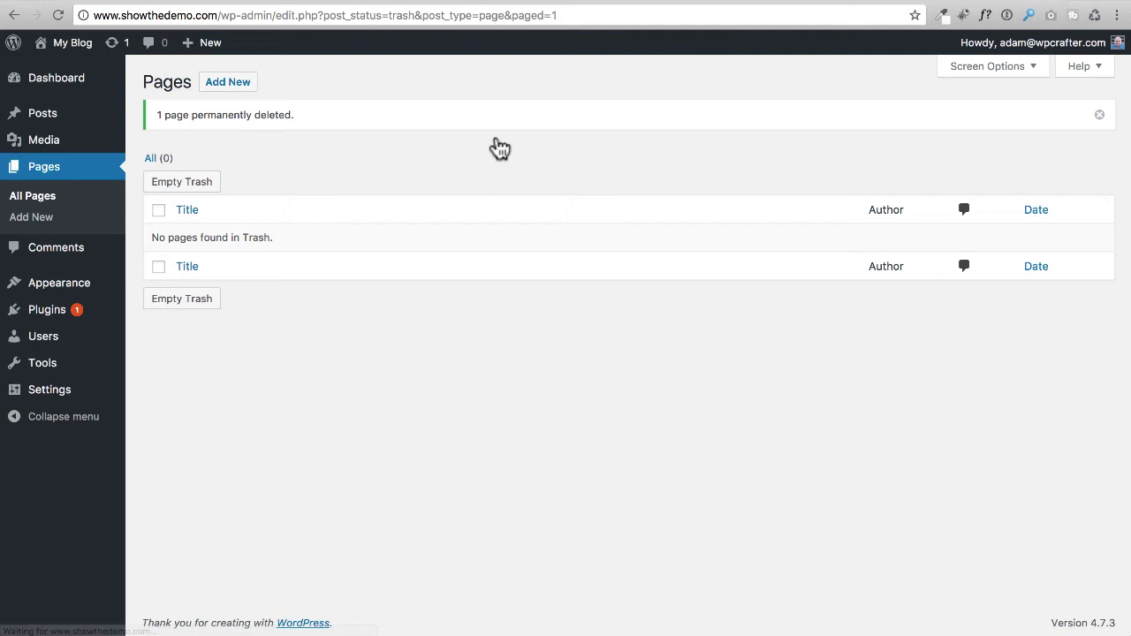
pyautogui.moveTo(42, 113)
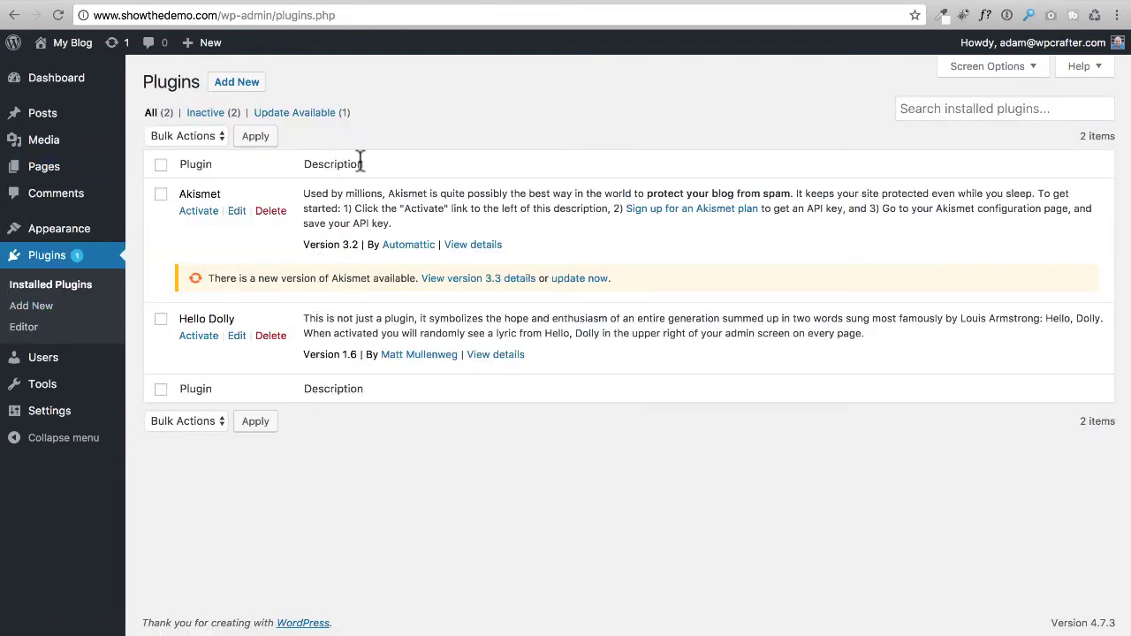
pyautogui.moveTo(360, 208)
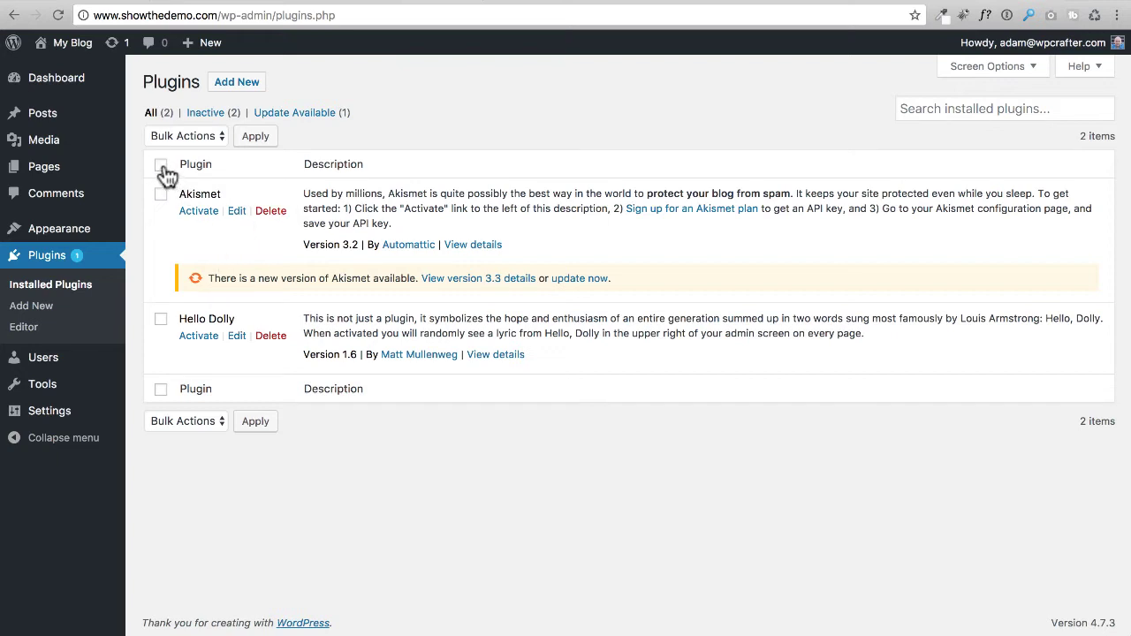
# - Bulk-delete Akismet and Hello Dolly with their data, leaving no plugins installed
pyautogui.click(161, 164)
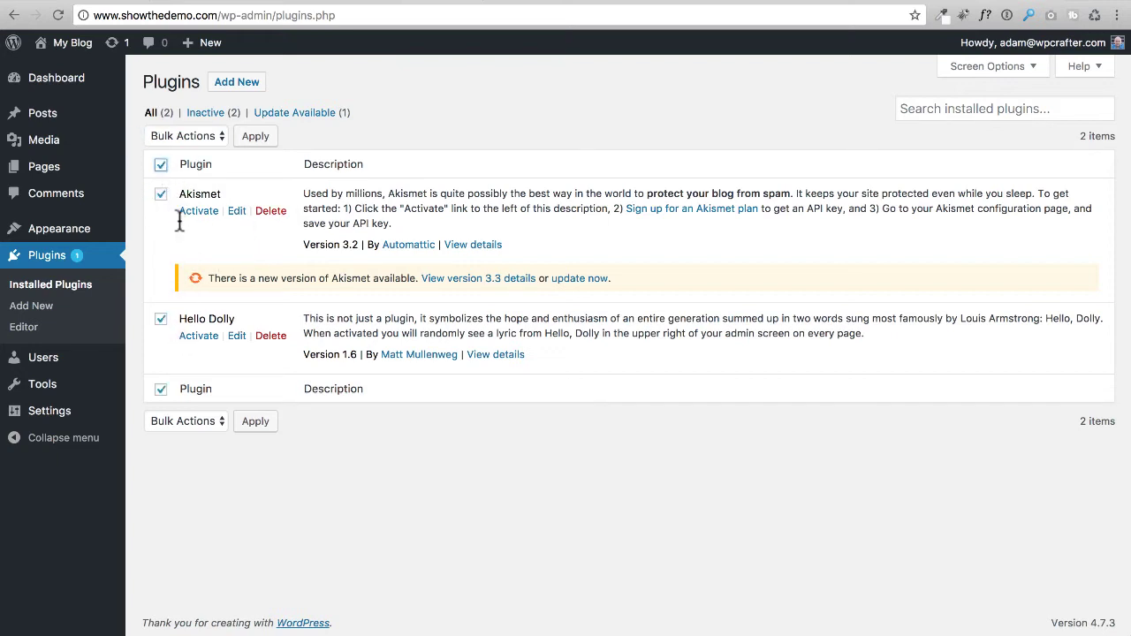
pyautogui.click(186, 135)
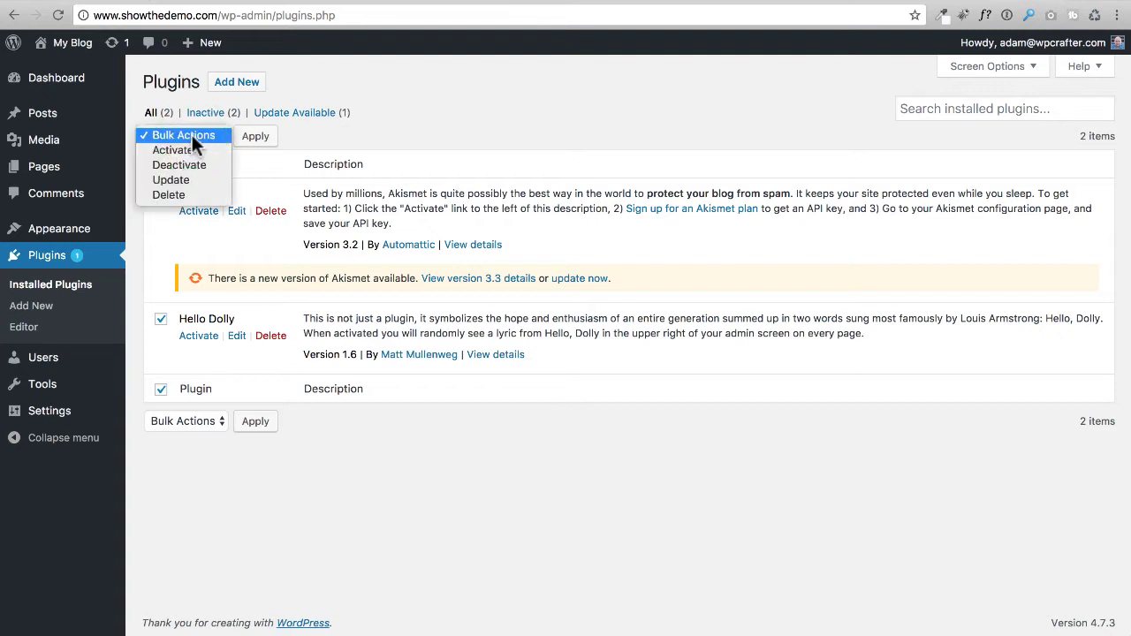
pyautogui.click(168, 195)
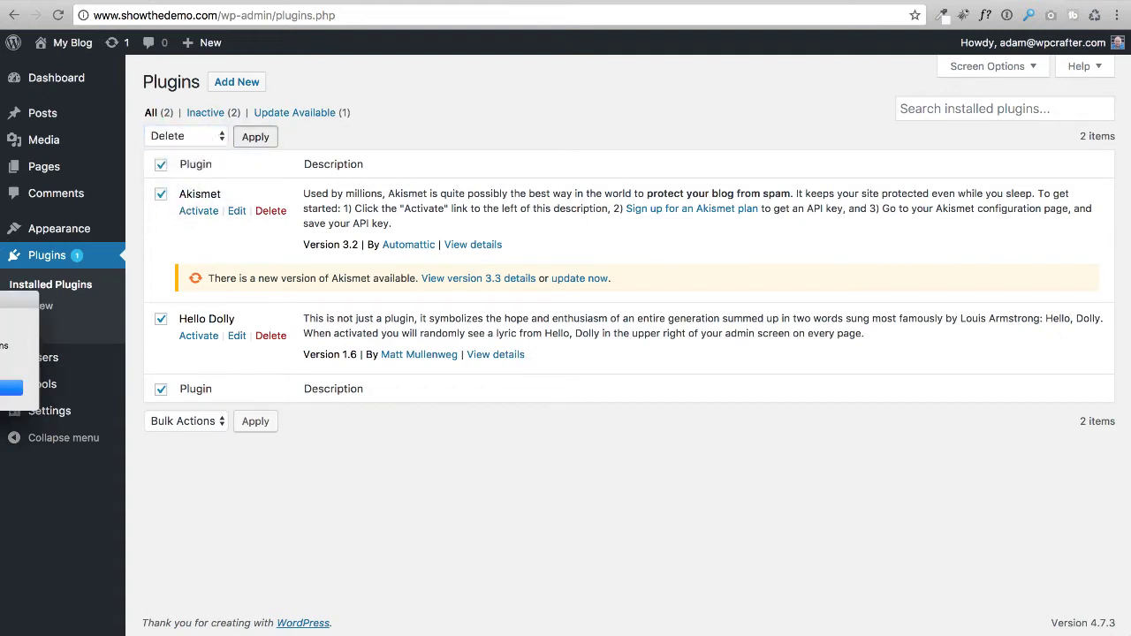
pyautogui.click(255, 136)
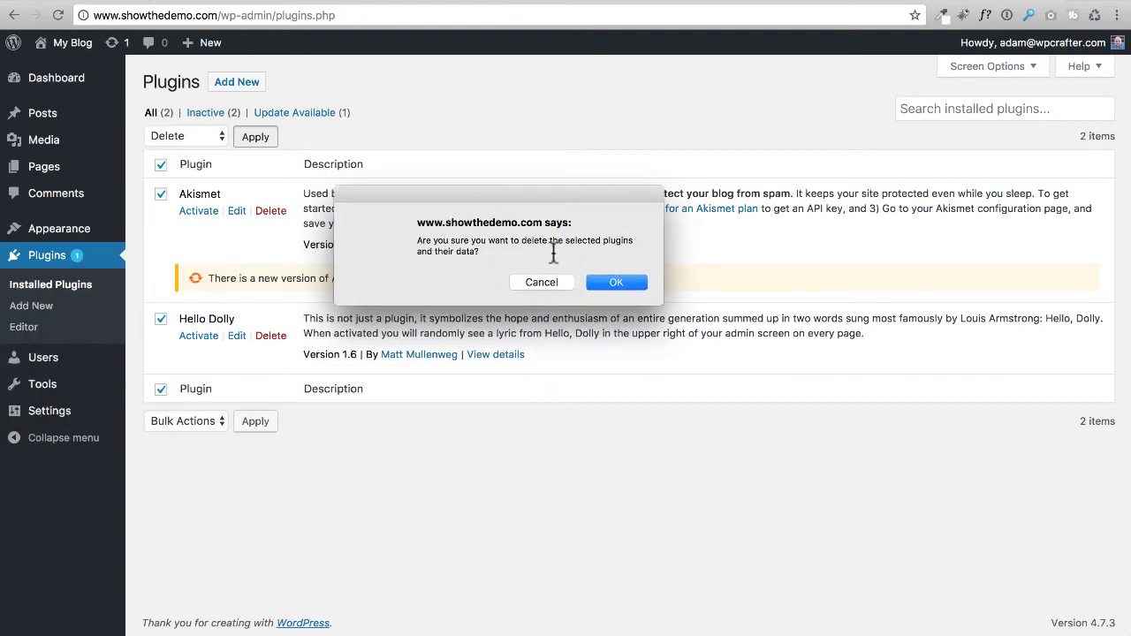
pyautogui.click(616, 282)
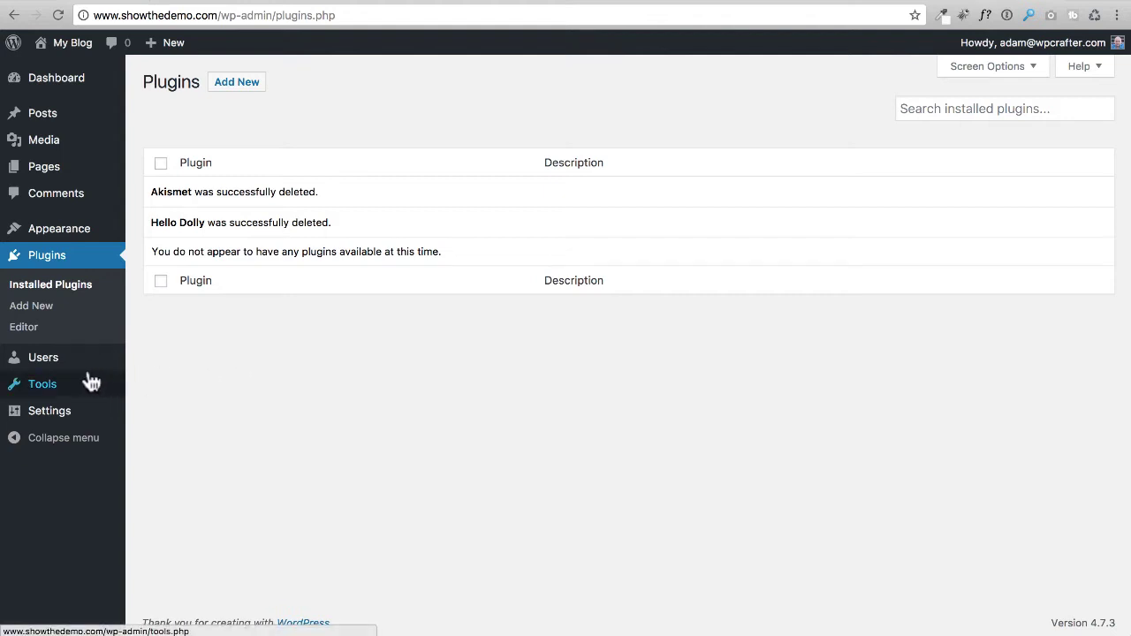
pyautogui.moveTo(44, 357)
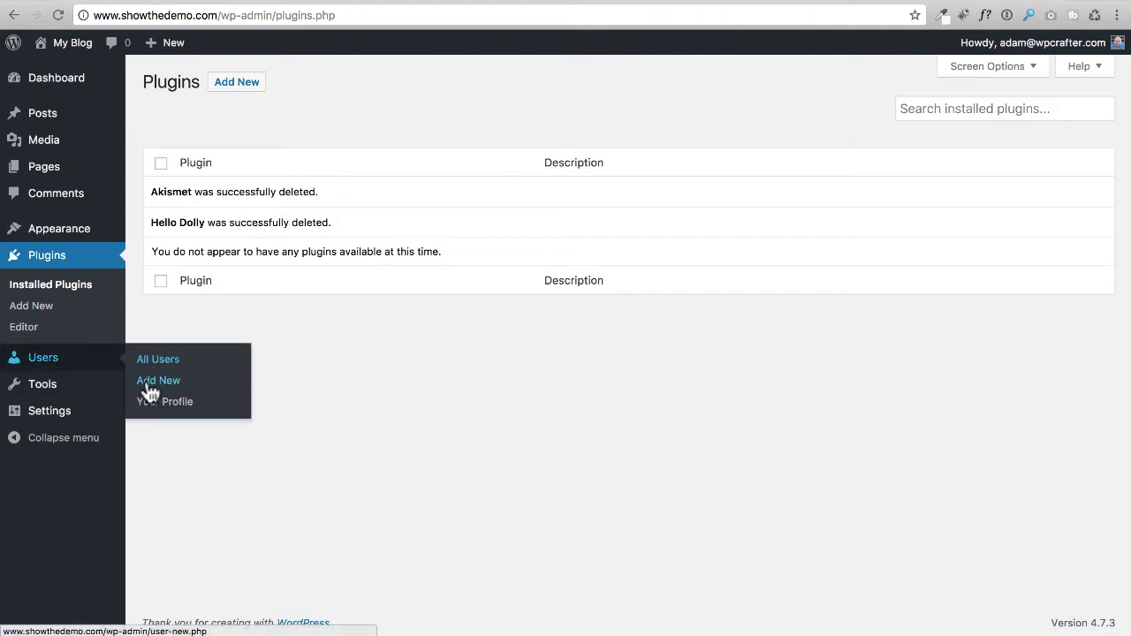
# - Bring up Users > Your Profile and scroll through the personal options
pyautogui.click(164, 401)
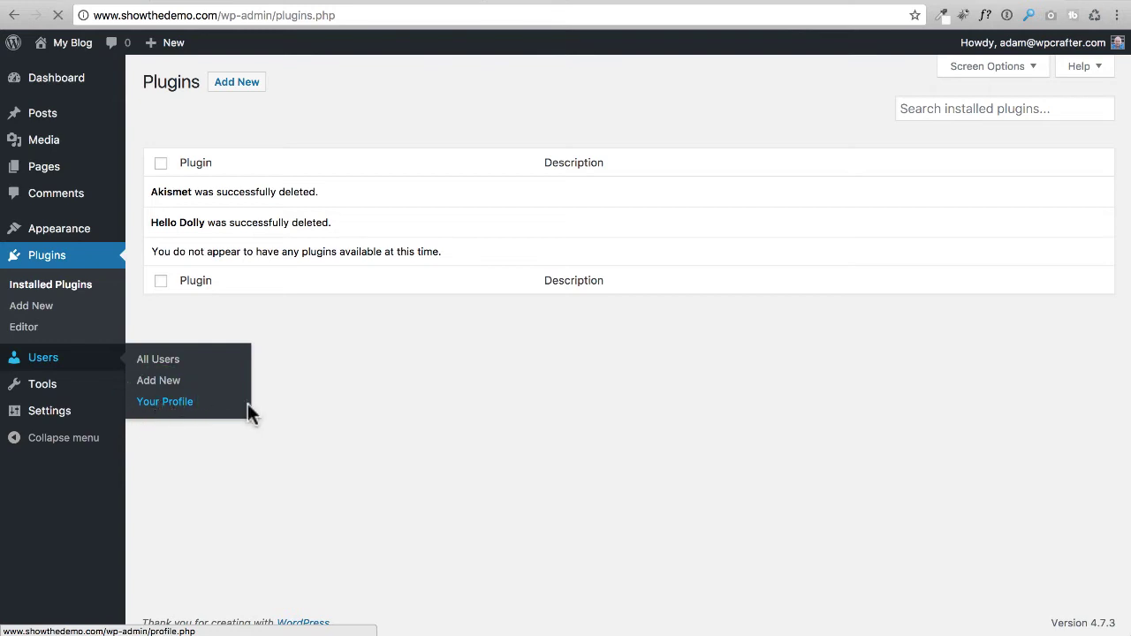
pyautogui.click(165, 401)
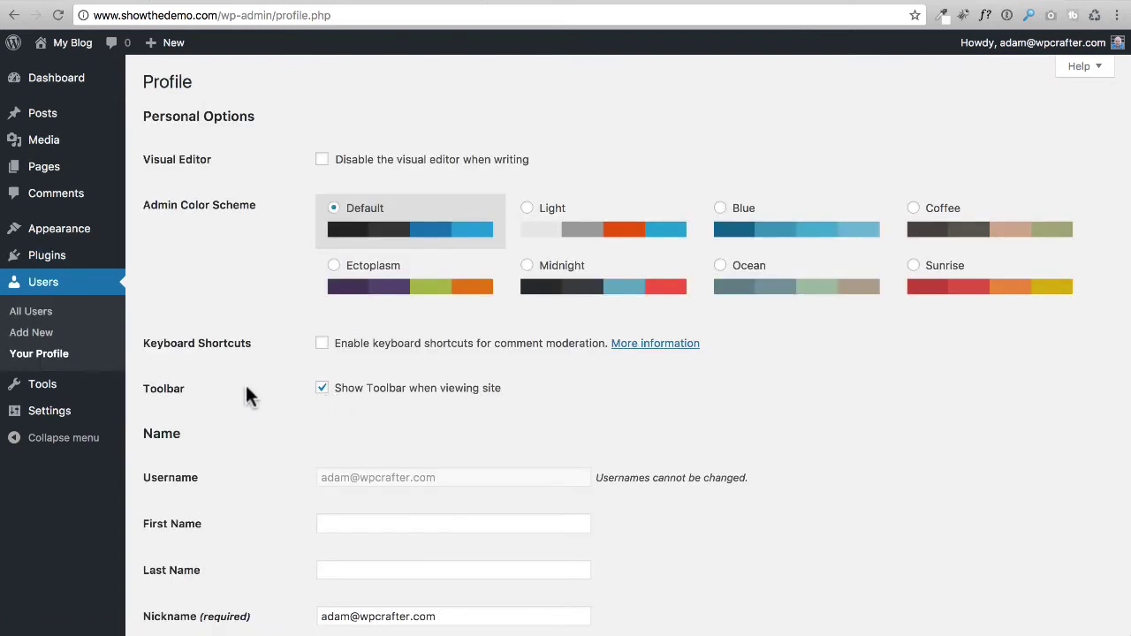
pyautogui.scroll(-3)
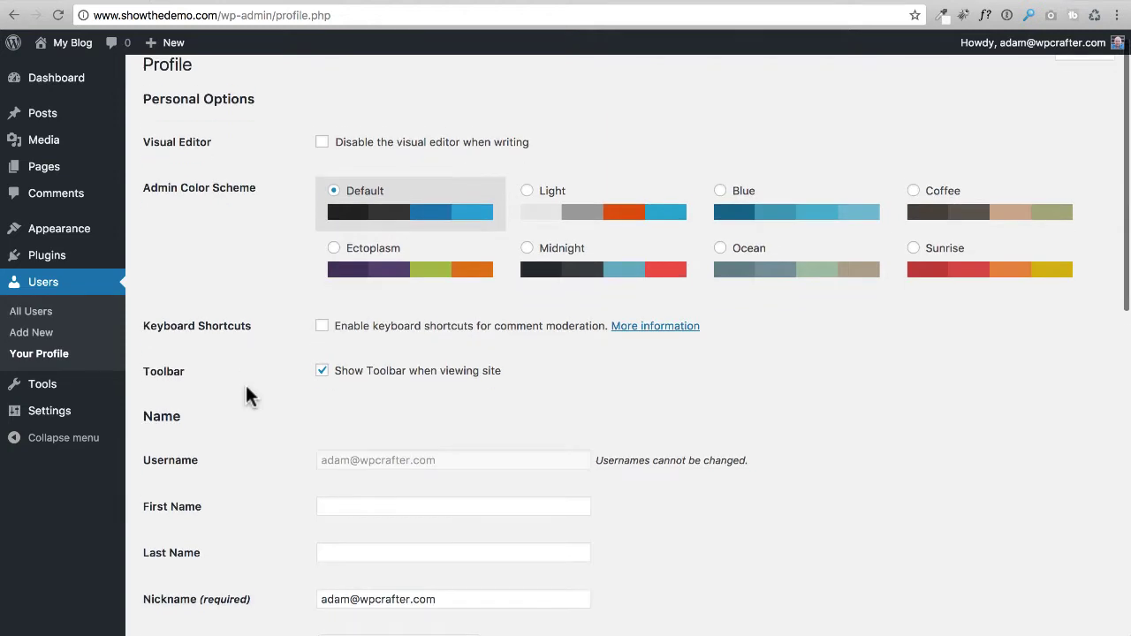
pyautogui.scroll(-3)
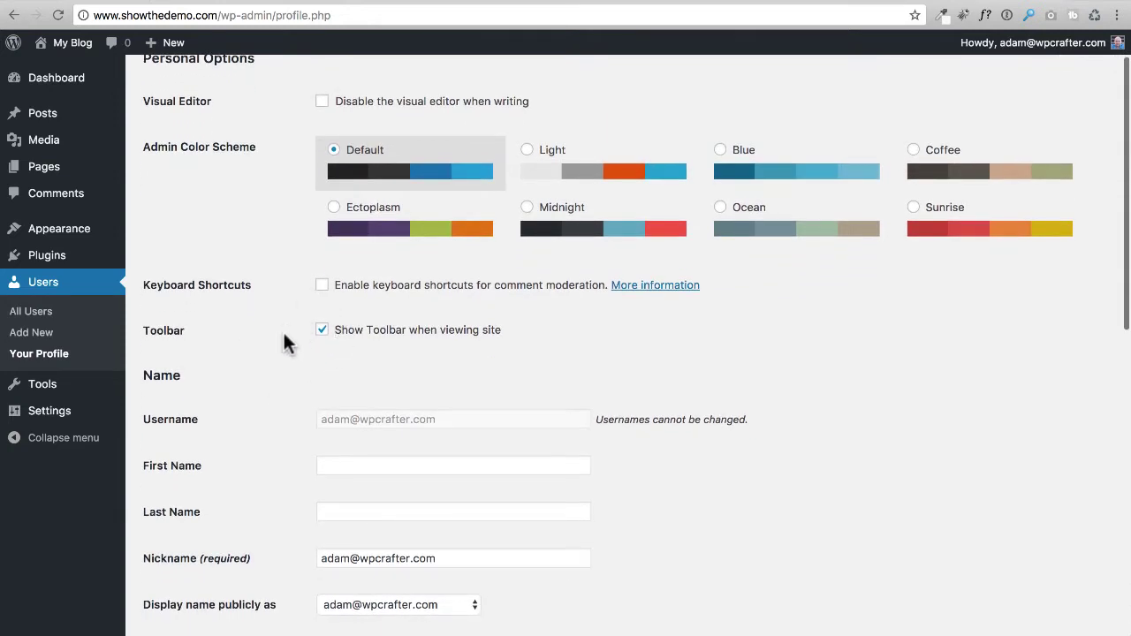
pyautogui.moveTo(310, 367)
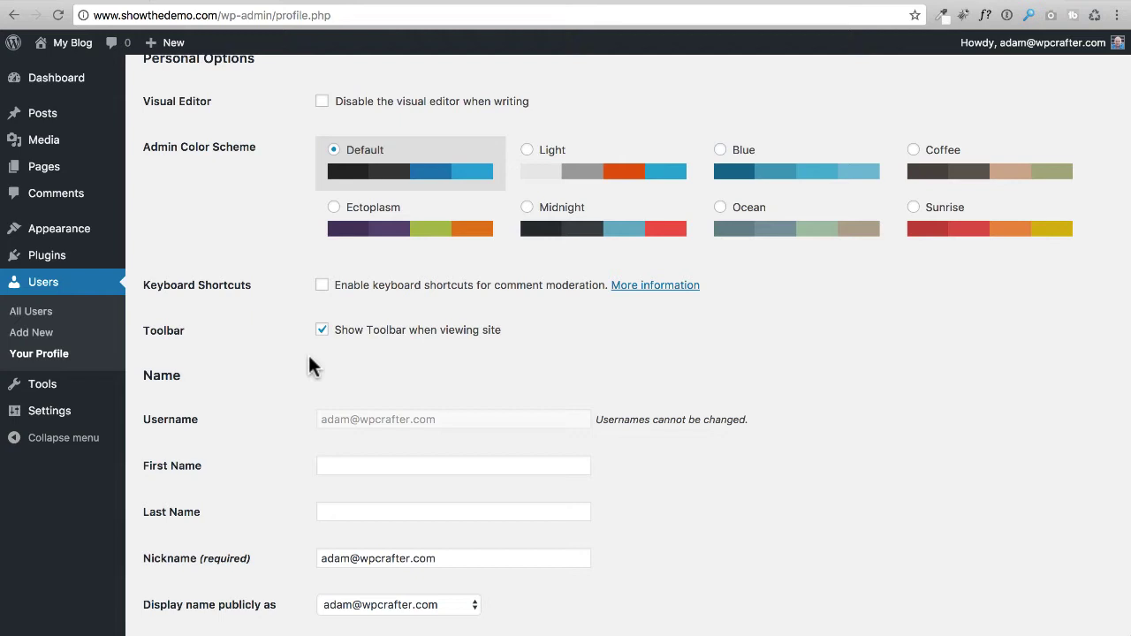
pyautogui.moveTo(303, 55)
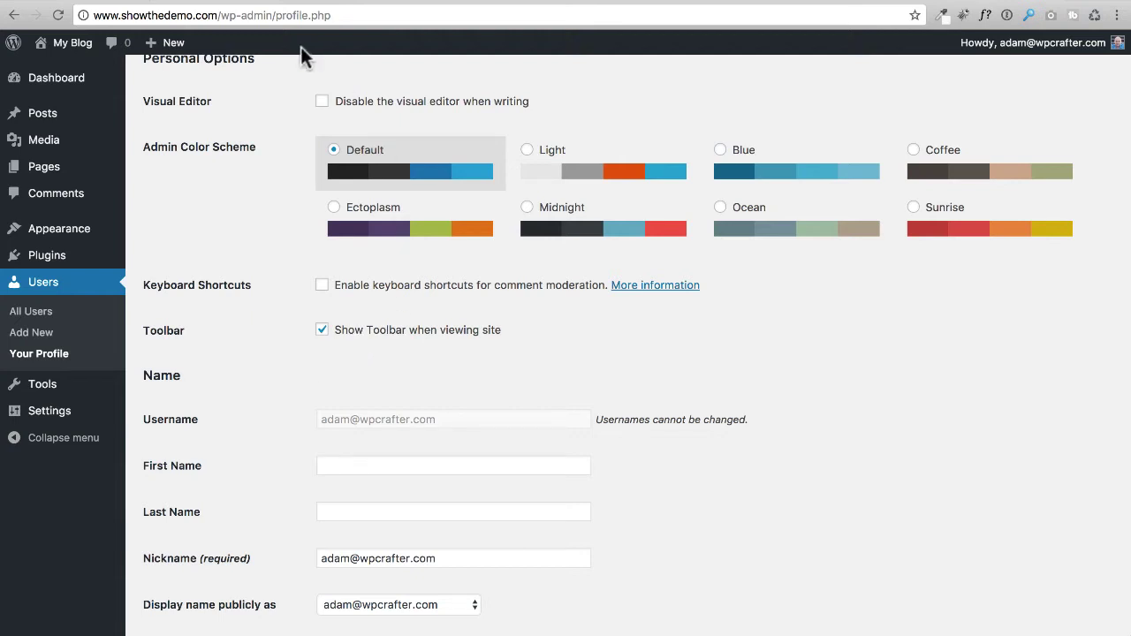
pyautogui.moveTo(411, 65)
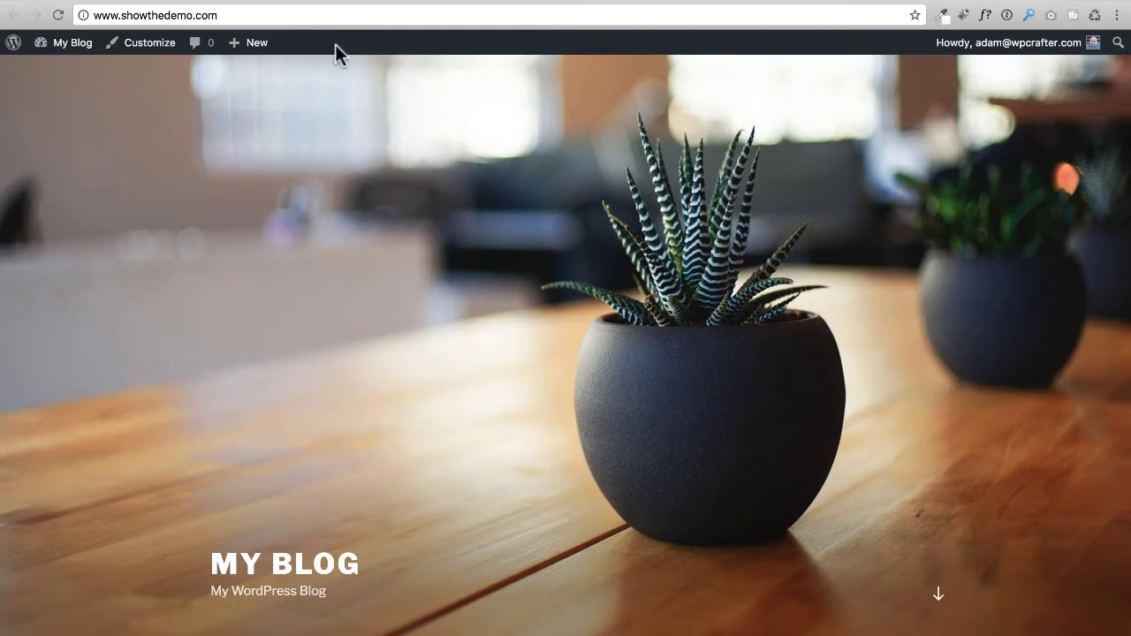
# - Scroll down the profile page after briefly visiting the public blog front end
pyautogui.scroll(-3)
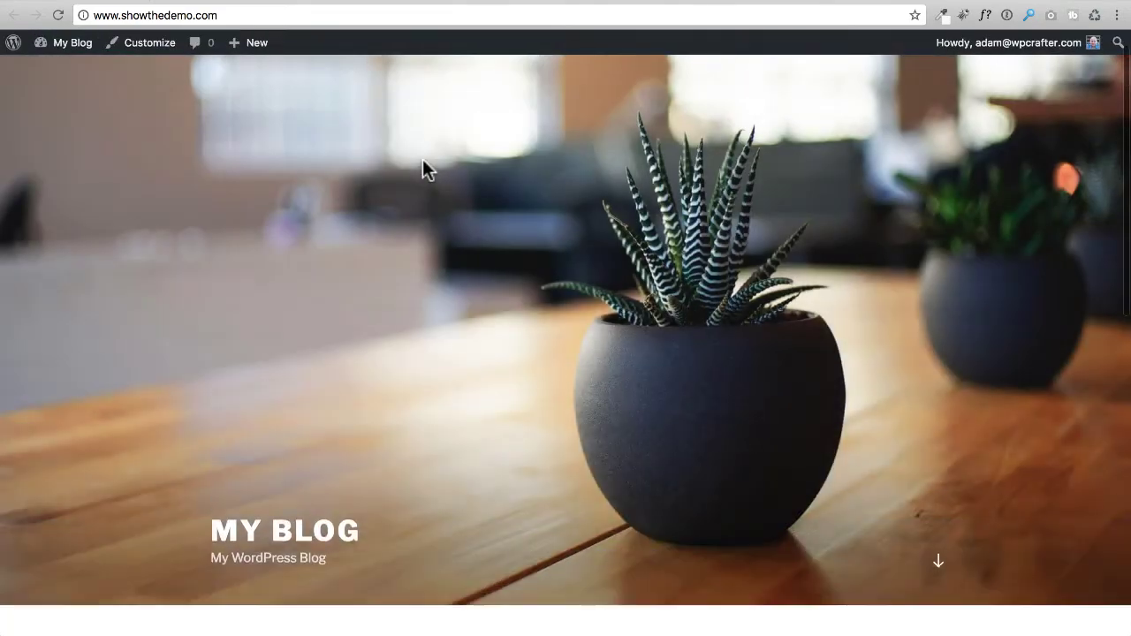
pyautogui.scroll(-3)
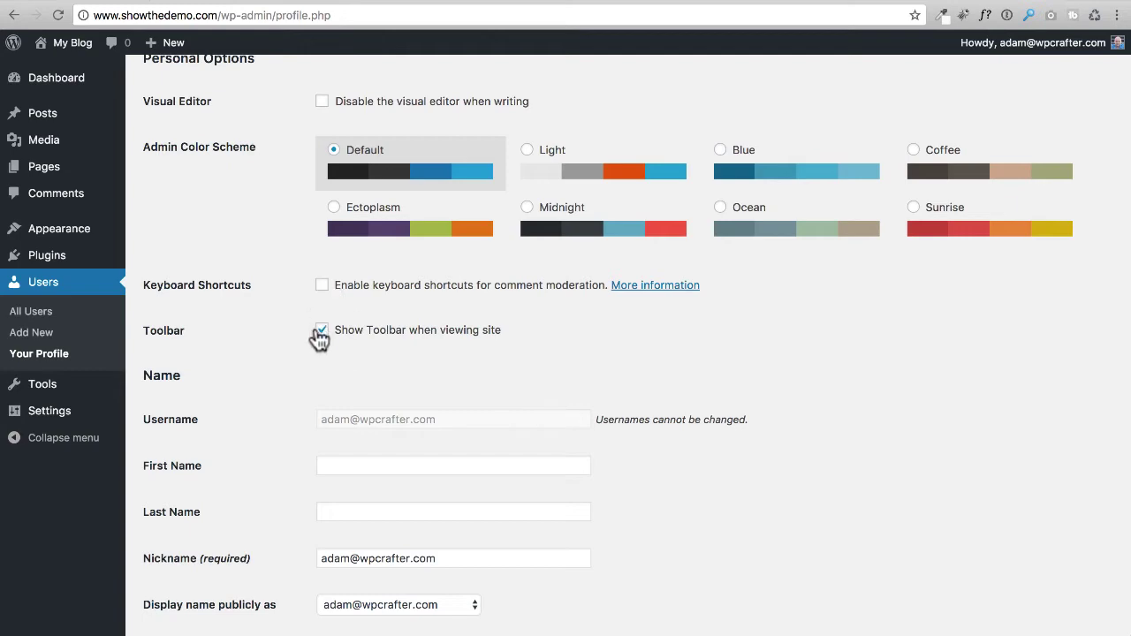
# - Scroll the profile page down to the Name, contact info and bio sections
pyautogui.scroll(-3)
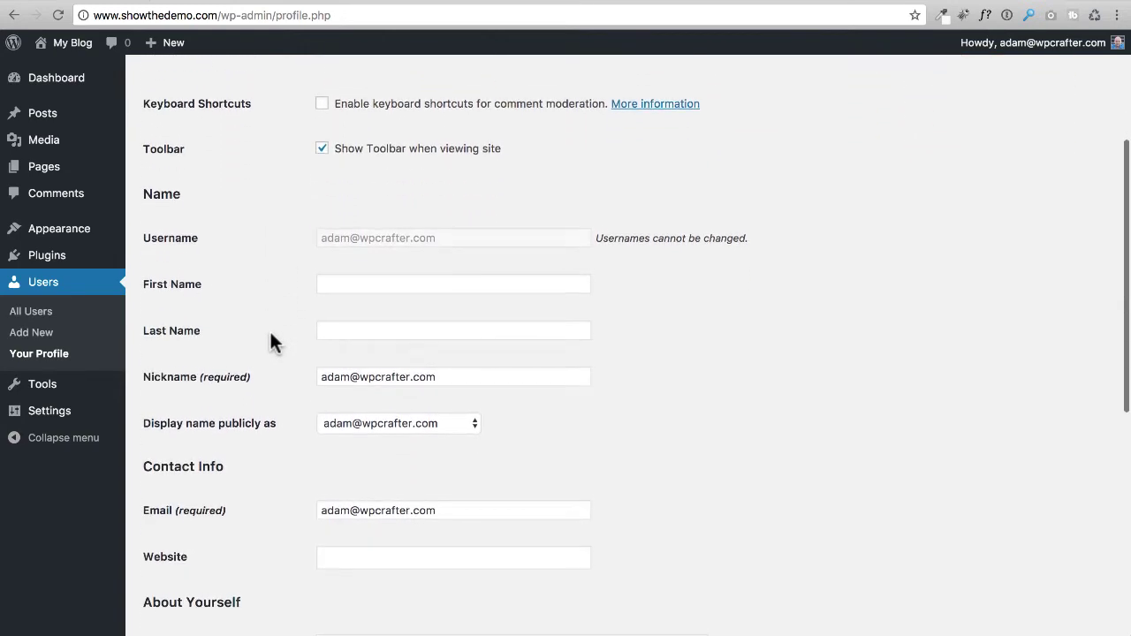
pyautogui.scroll(-3)
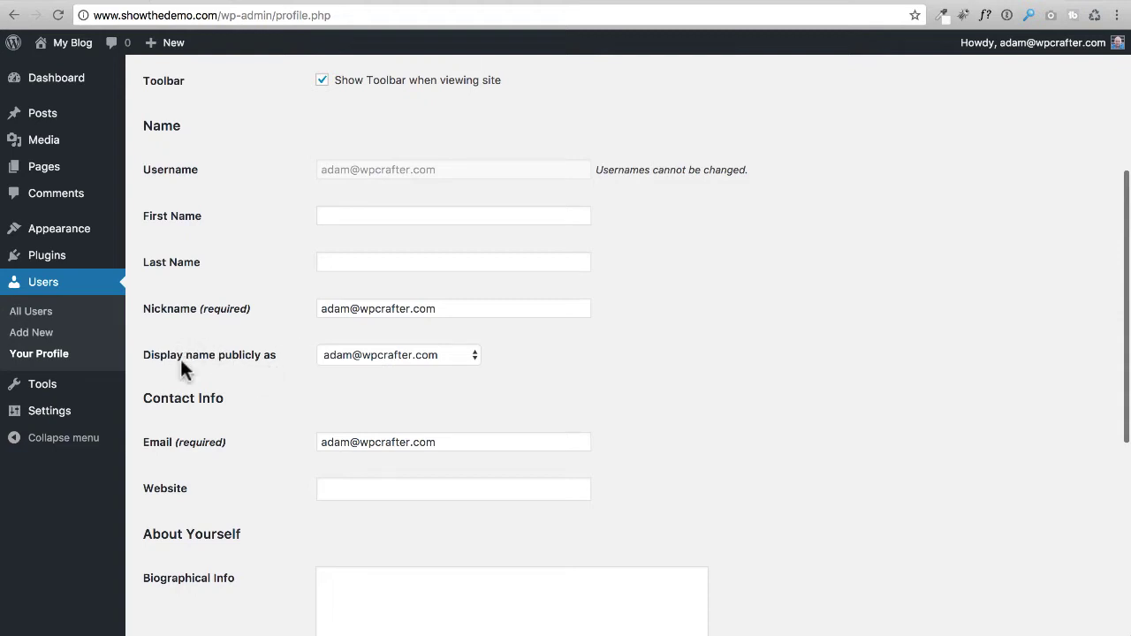
pyautogui.moveTo(242, 363)
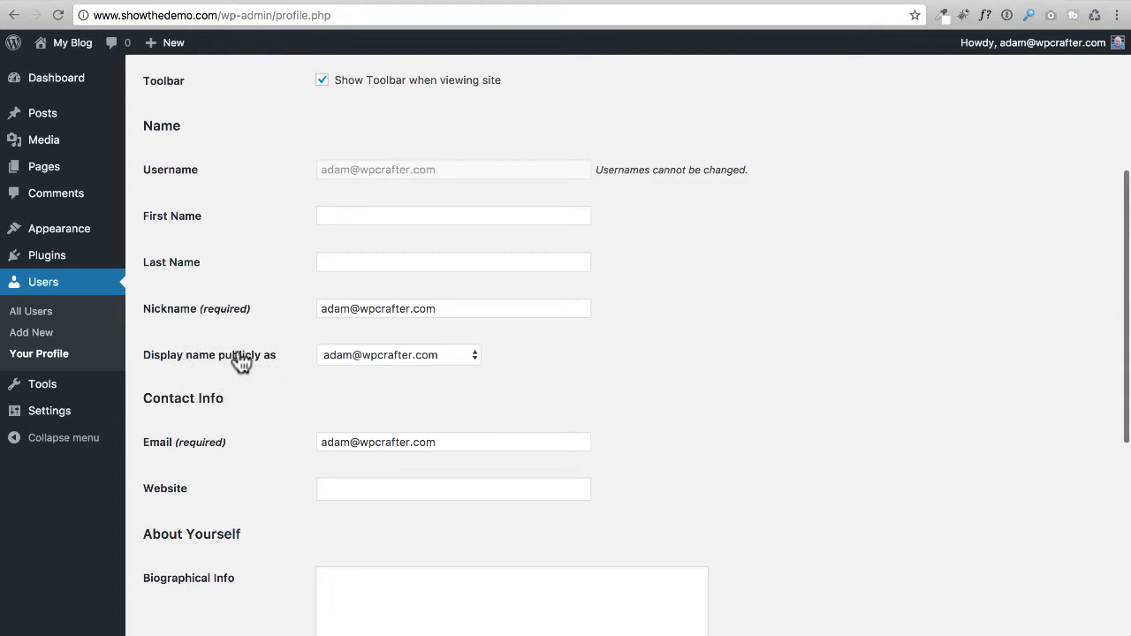
pyautogui.moveTo(223, 355)
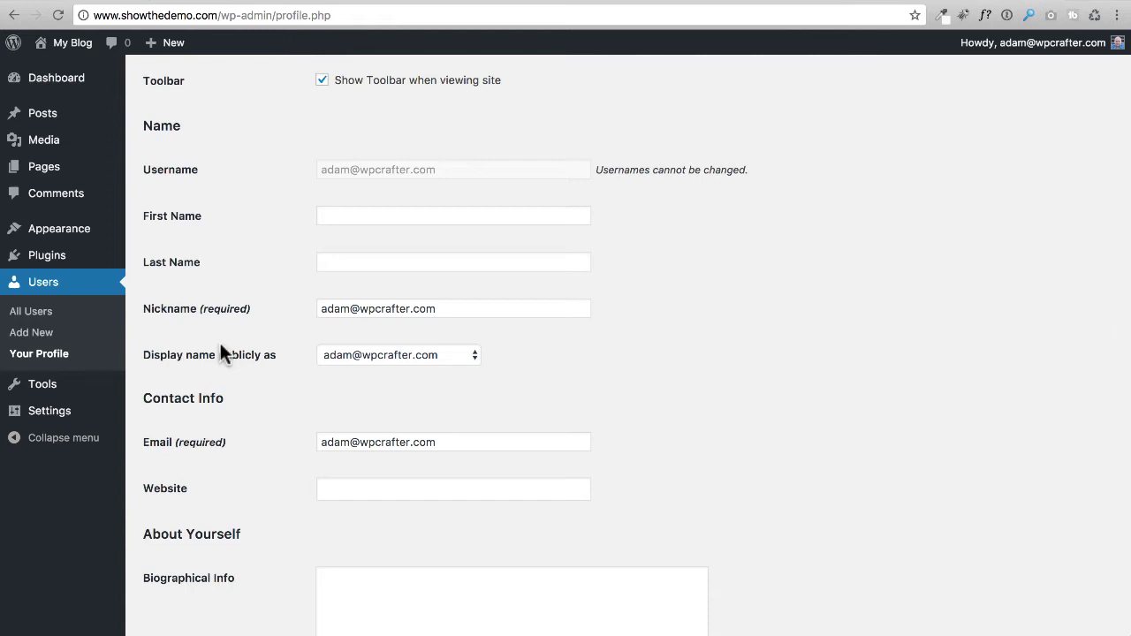
pyautogui.moveTo(392, 365)
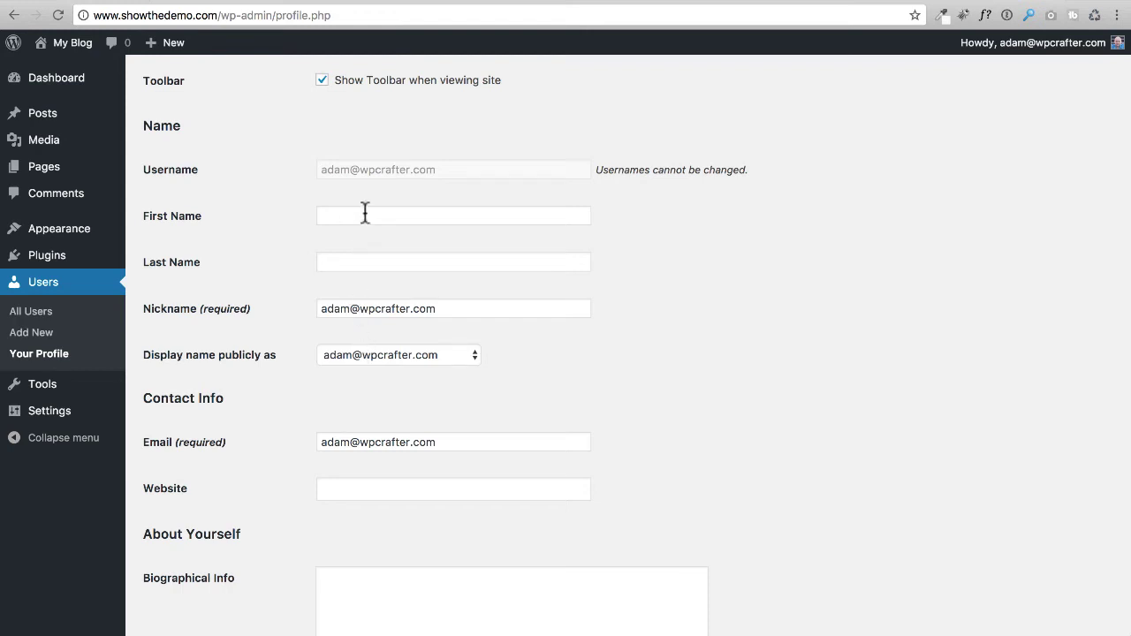
# - Enter nickname 'Adam @ WPCrafter' and choose it as the public display name
pyautogui.write('Adam @ WPCrafter')
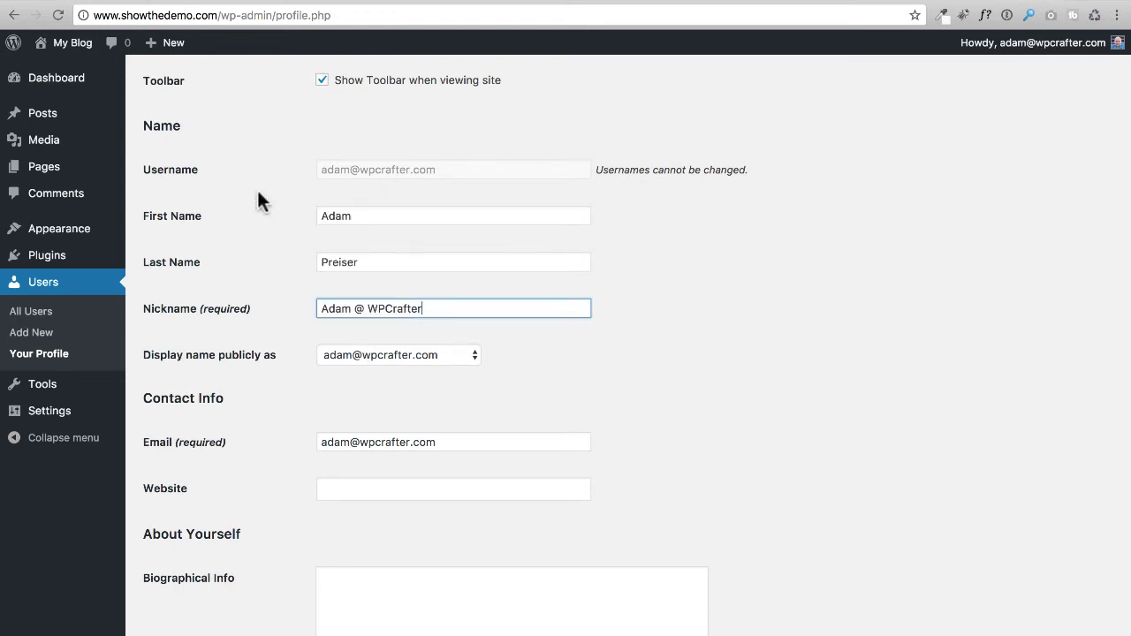
pyautogui.moveTo(393, 334)
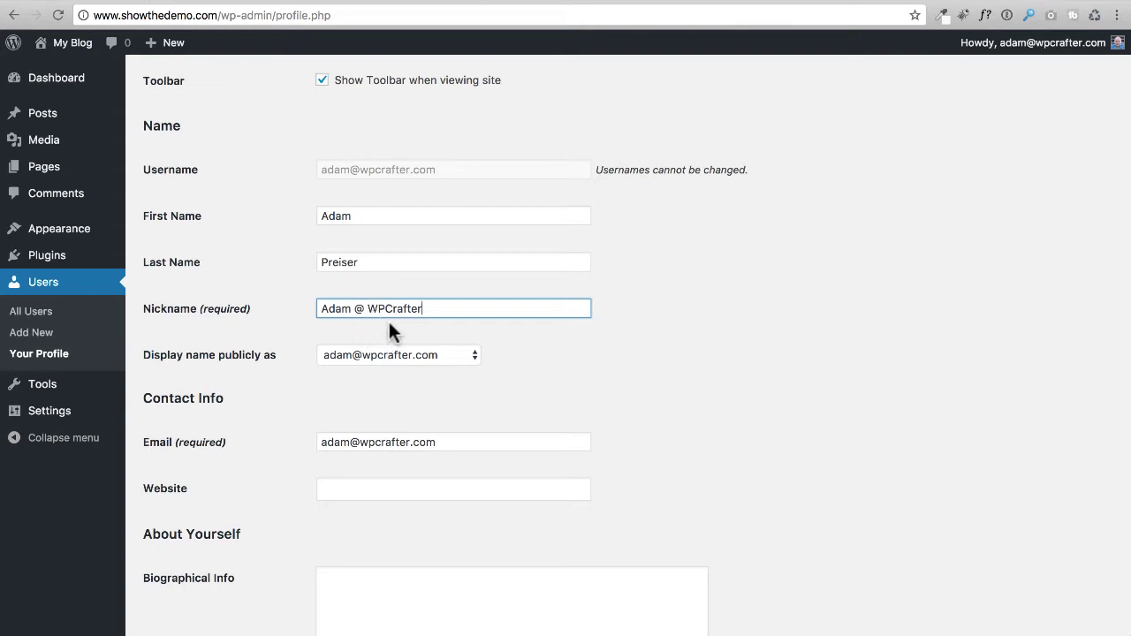
pyautogui.moveTo(343, 250)
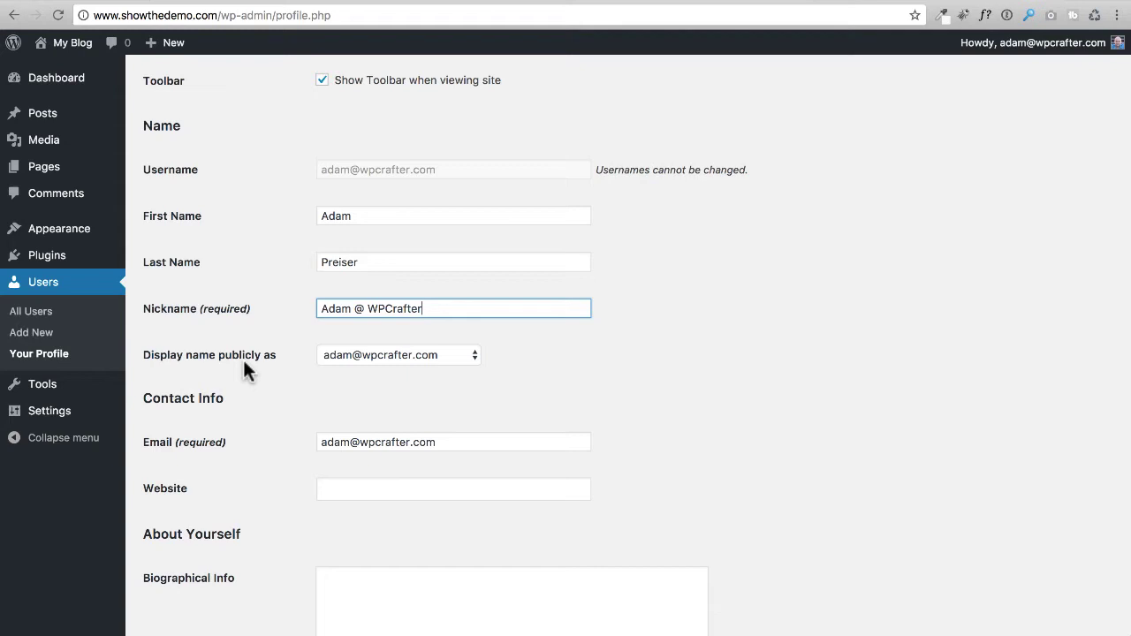
pyautogui.click(399, 354)
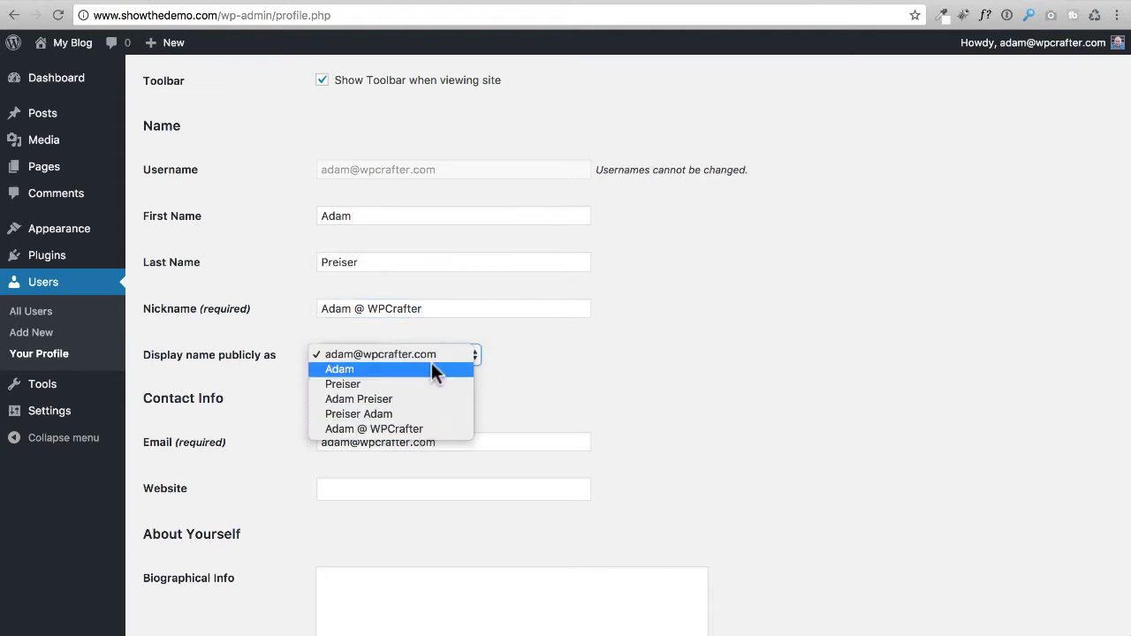
pyautogui.click(373, 429)
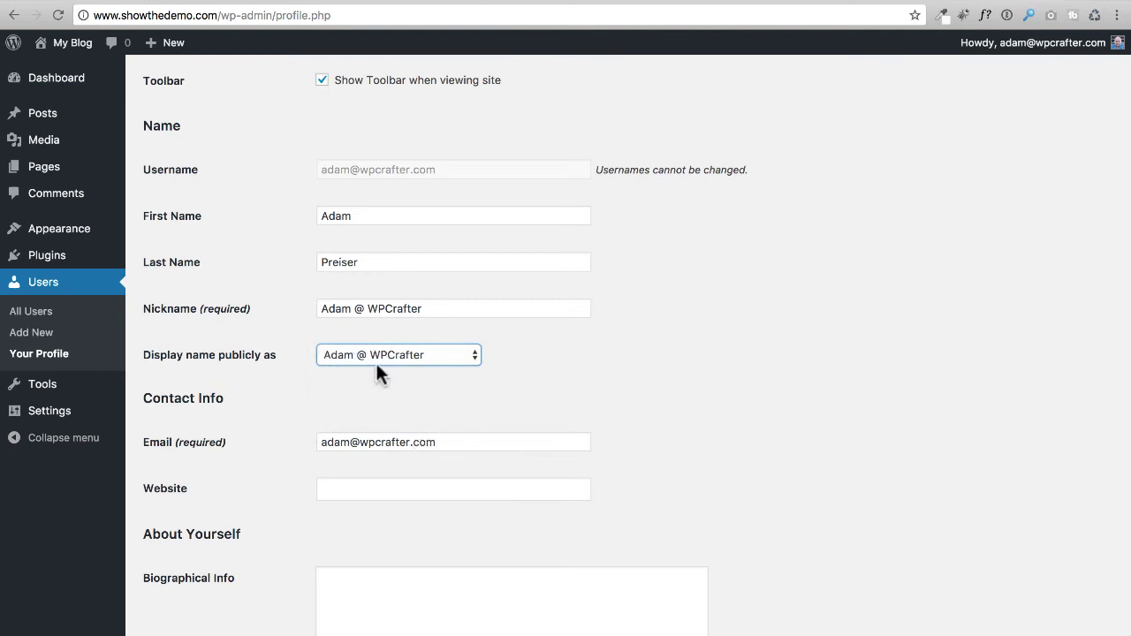
pyautogui.moveTo(334, 395)
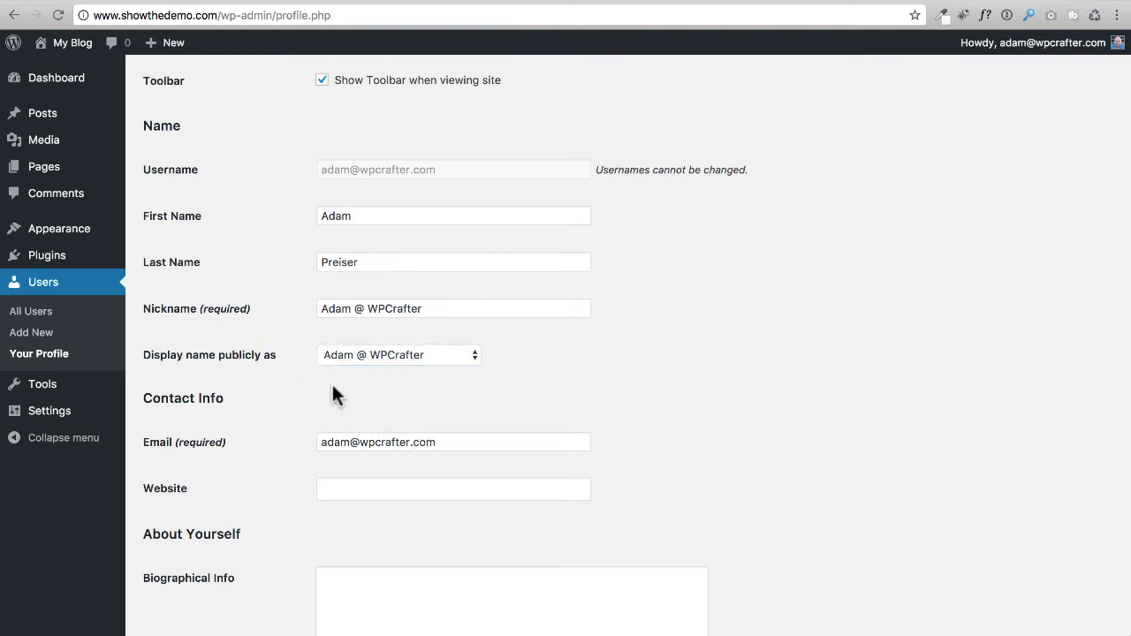
pyautogui.moveTo(355, 367)
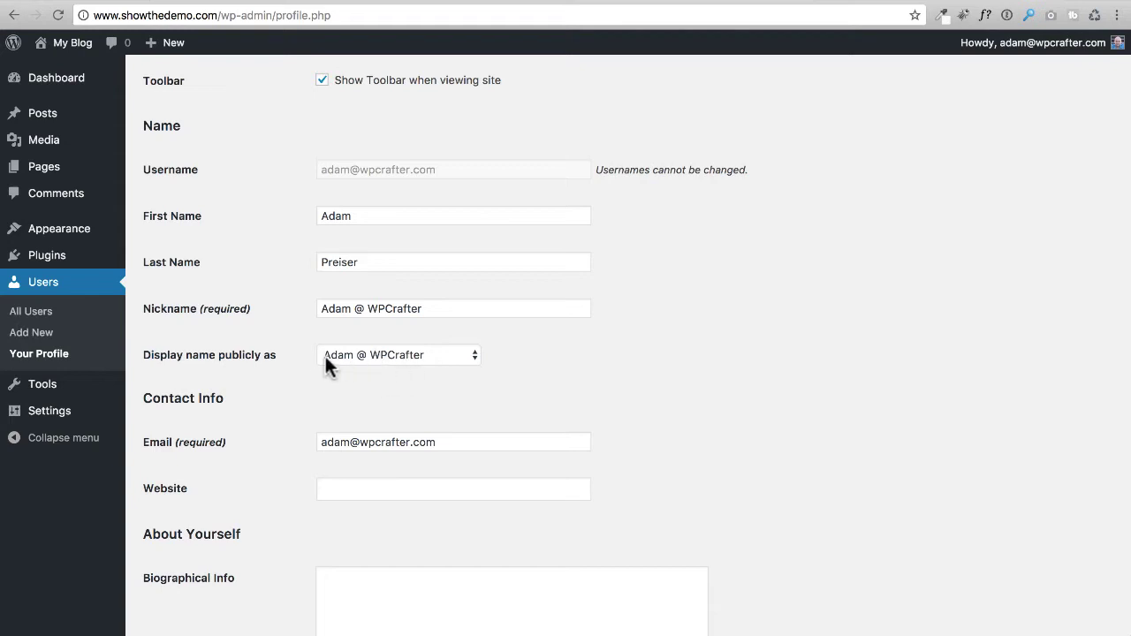
pyautogui.moveTo(972, 105)
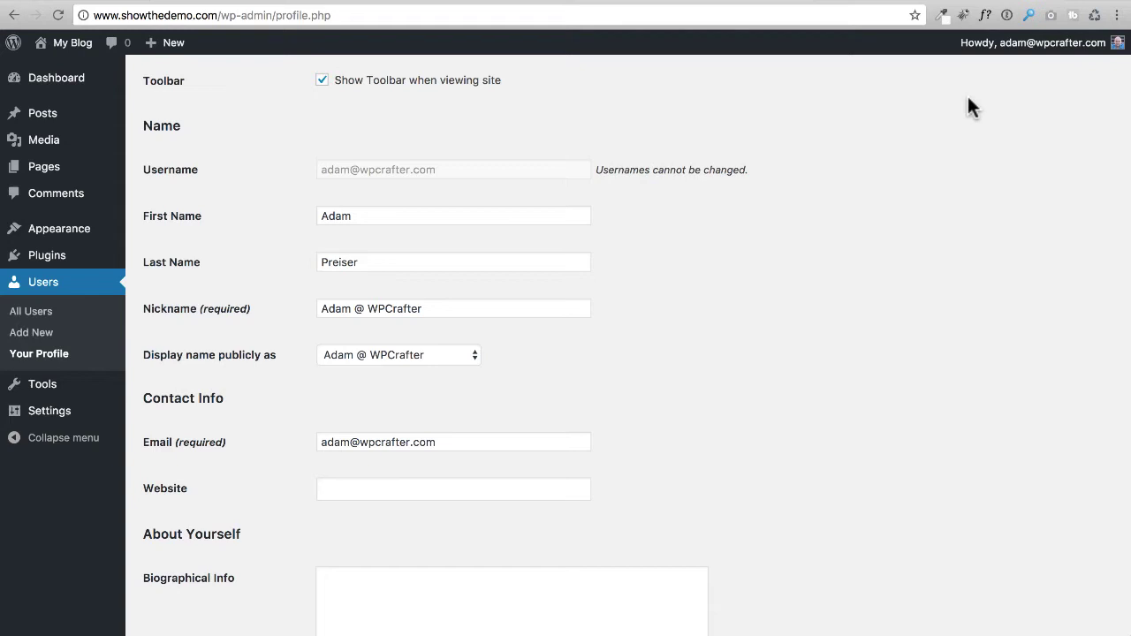
pyautogui.moveTo(256, 318)
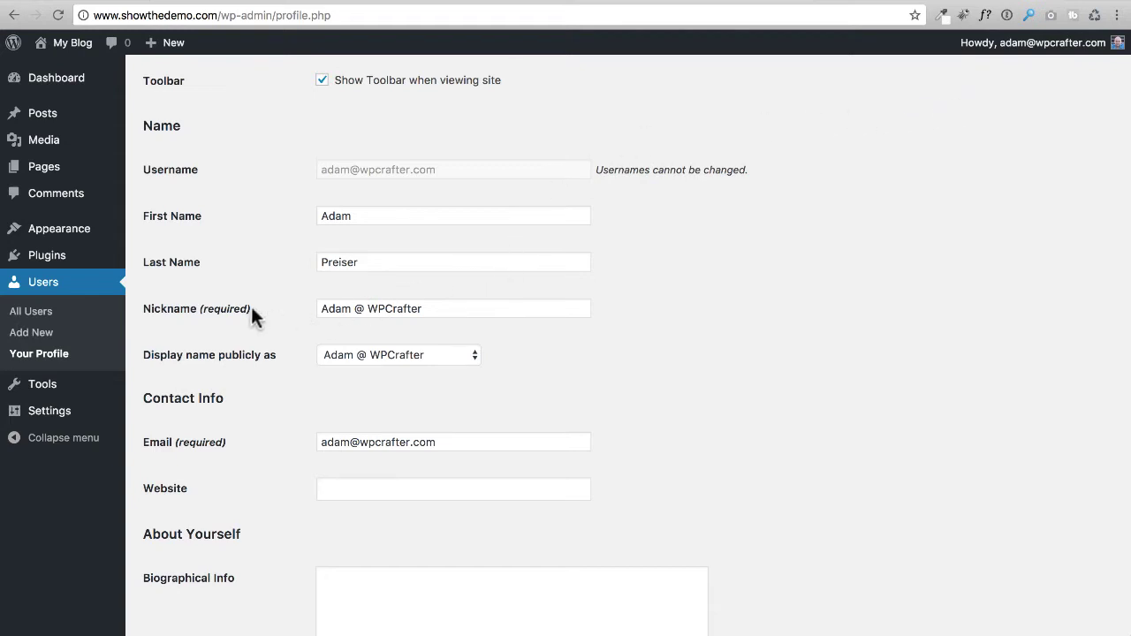
pyautogui.scroll(-3)
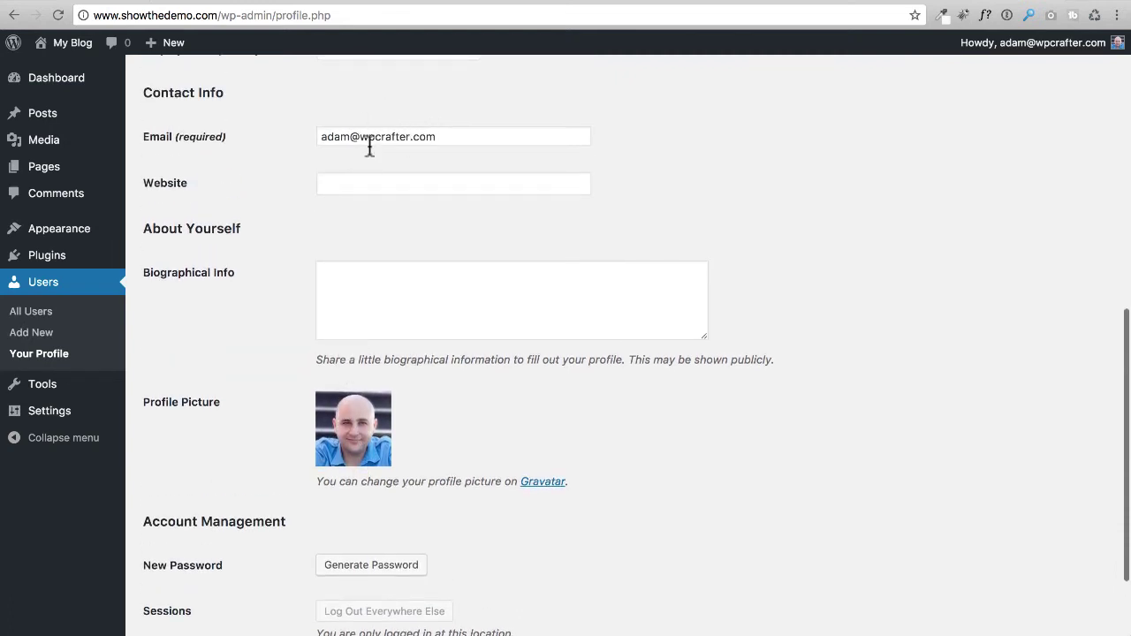
pyautogui.moveTo(299, 311)
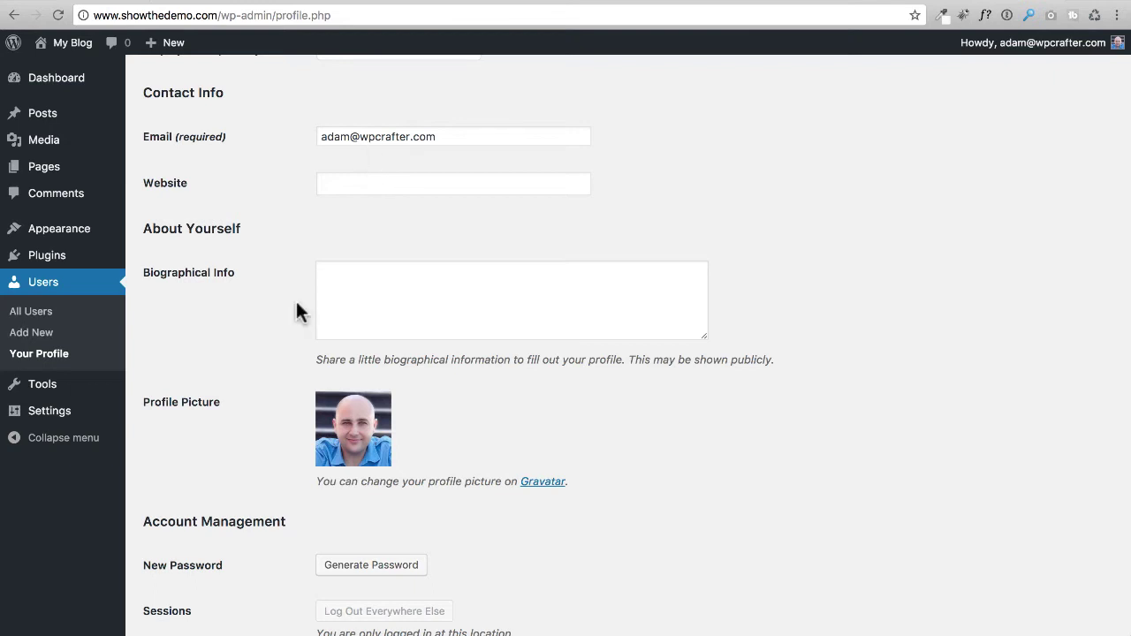
pyautogui.moveTo(443, 507)
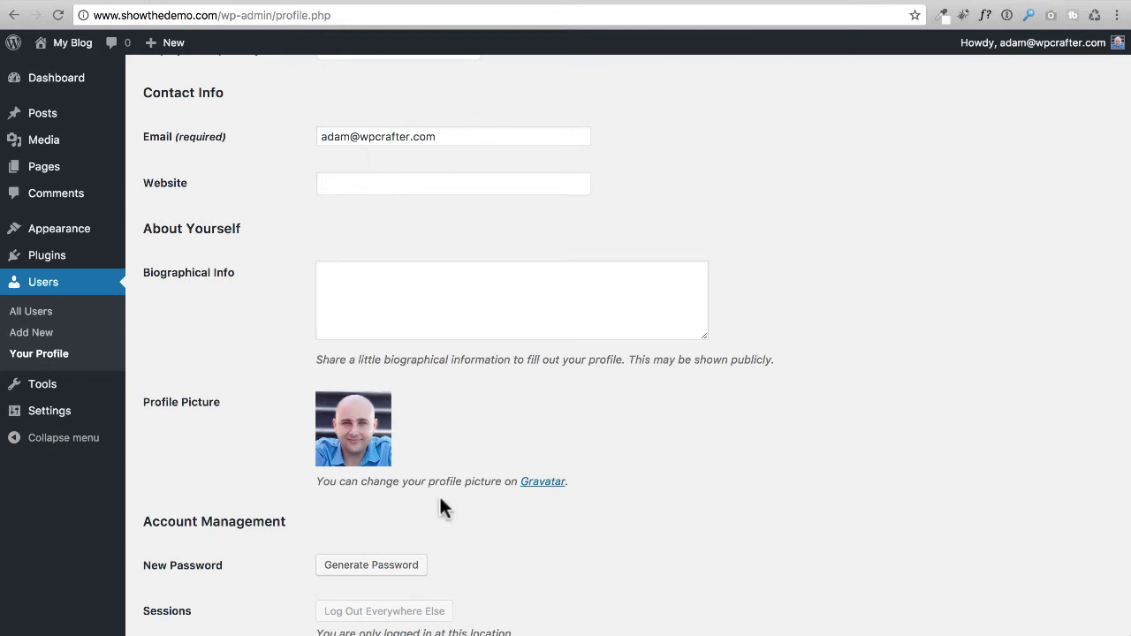
pyautogui.moveTo(543, 481)
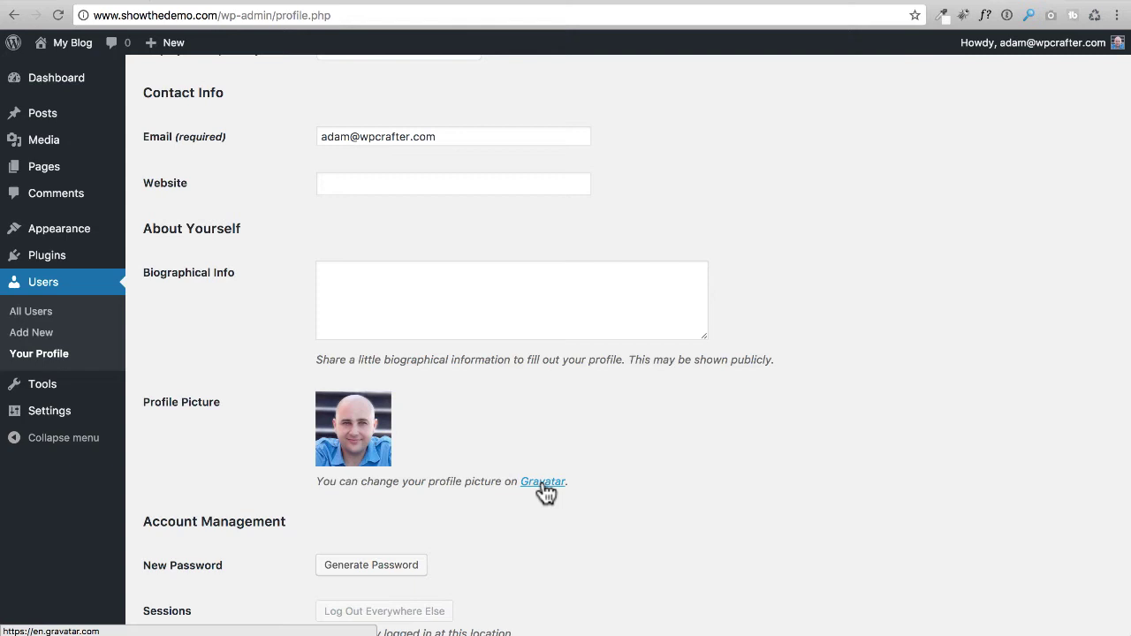
pyautogui.moveTo(345, 162)
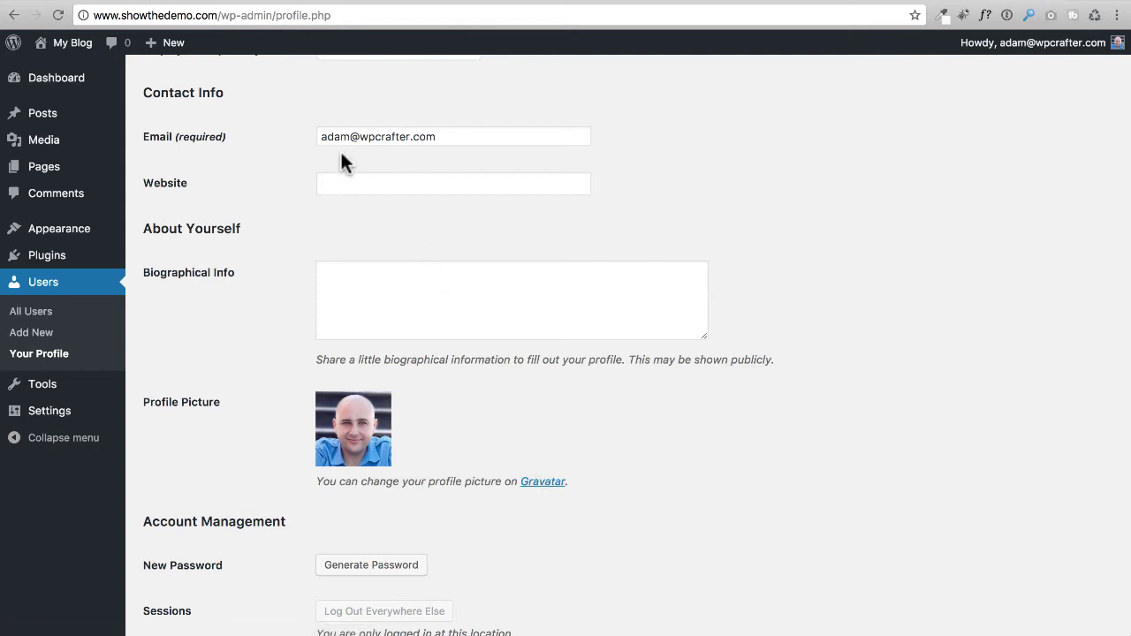
pyautogui.moveTo(467, 439)
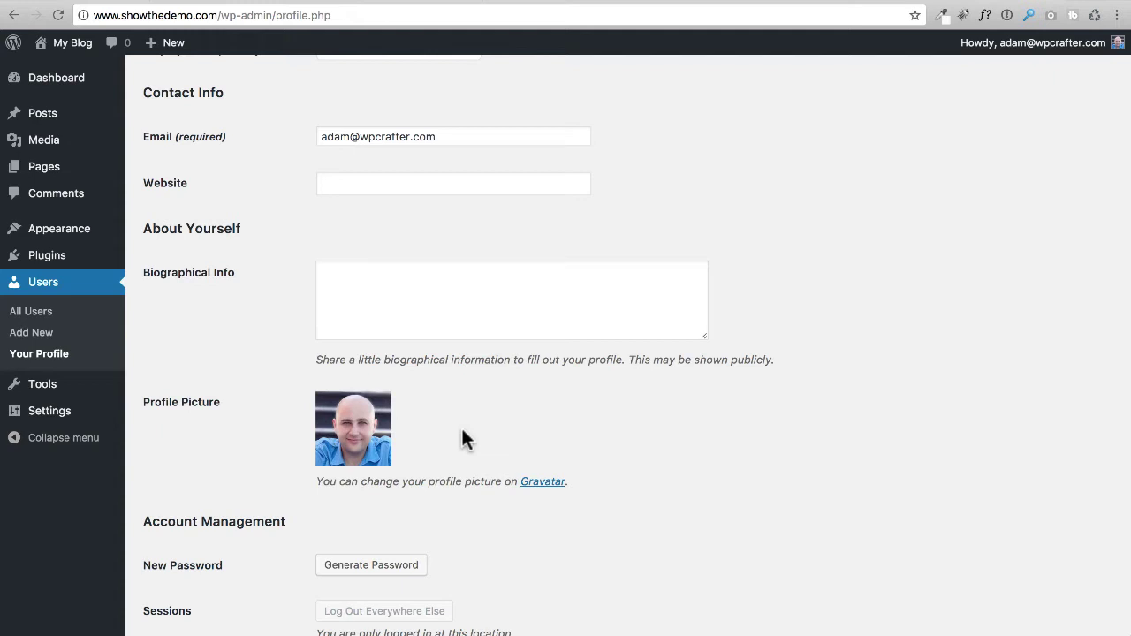
pyautogui.moveTo(557, 506)
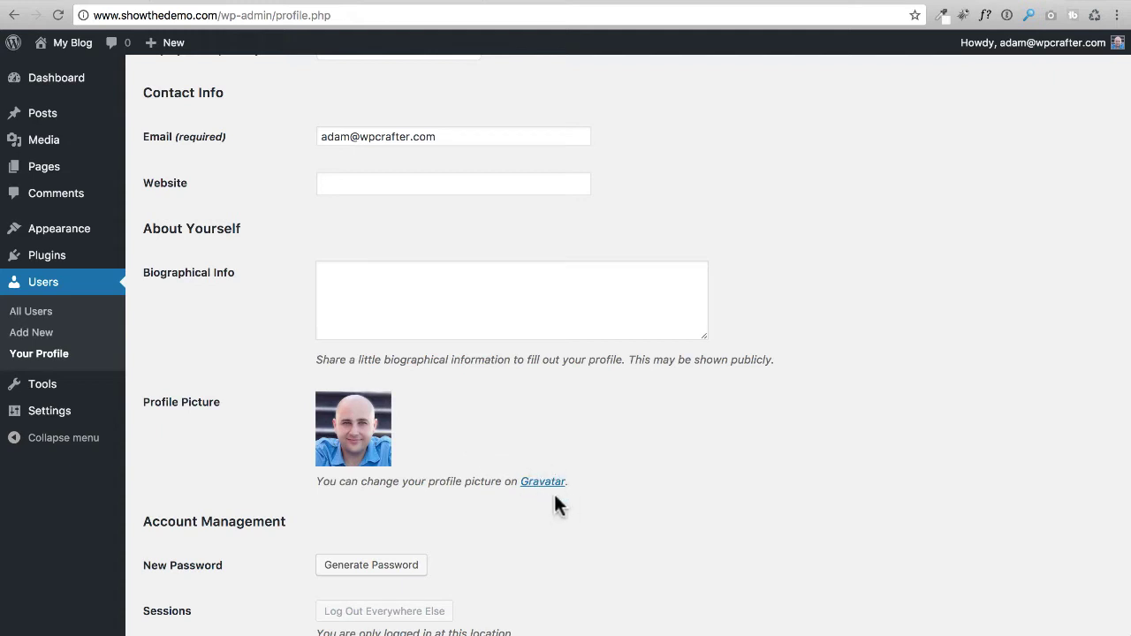
pyautogui.moveTo(246, 446)
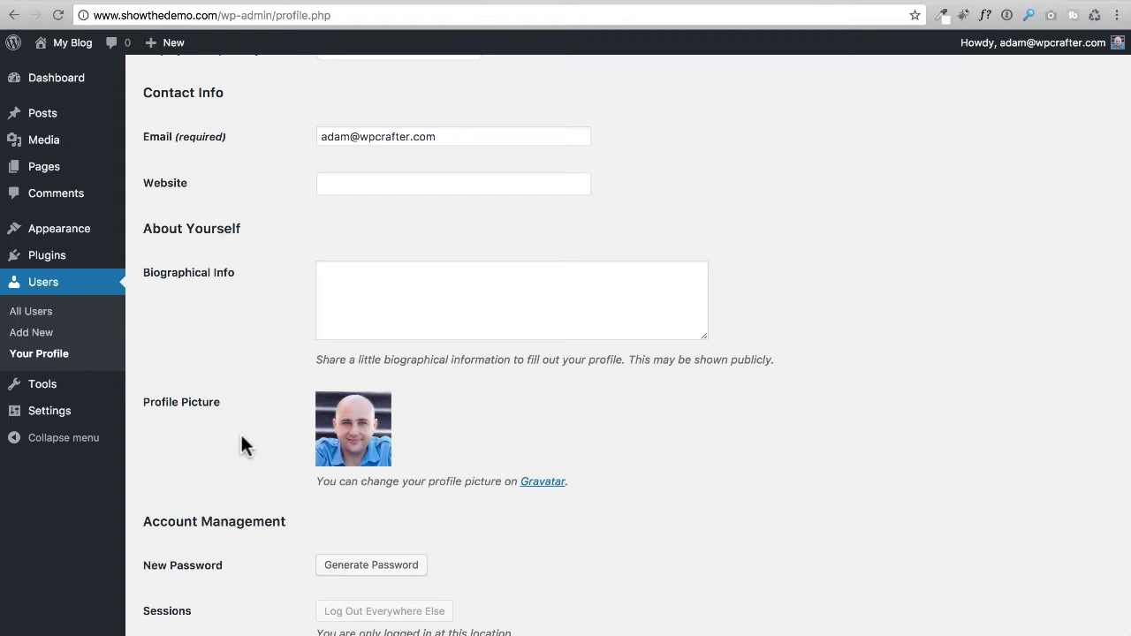
# - Update the profile so the greeting shows 'Adam @ WPCrafter'
pyautogui.scroll(-3)
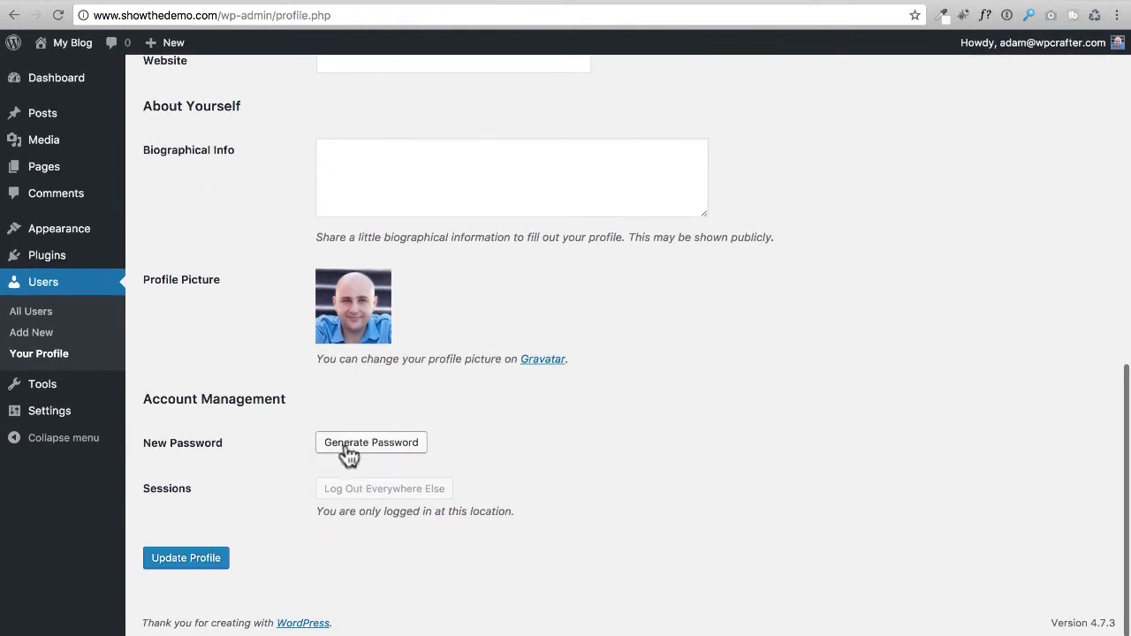
pyautogui.moveTo(380, 437)
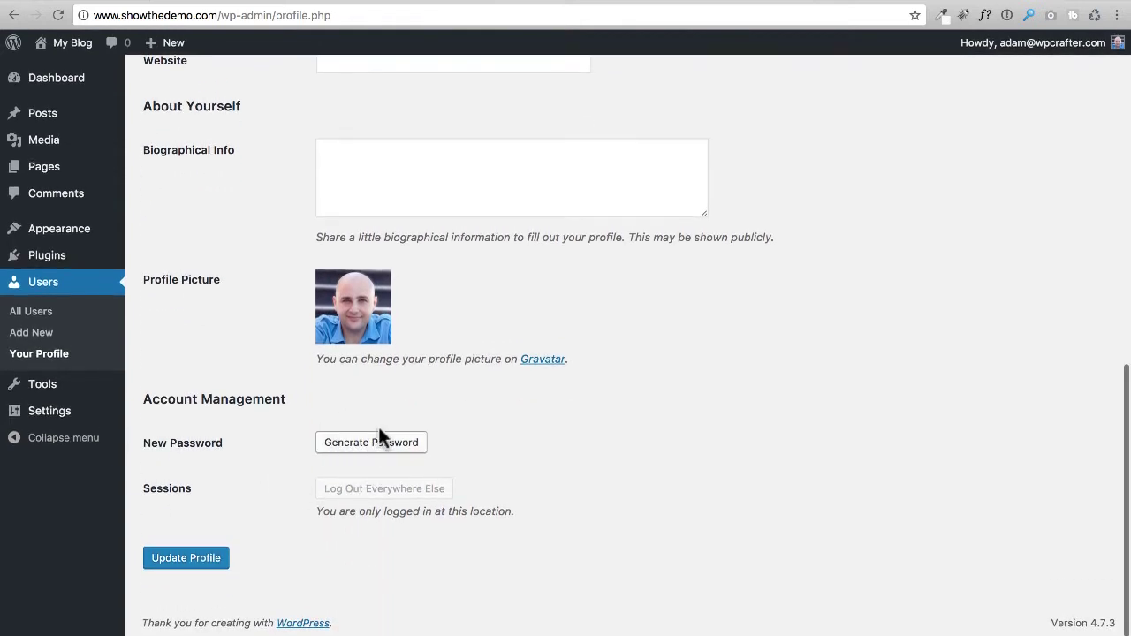
pyautogui.moveTo(254, 502)
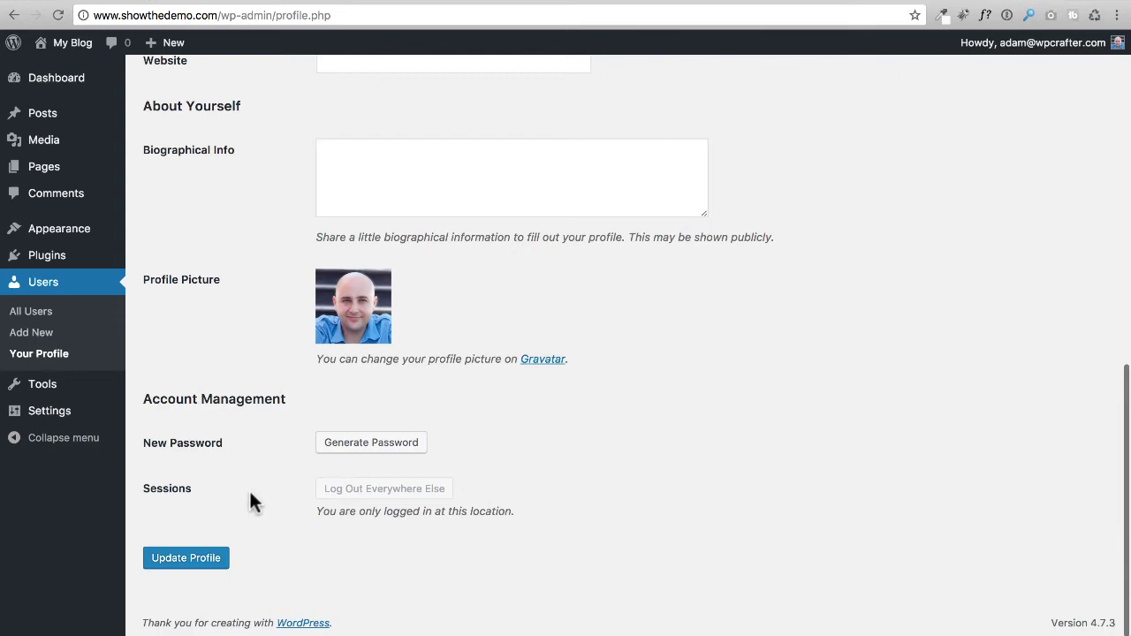
pyautogui.click(186, 557)
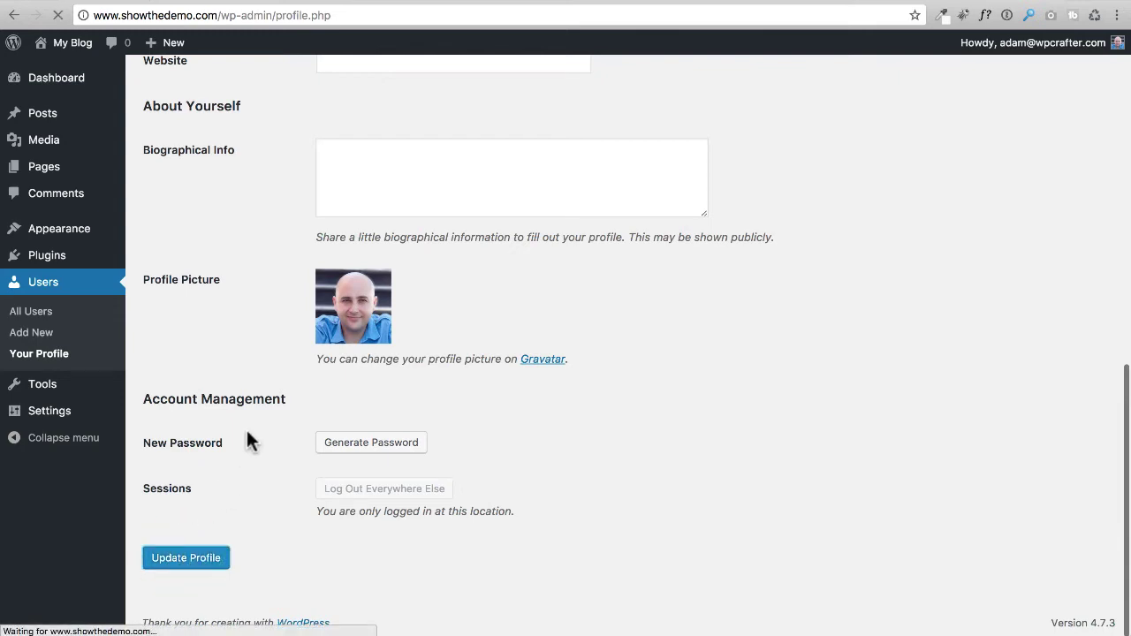
pyautogui.click(186, 558)
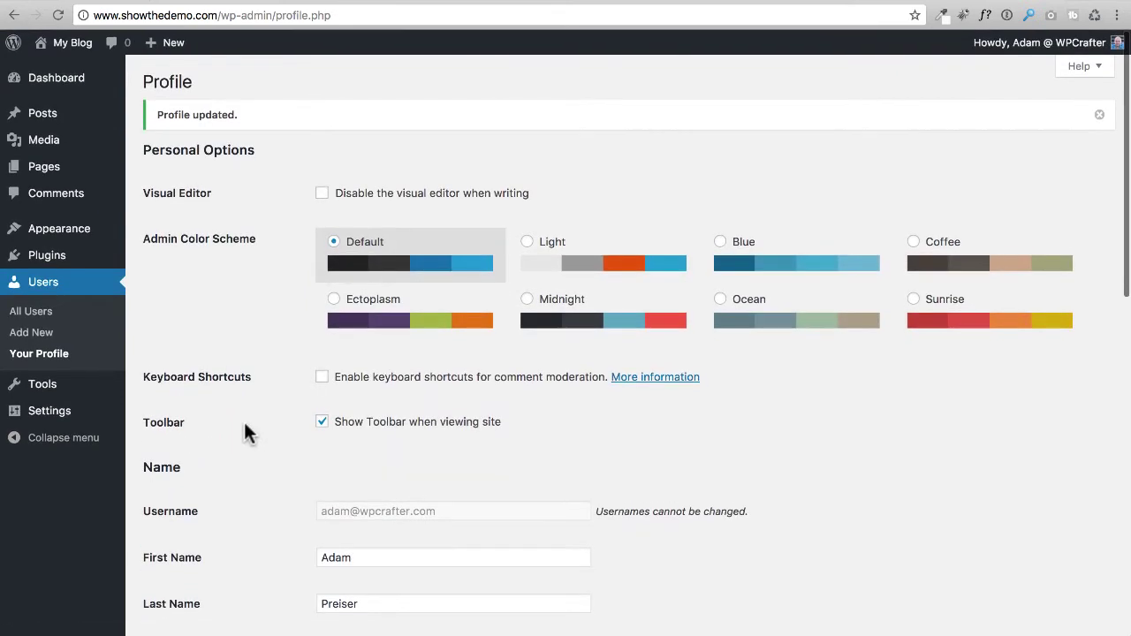
pyautogui.click(1040, 42)
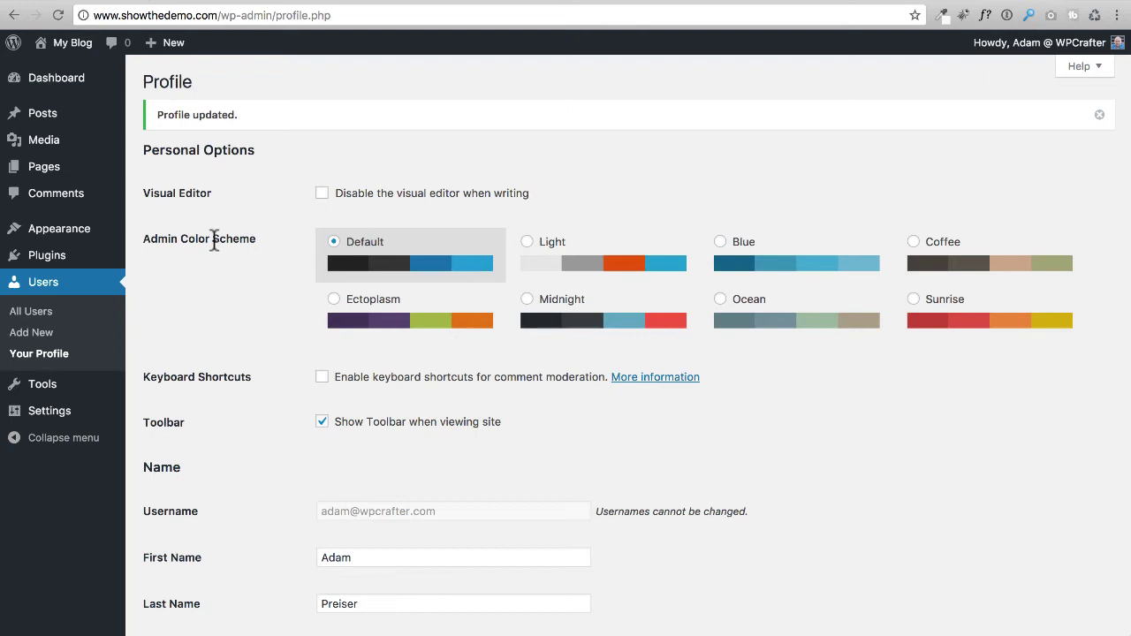
pyautogui.moveTo(49, 410)
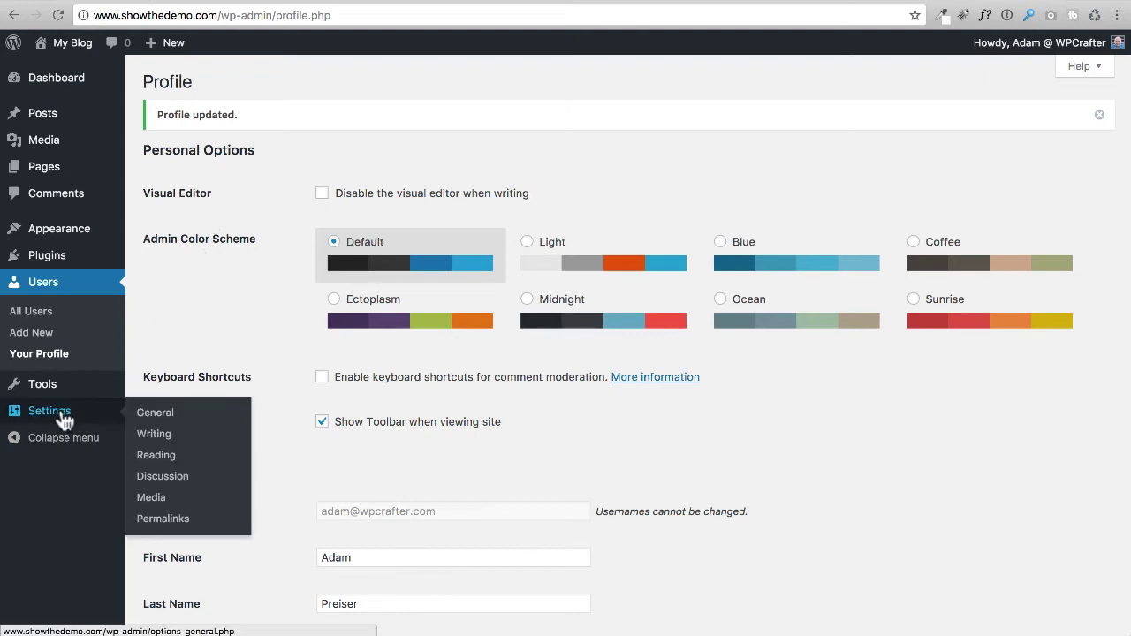
# - In General Settings, set the timezone to Los Angeles and save the changes
pyautogui.click(155, 412)
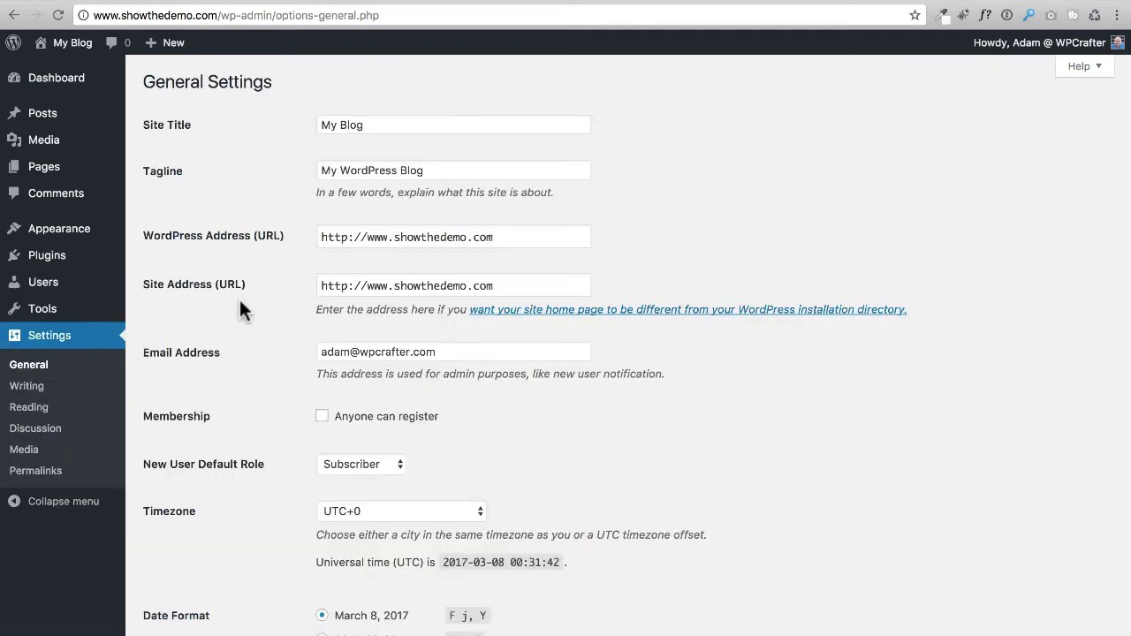
pyautogui.moveTo(327, 151)
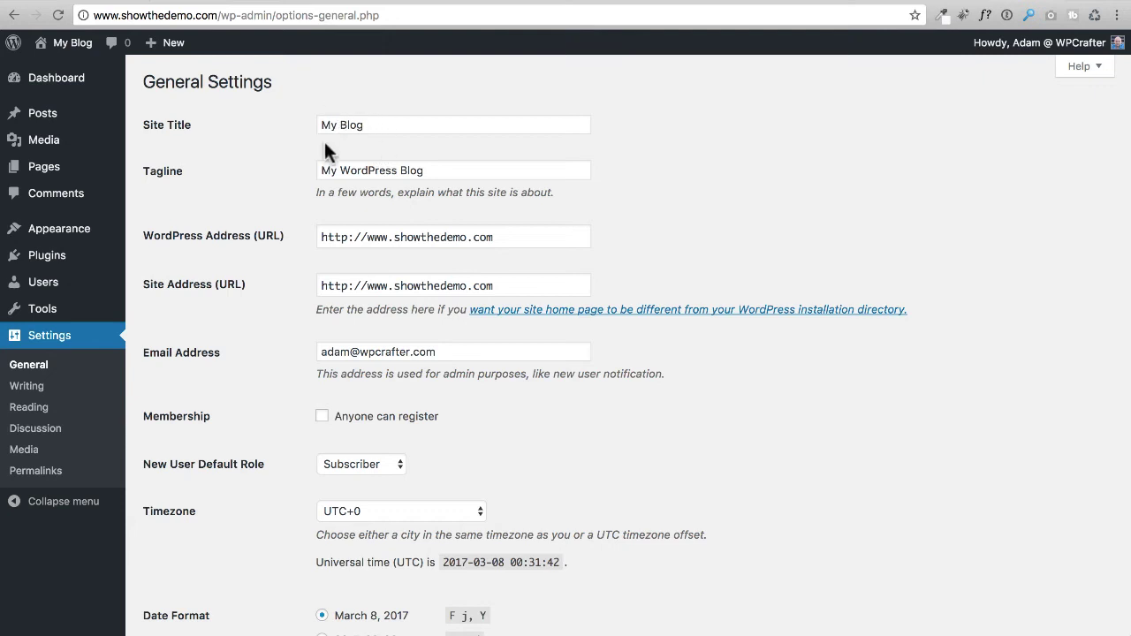
pyautogui.moveTo(356, 152)
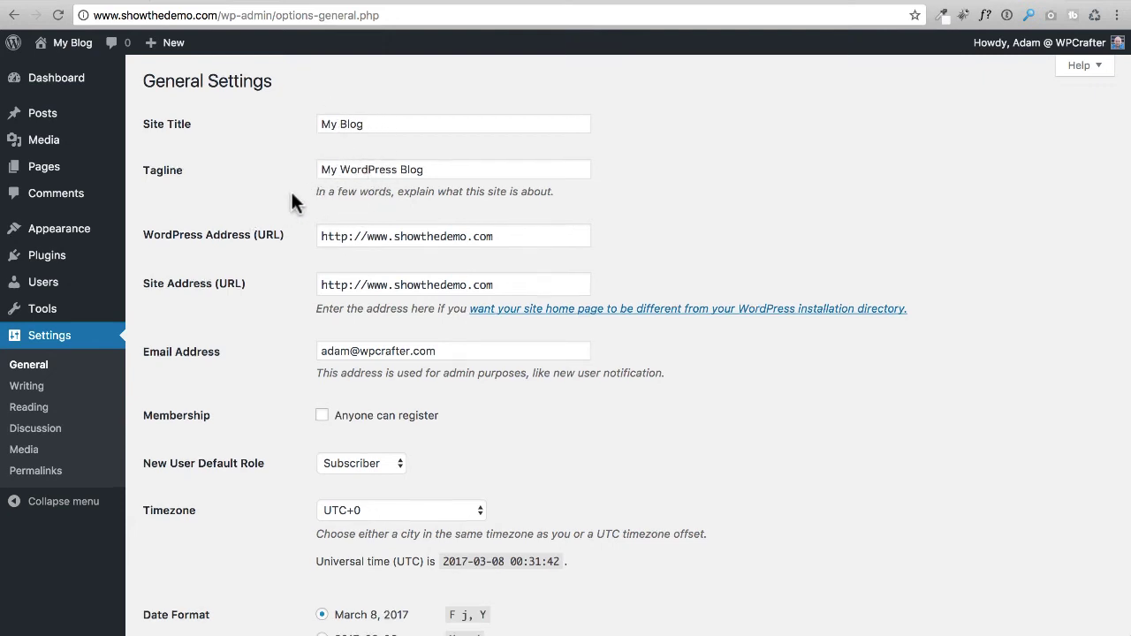
pyautogui.scroll(-3)
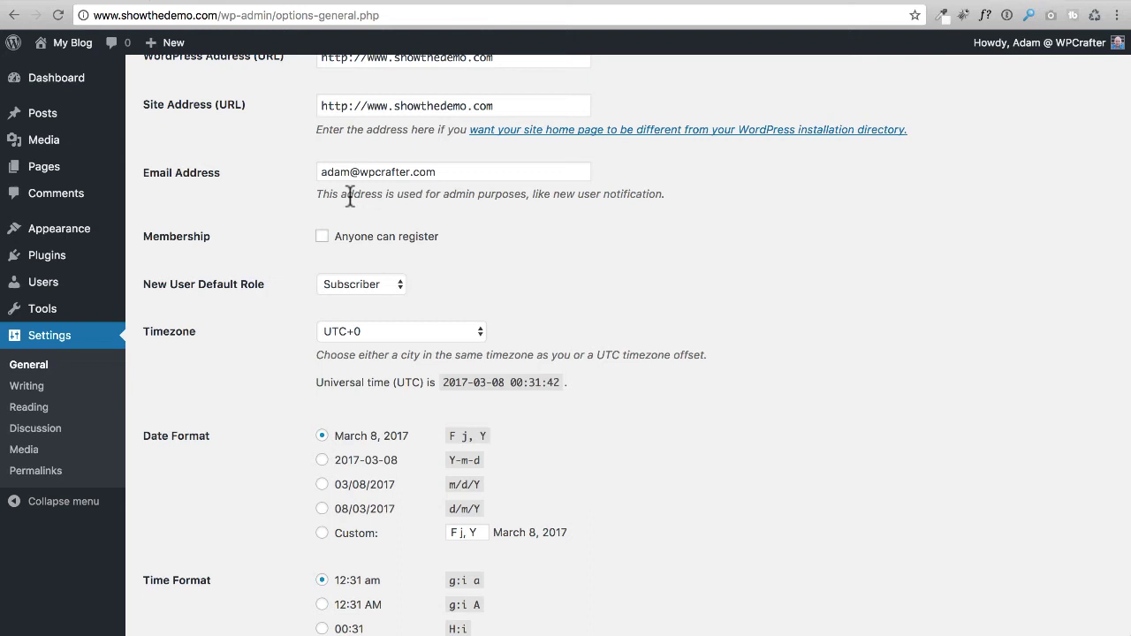
pyautogui.moveTo(370, 166)
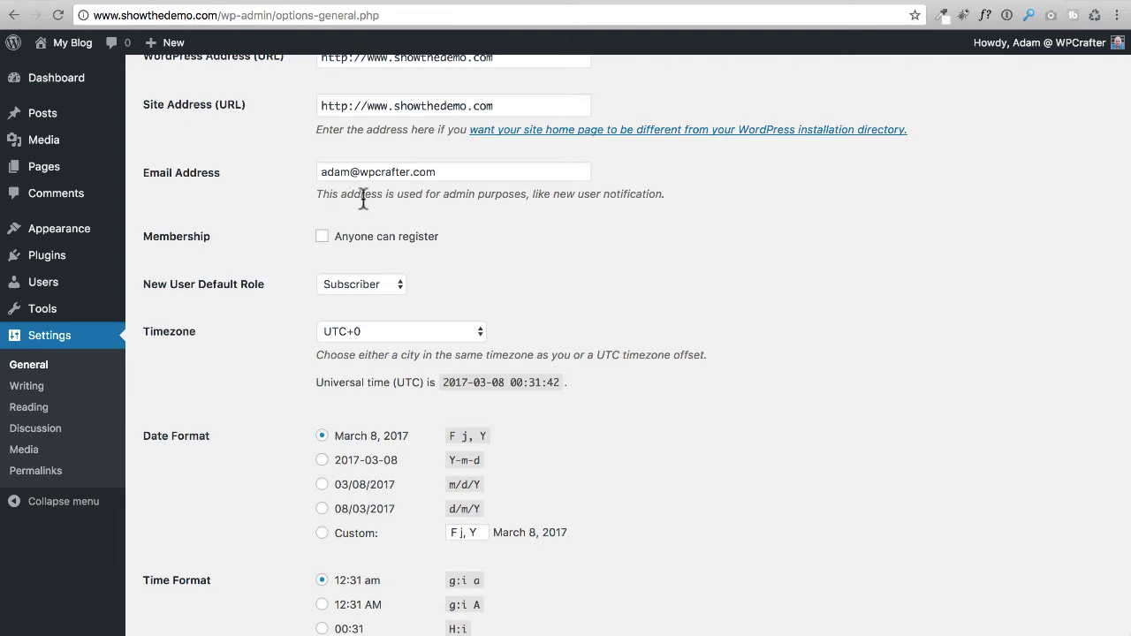
pyautogui.moveTo(272, 219)
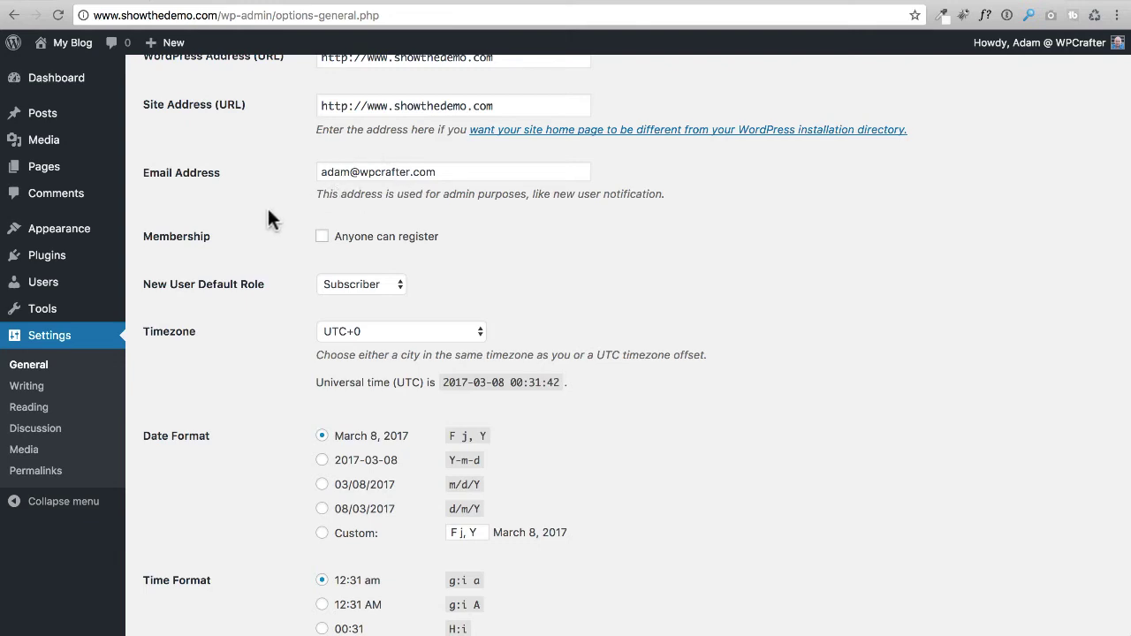
pyautogui.scroll(-3)
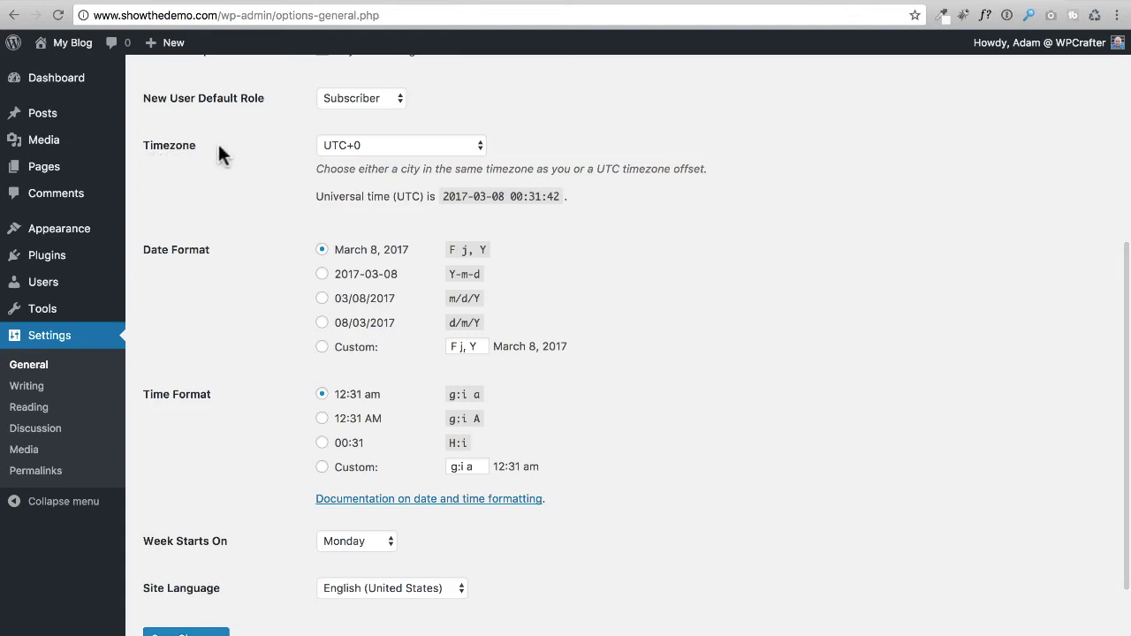
pyautogui.moveTo(232, 152)
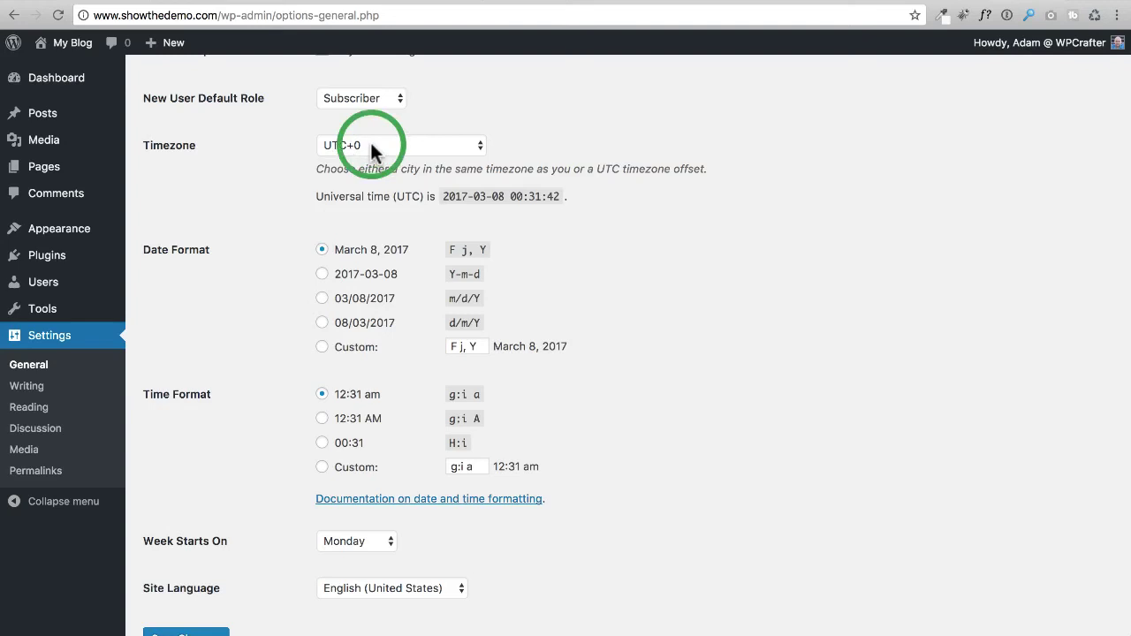
pyautogui.click(400, 145)
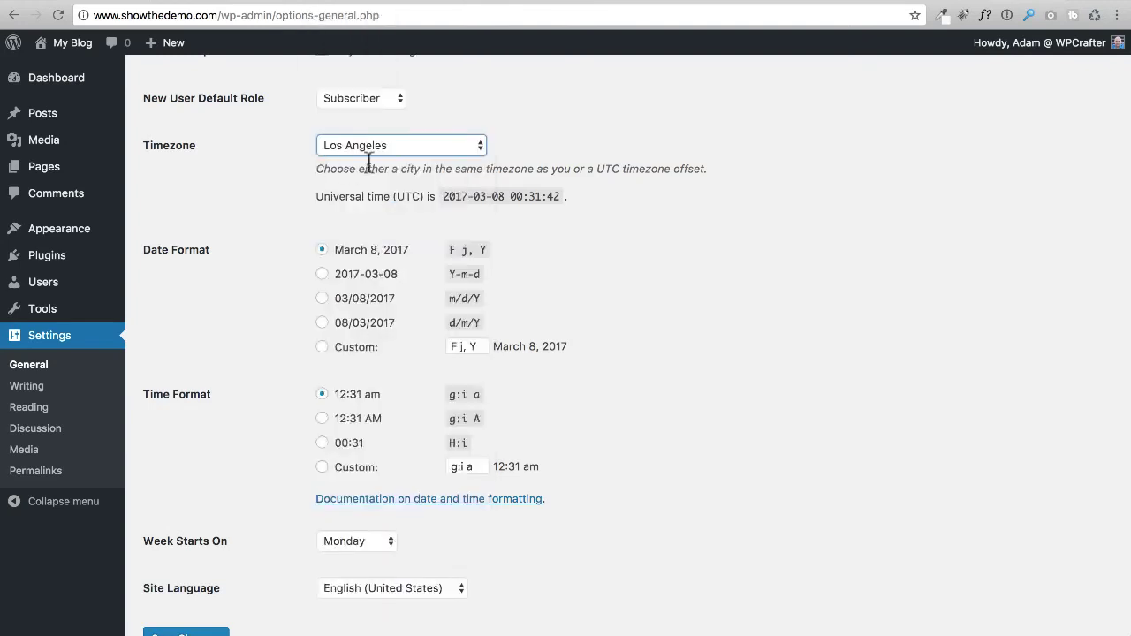
pyautogui.moveTo(283, 153)
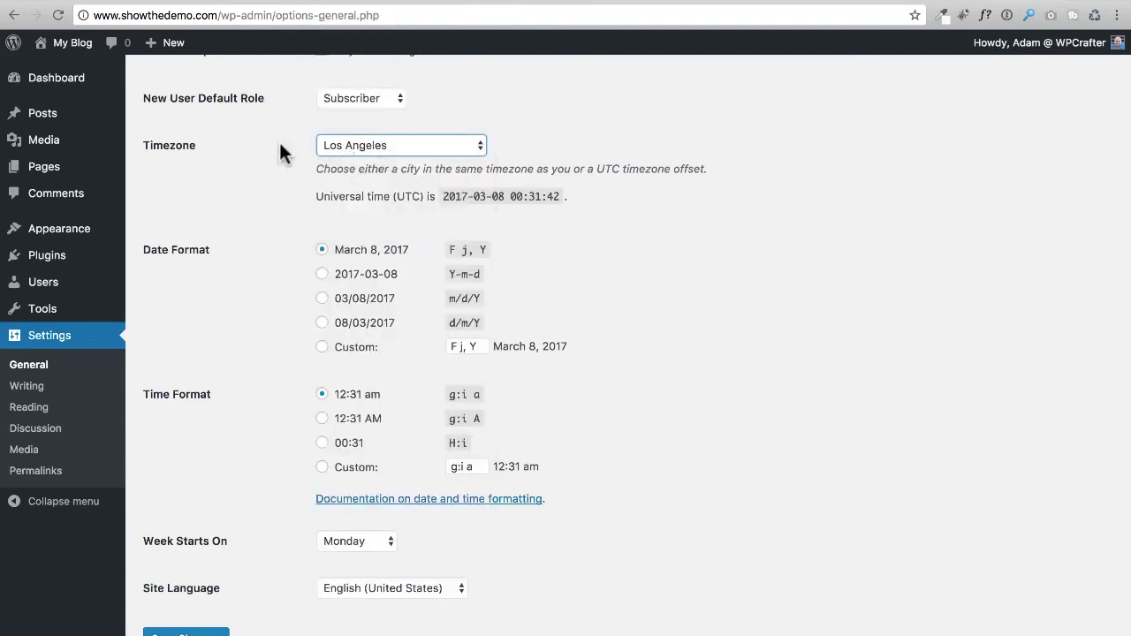
pyautogui.moveTo(252, 153)
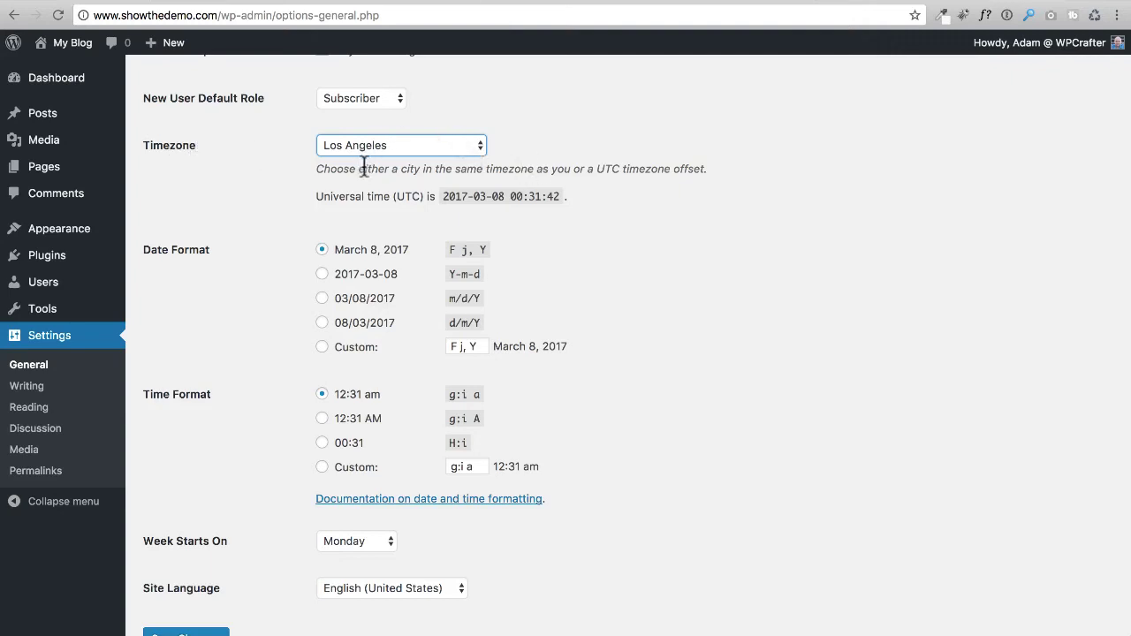
pyautogui.moveTo(506, 198)
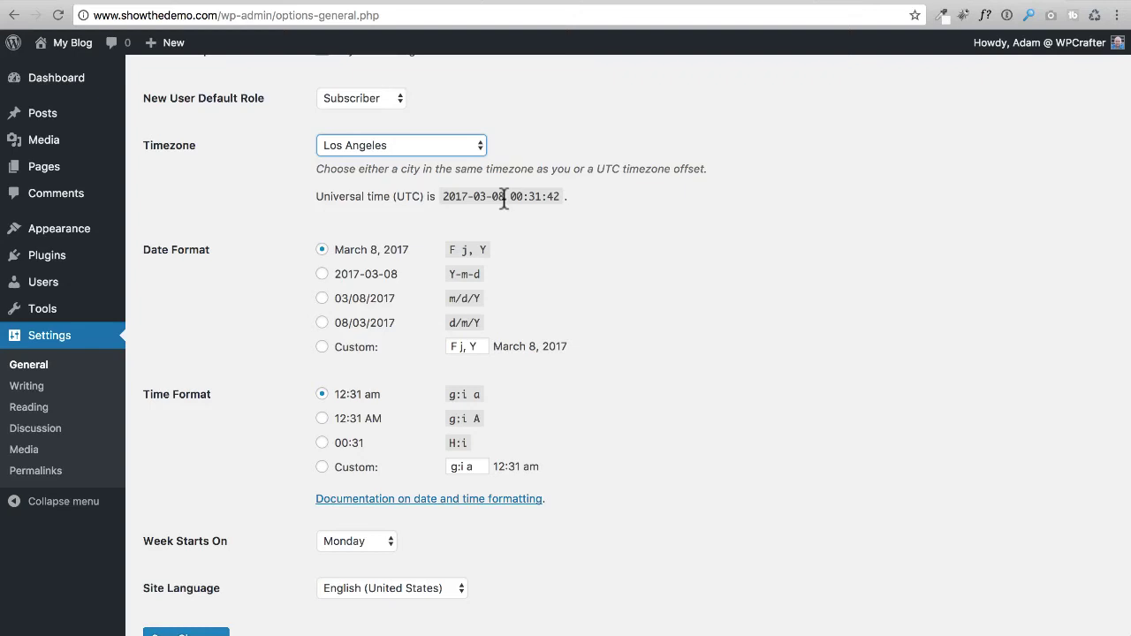
pyautogui.moveTo(619, 207)
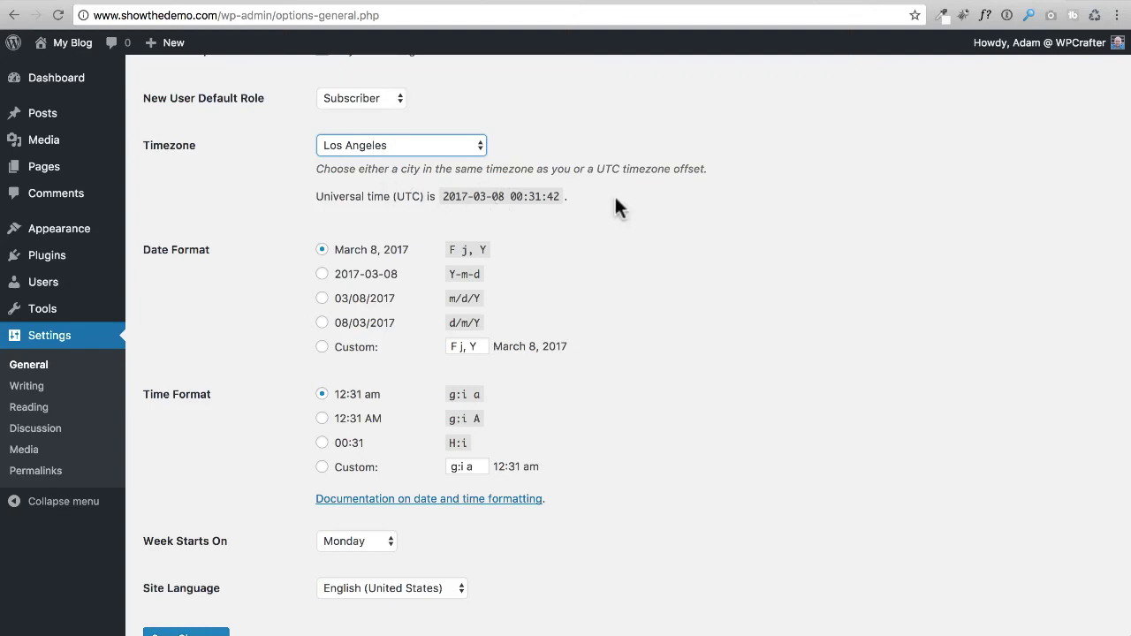
pyautogui.moveTo(292, 181)
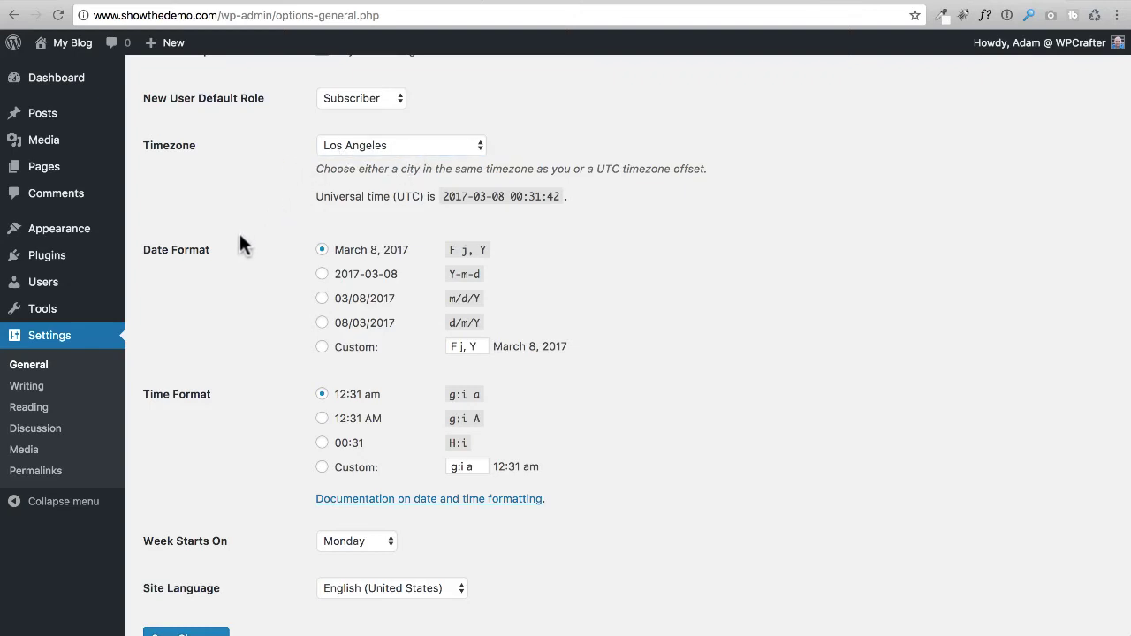
pyautogui.scroll(-3)
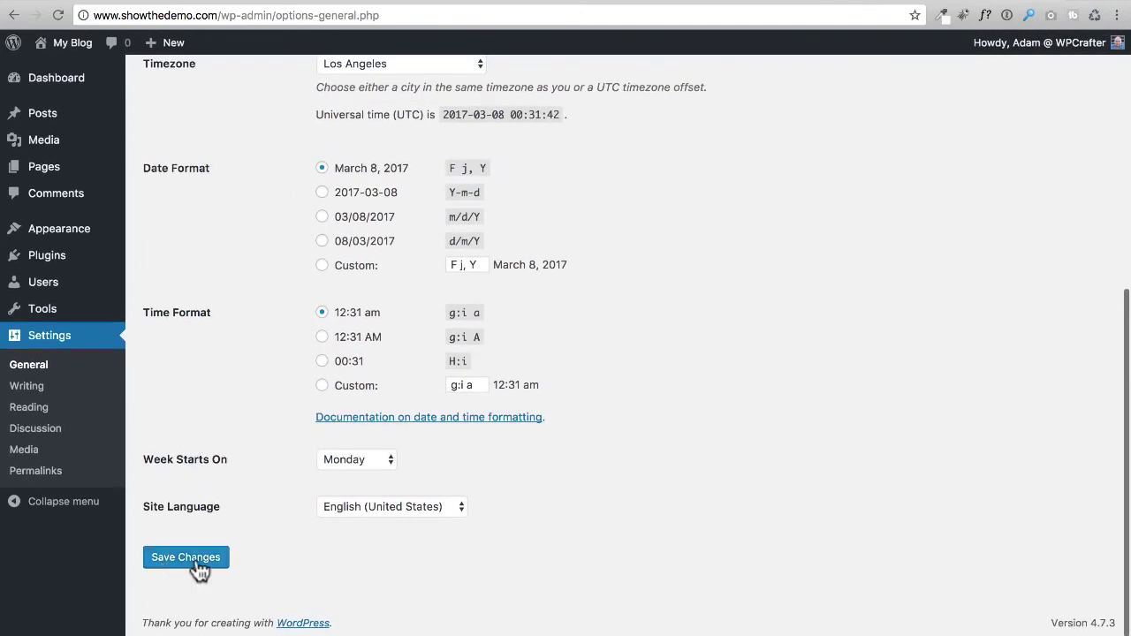
pyautogui.click(185, 557)
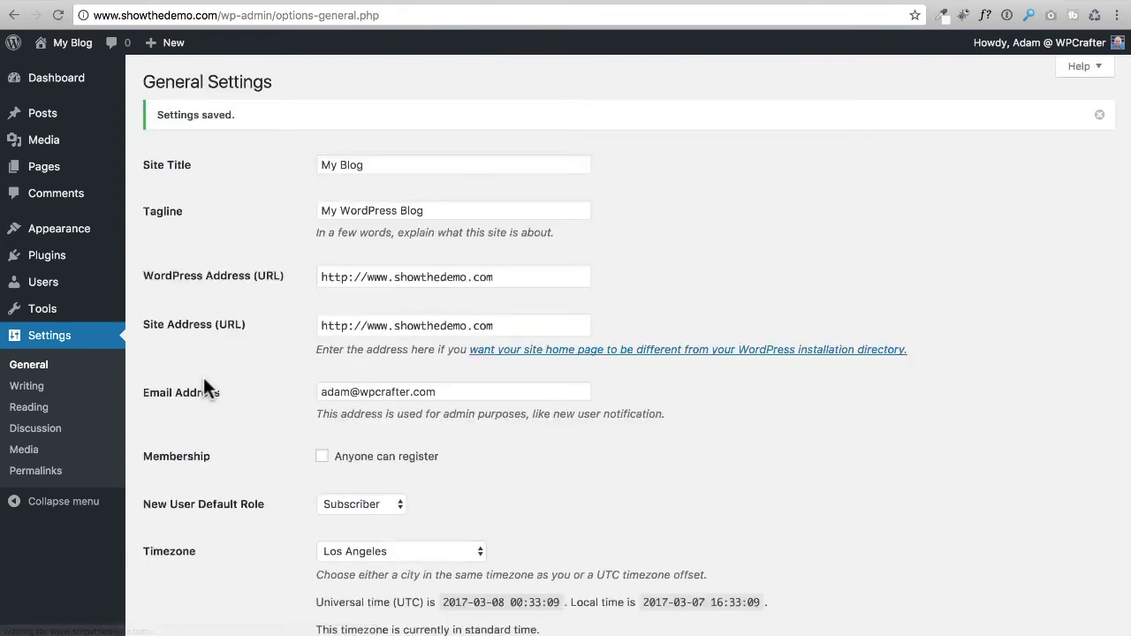
pyautogui.moveTo(35, 470)
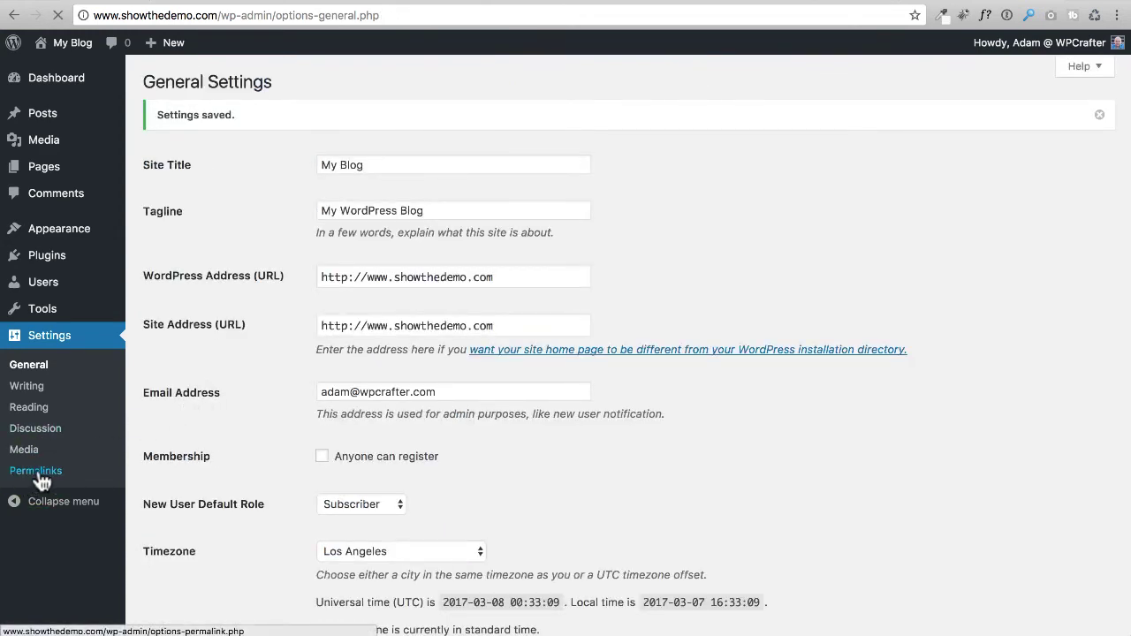
# - Set the permalink structure to Post name, save the change, and return to the dashboard
pyautogui.click(35, 470)
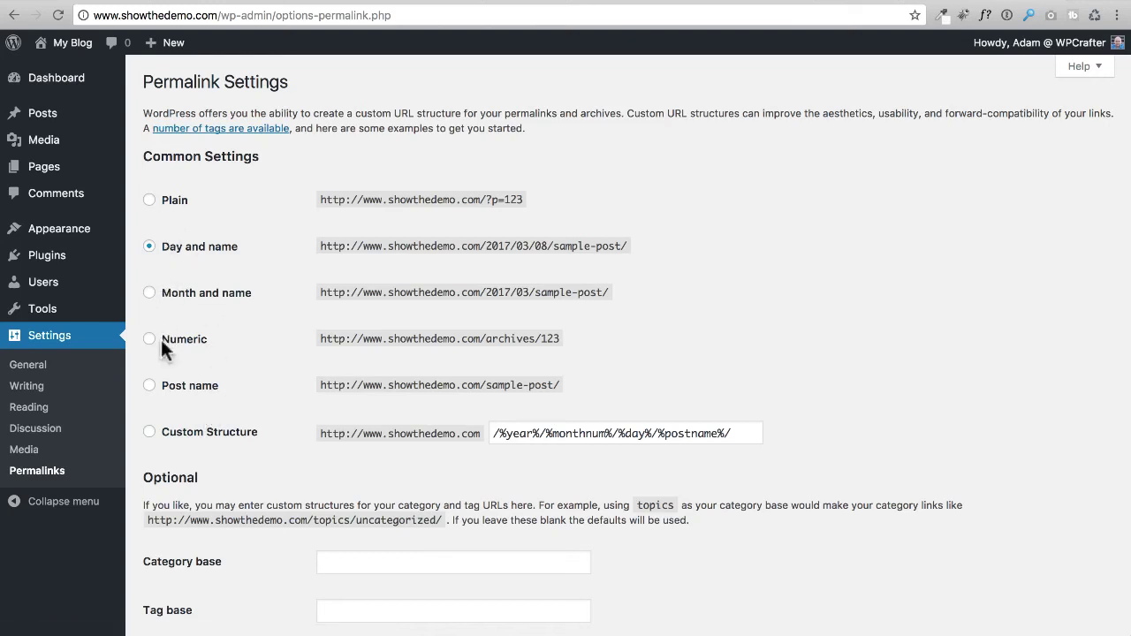
pyautogui.click(148, 385)
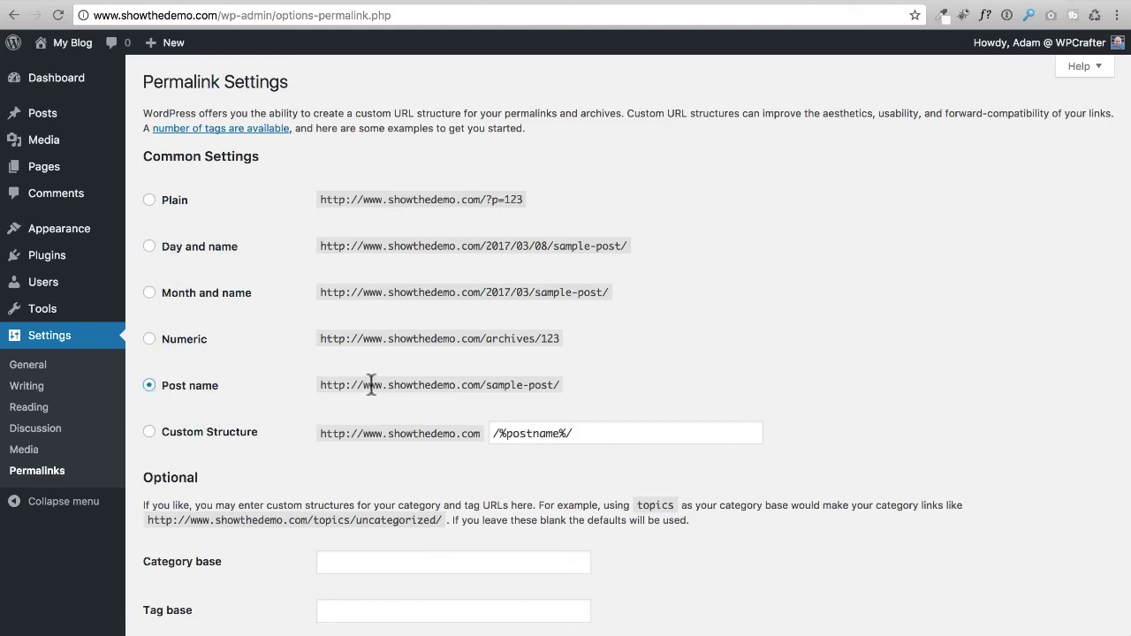
pyautogui.moveTo(378, 199)
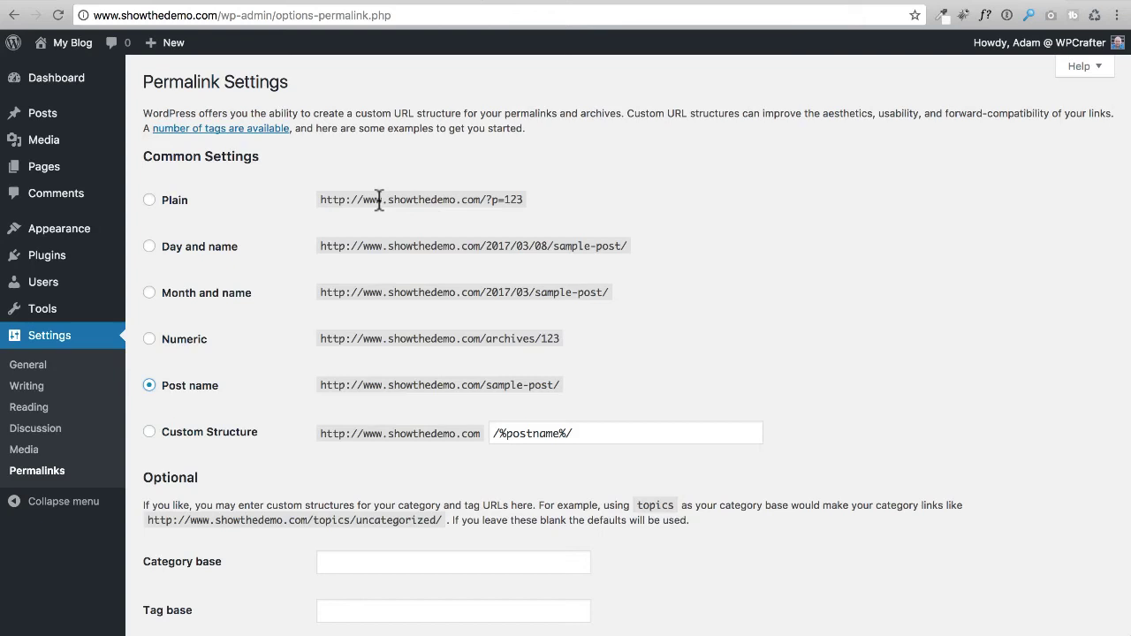
pyautogui.moveTo(504, 245)
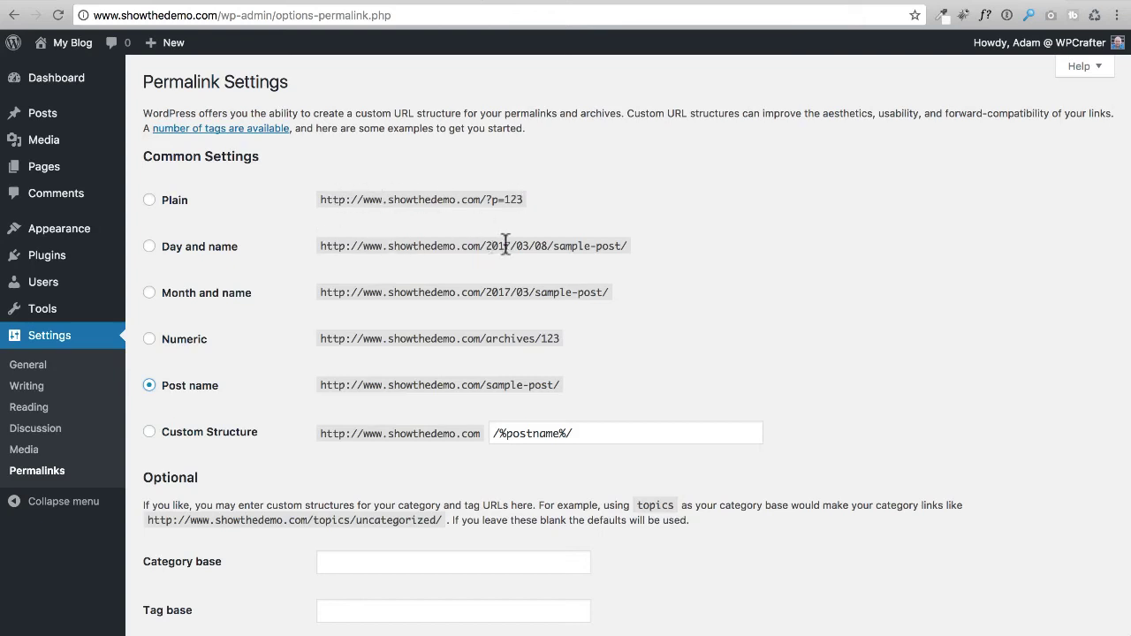
pyautogui.moveTo(614, 246)
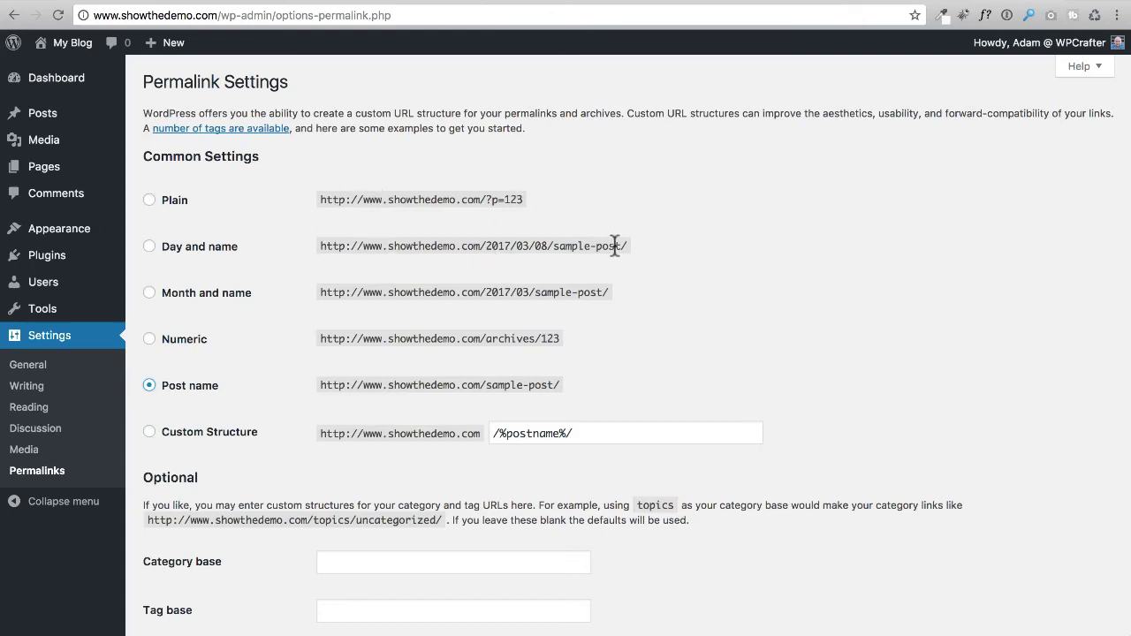
pyautogui.moveTo(477, 261)
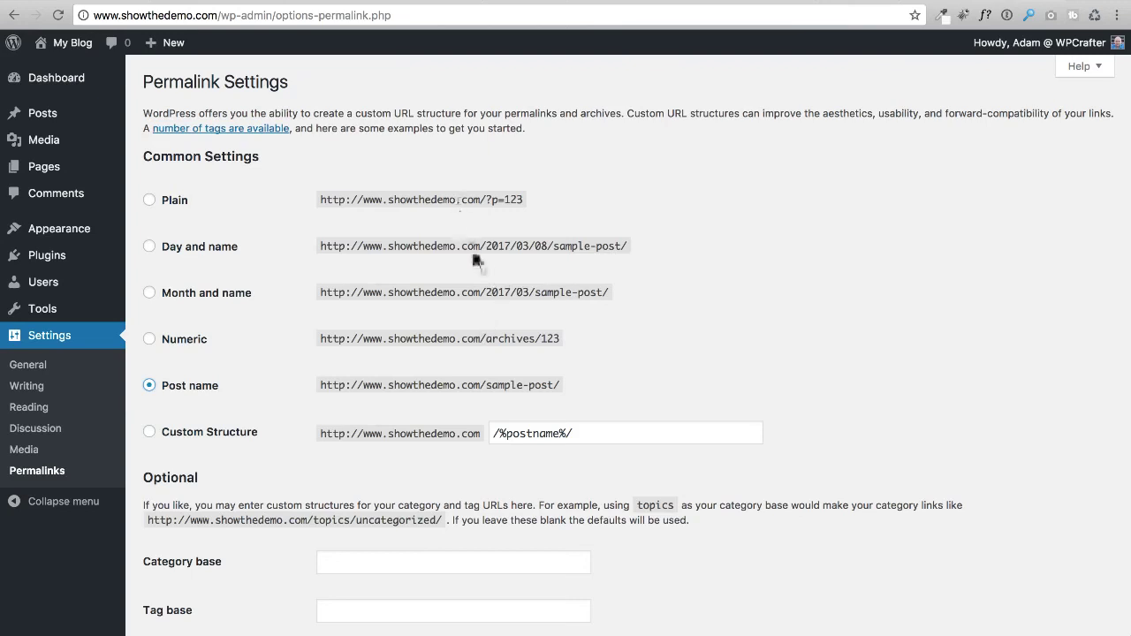
pyautogui.moveTo(449, 289)
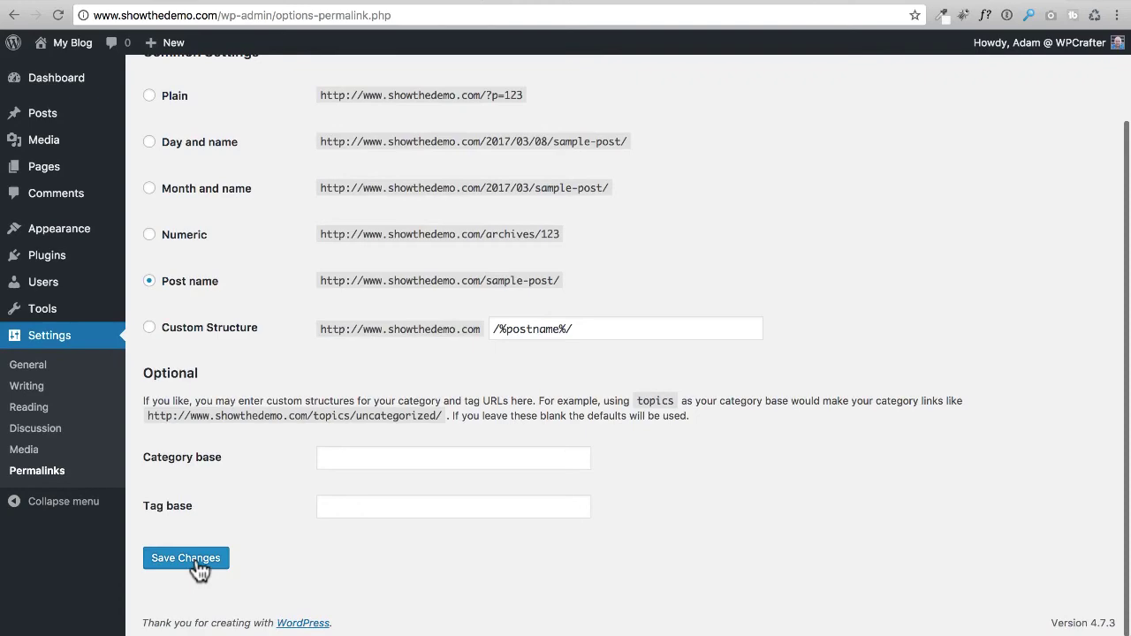
pyautogui.click(185, 557)
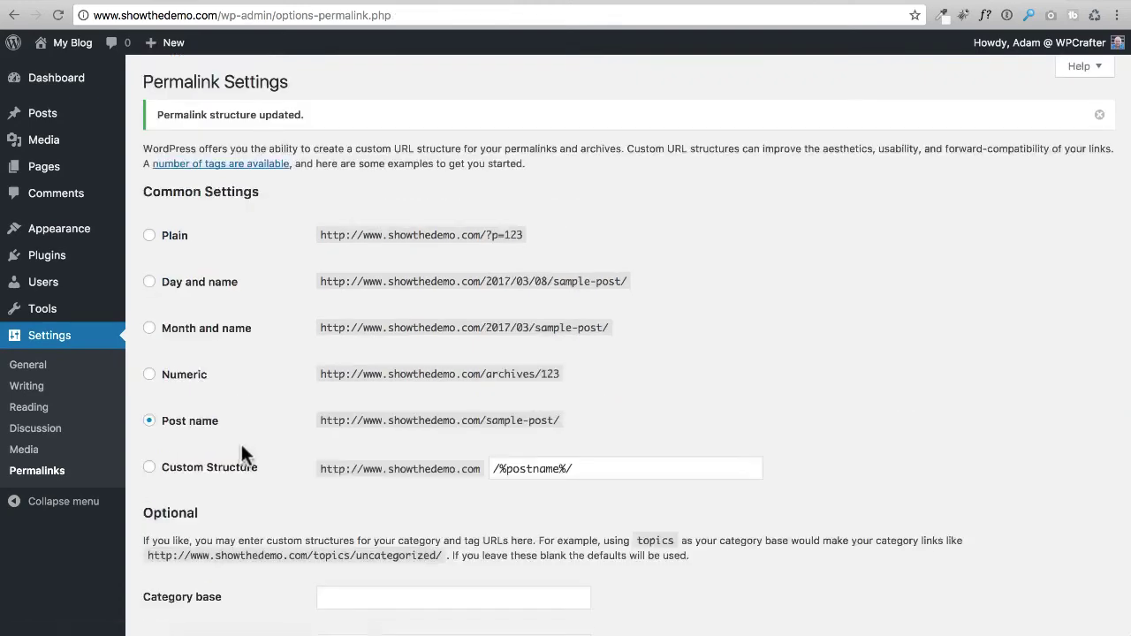
pyautogui.scroll(-3)
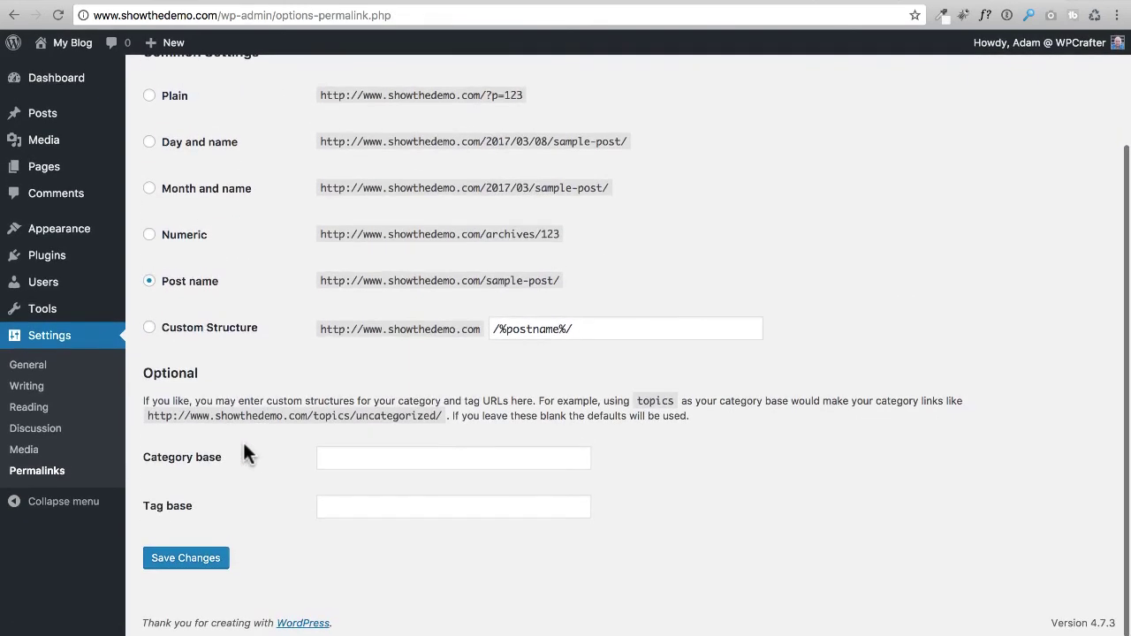
pyautogui.click(185, 557)
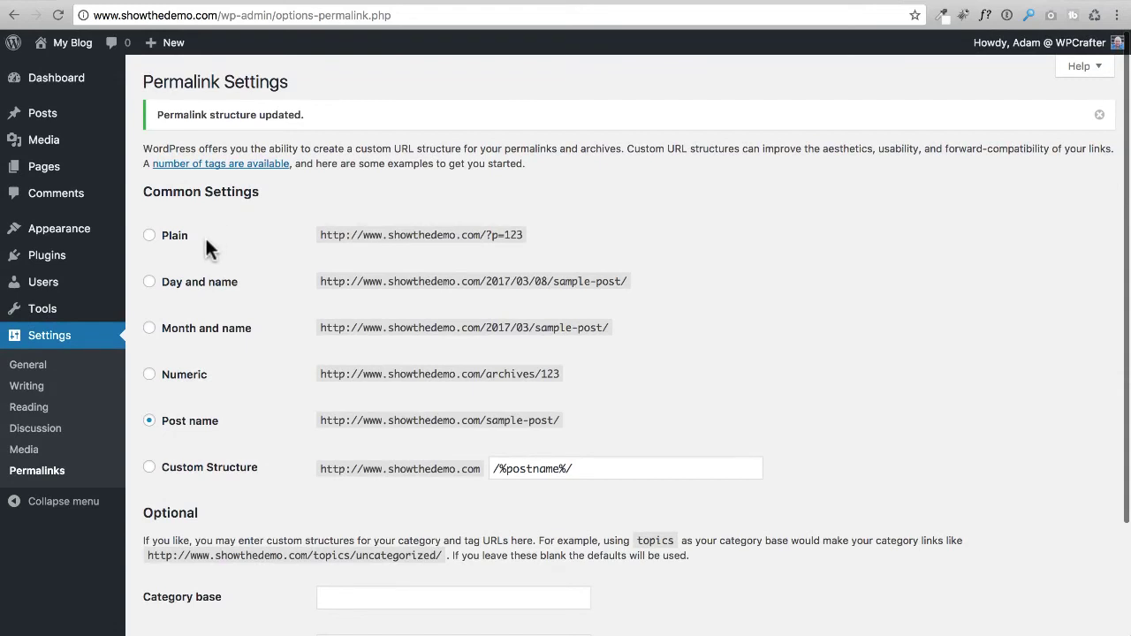
pyautogui.moveTo(187, 190)
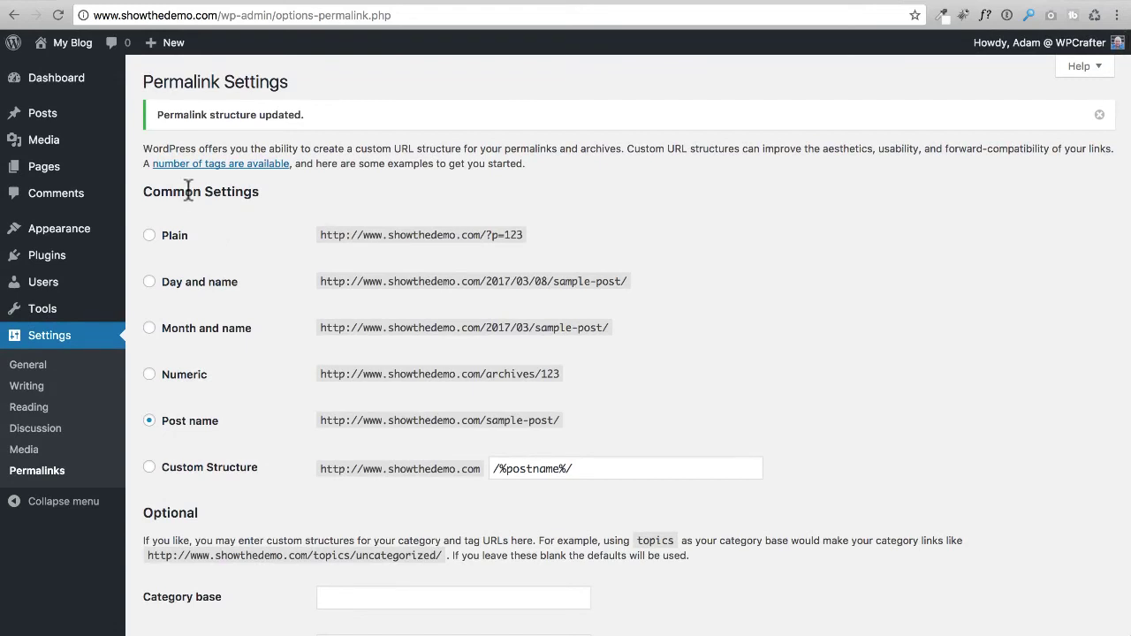
pyautogui.click(55, 77)
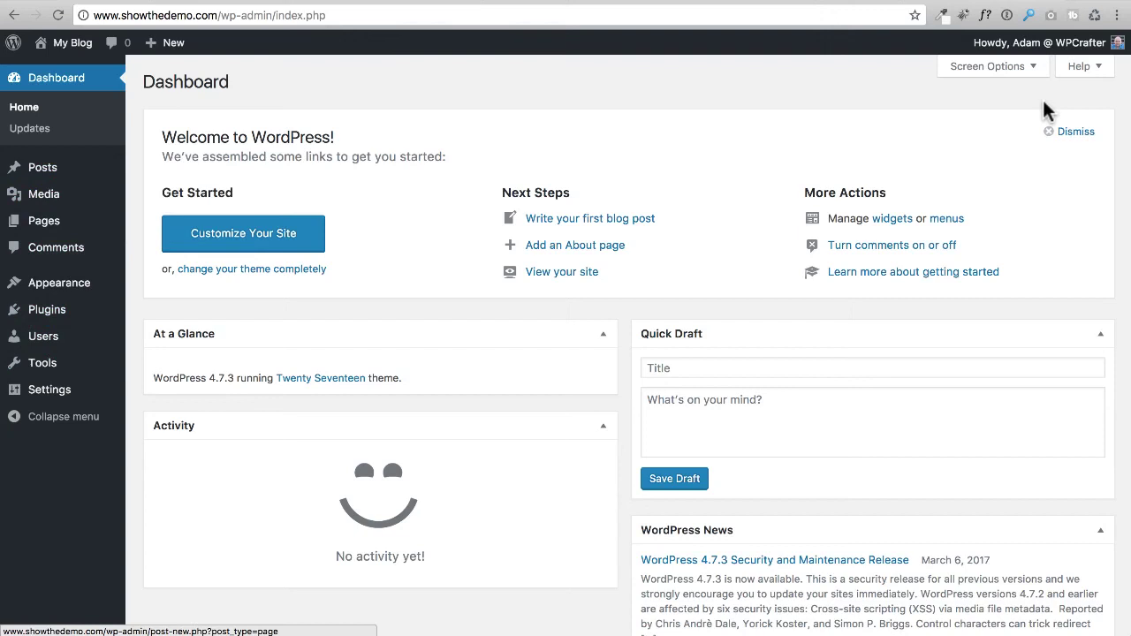
pyautogui.moveTo(997, 78)
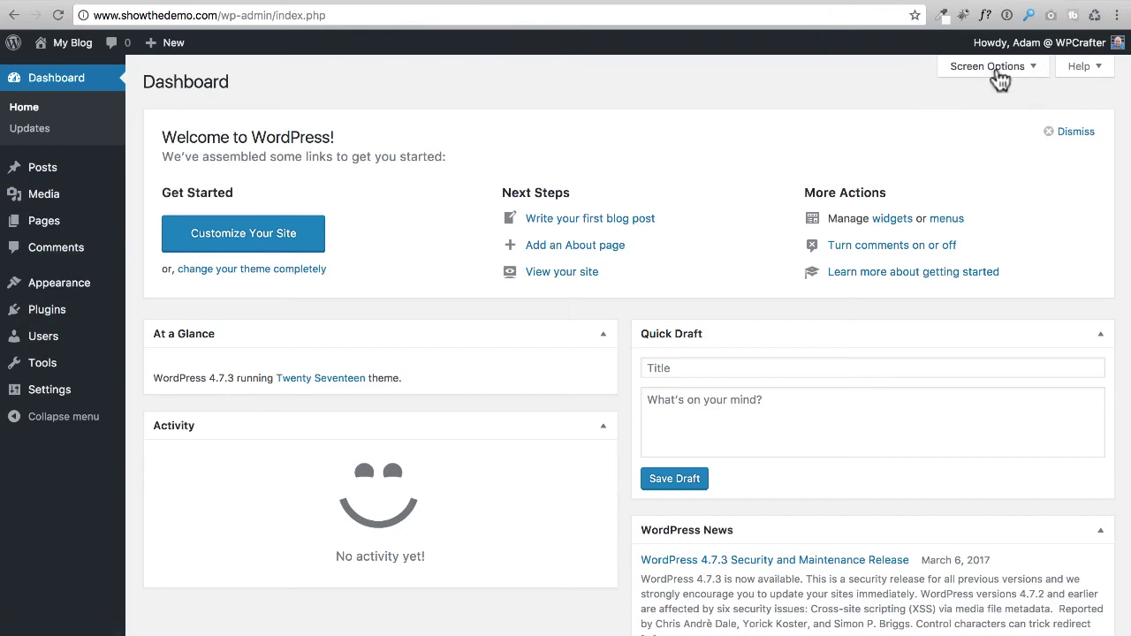
pyautogui.click(987, 67)
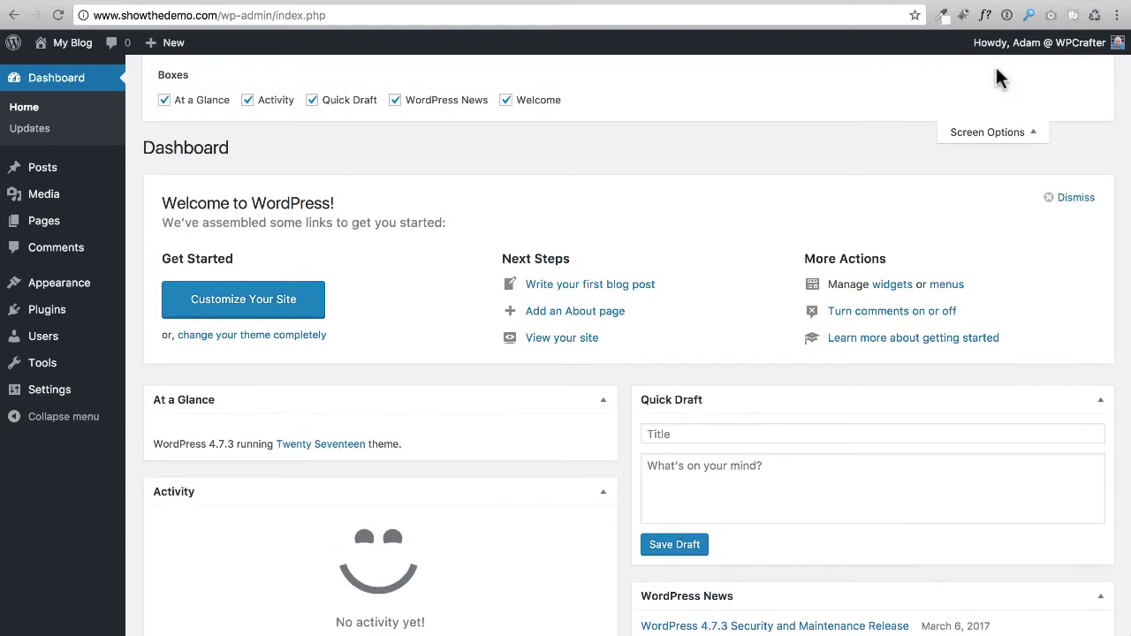
pyautogui.moveTo(556, 203)
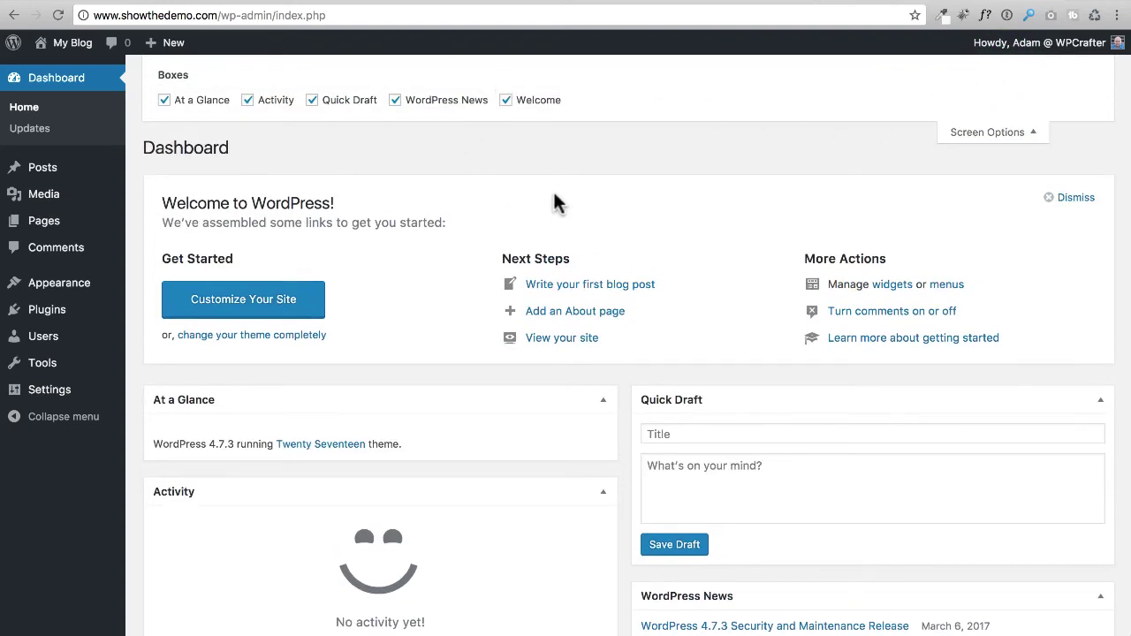
pyautogui.moveTo(626, 199)
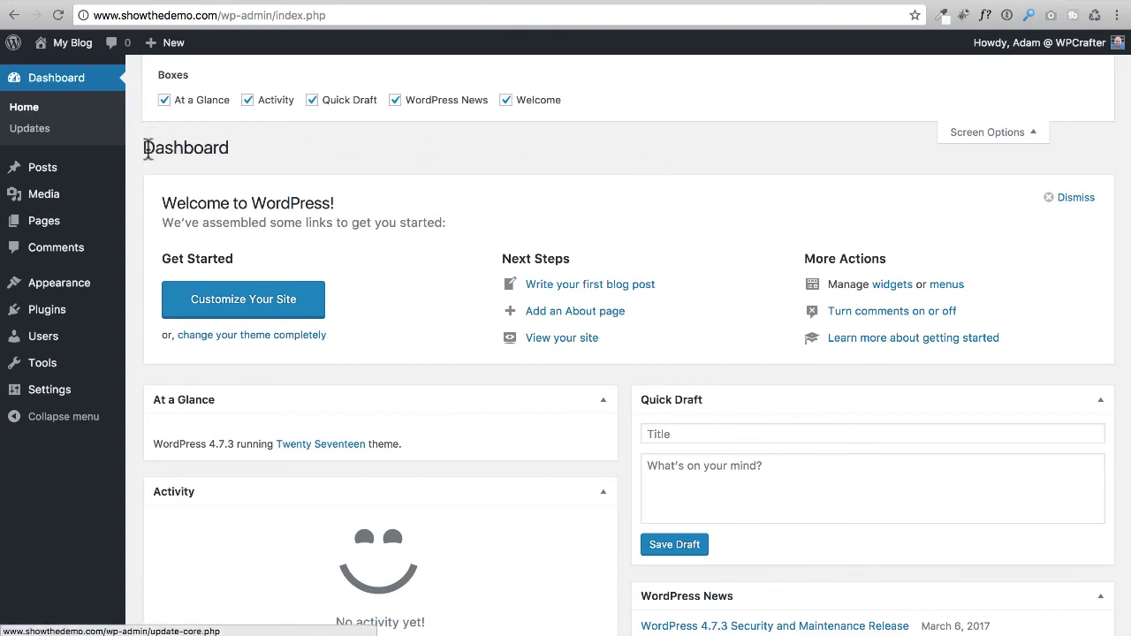
pyautogui.moveTo(310, 205)
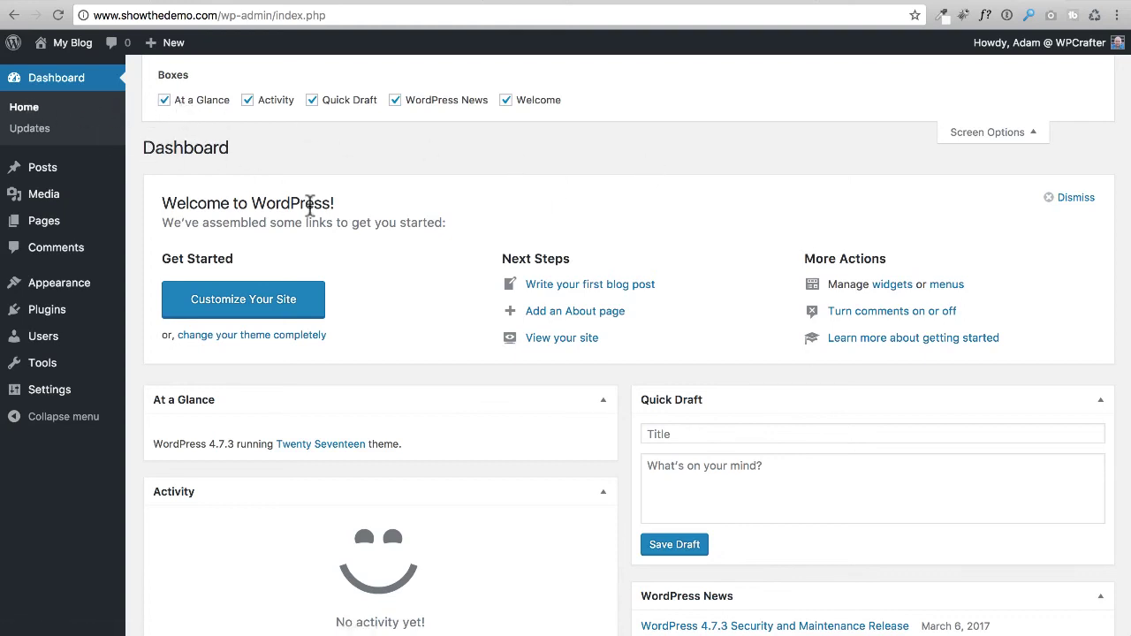
pyautogui.moveTo(530, 475)
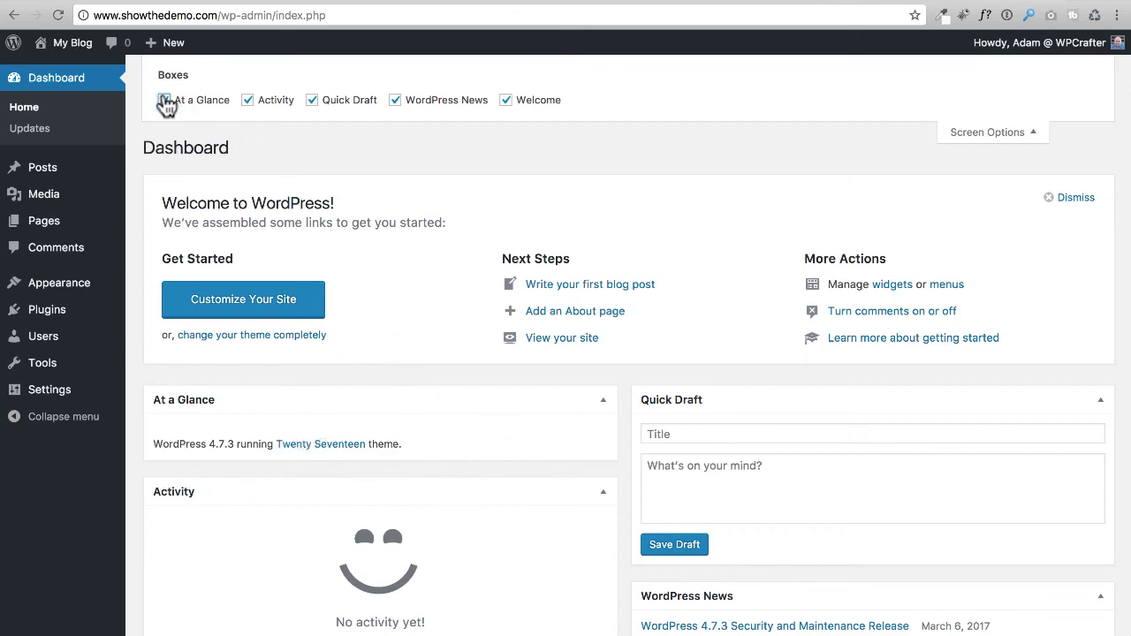
pyautogui.click(163, 99)
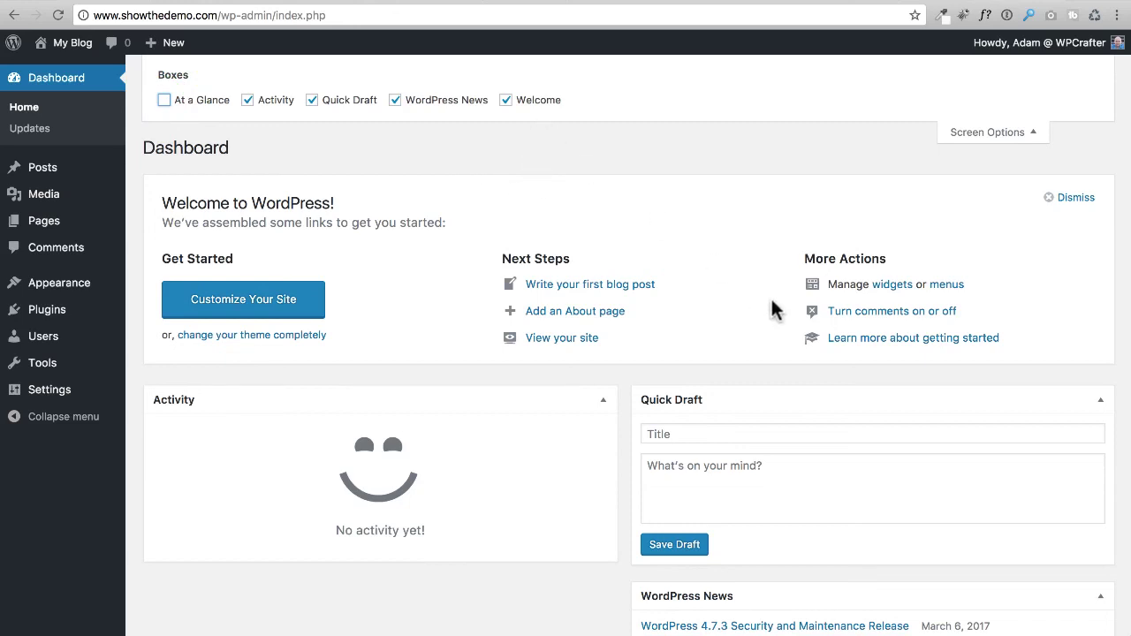
pyautogui.click(506, 100)
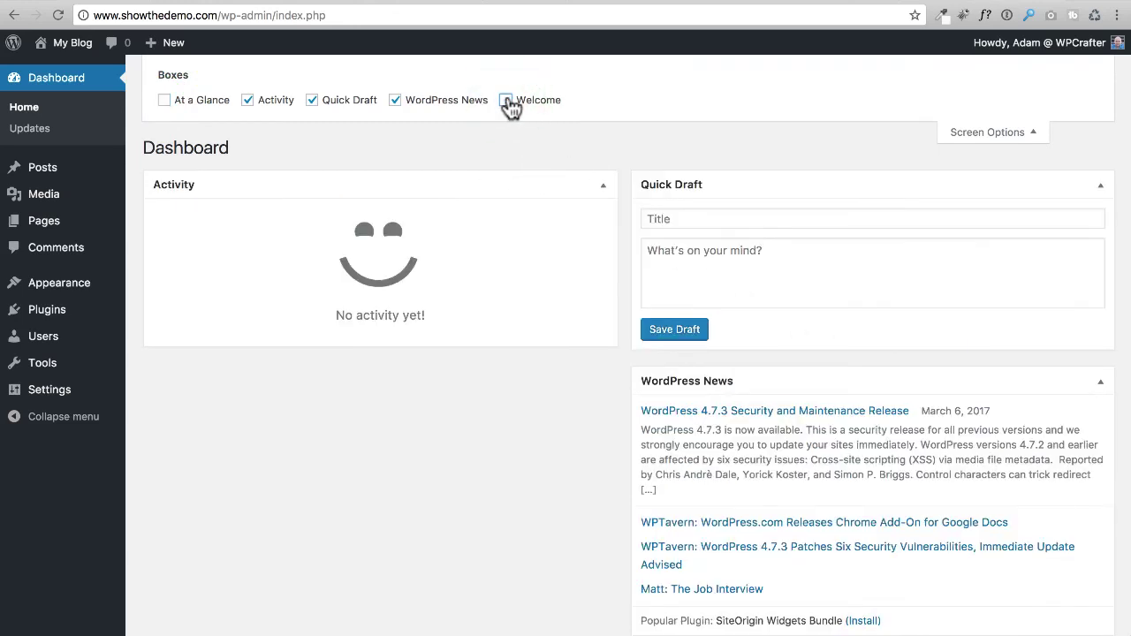
pyautogui.click(506, 100)
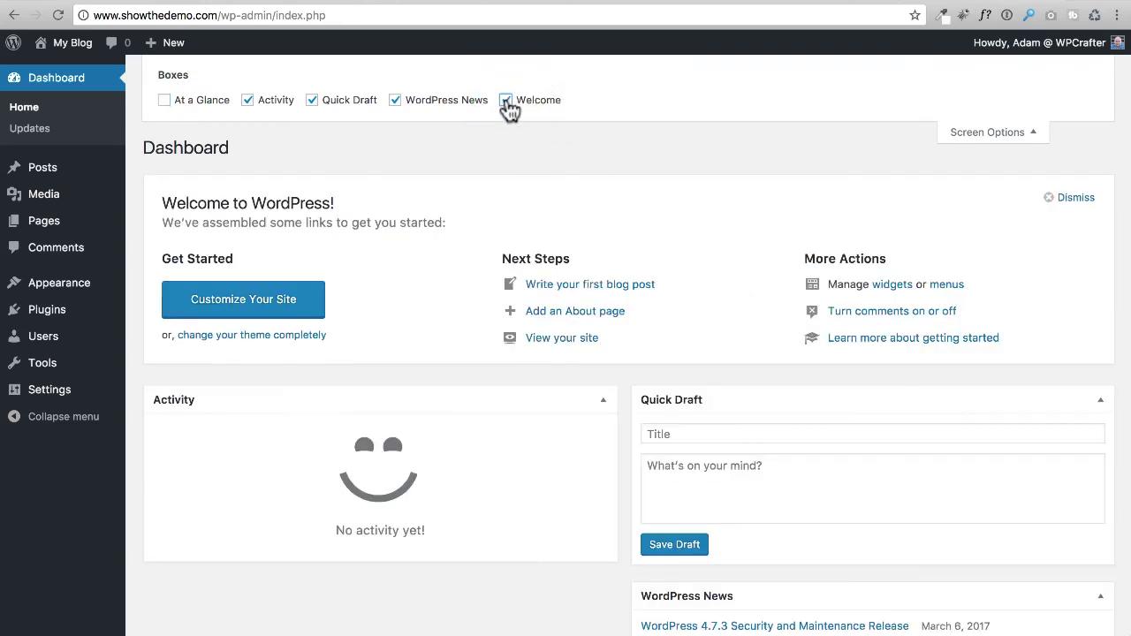
pyautogui.click(163, 100)
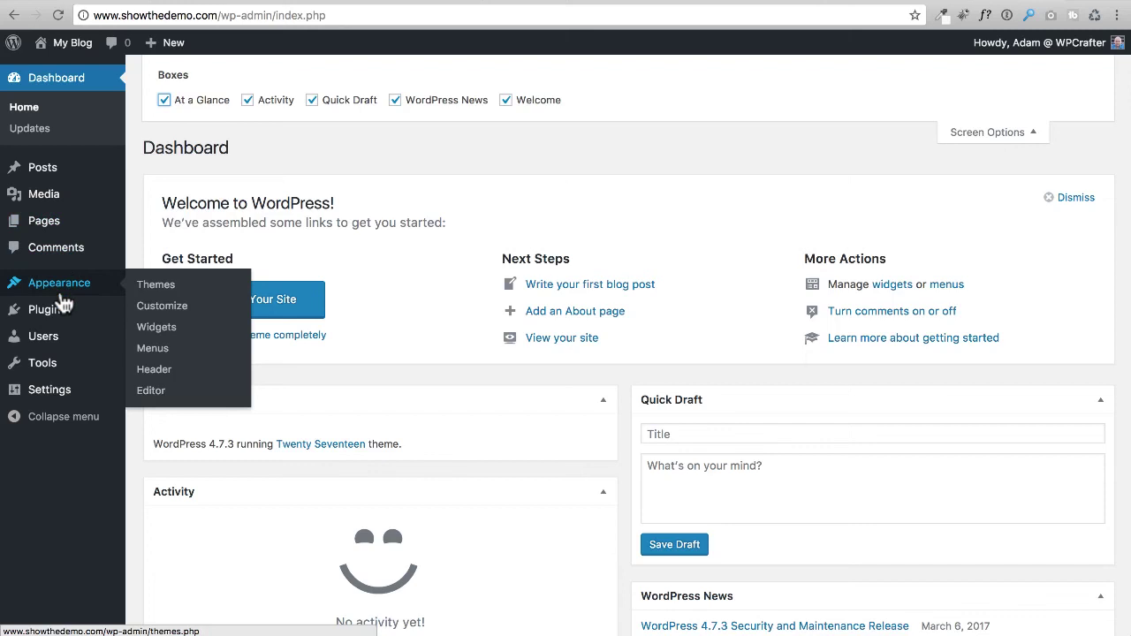
pyautogui.moveTo(994, 141)
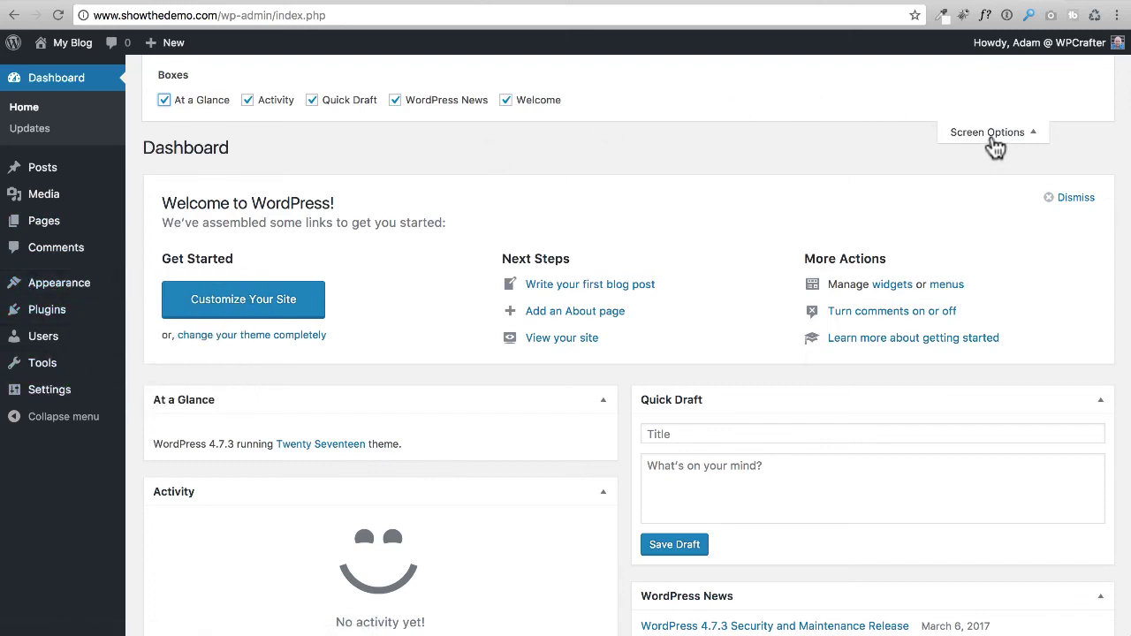
pyautogui.moveTo(988, 145)
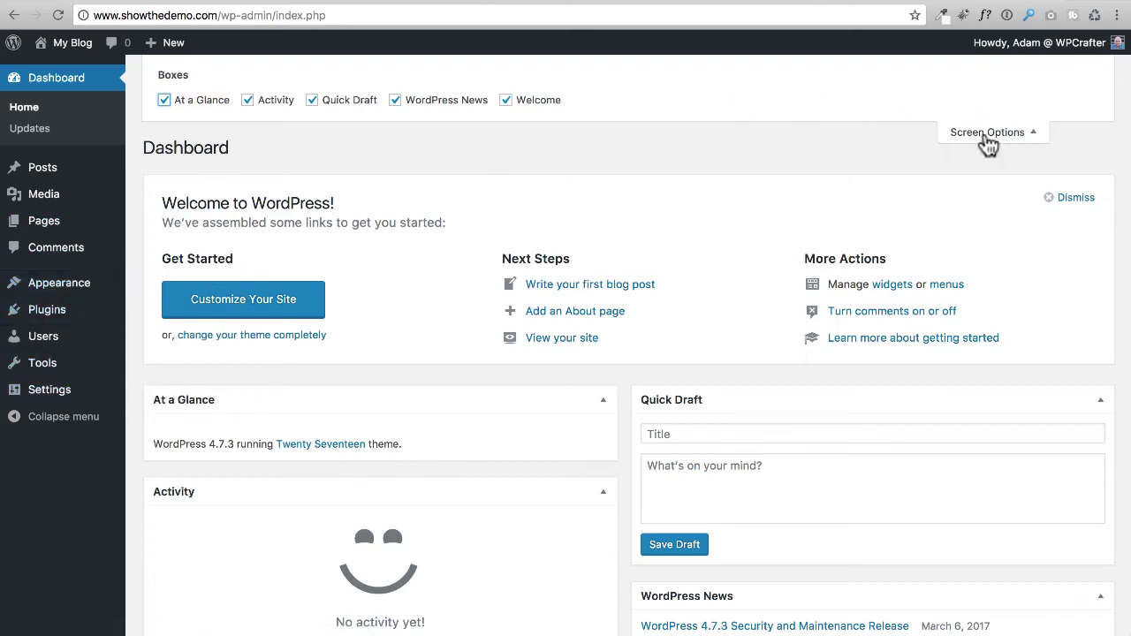
pyautogui.click(986, 132)
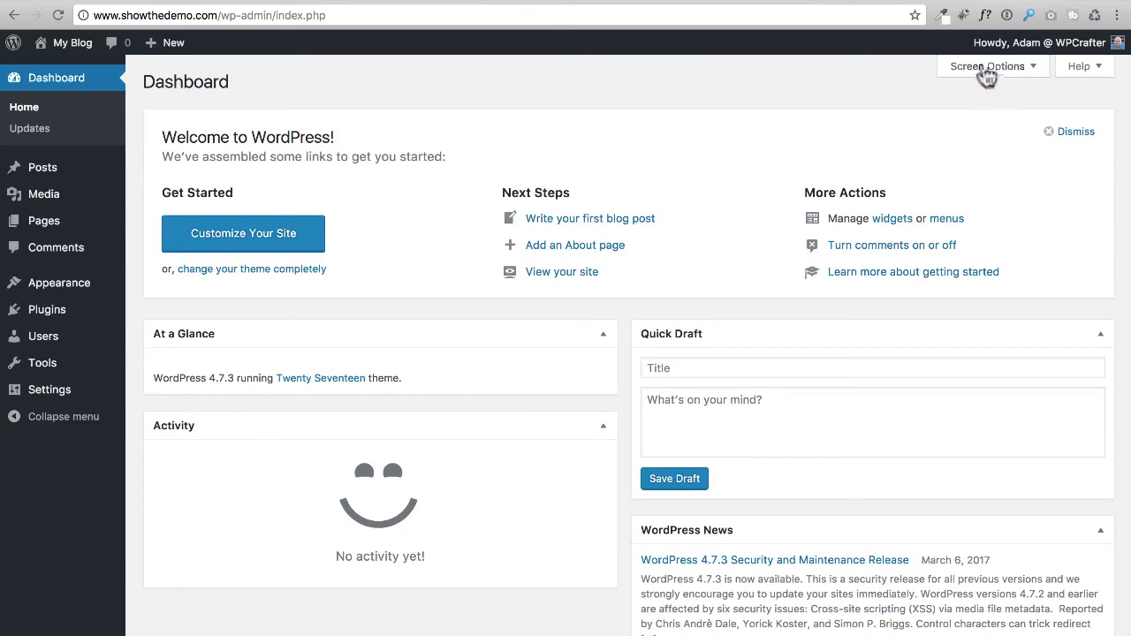
pyautogui.moveTo(589, 130)
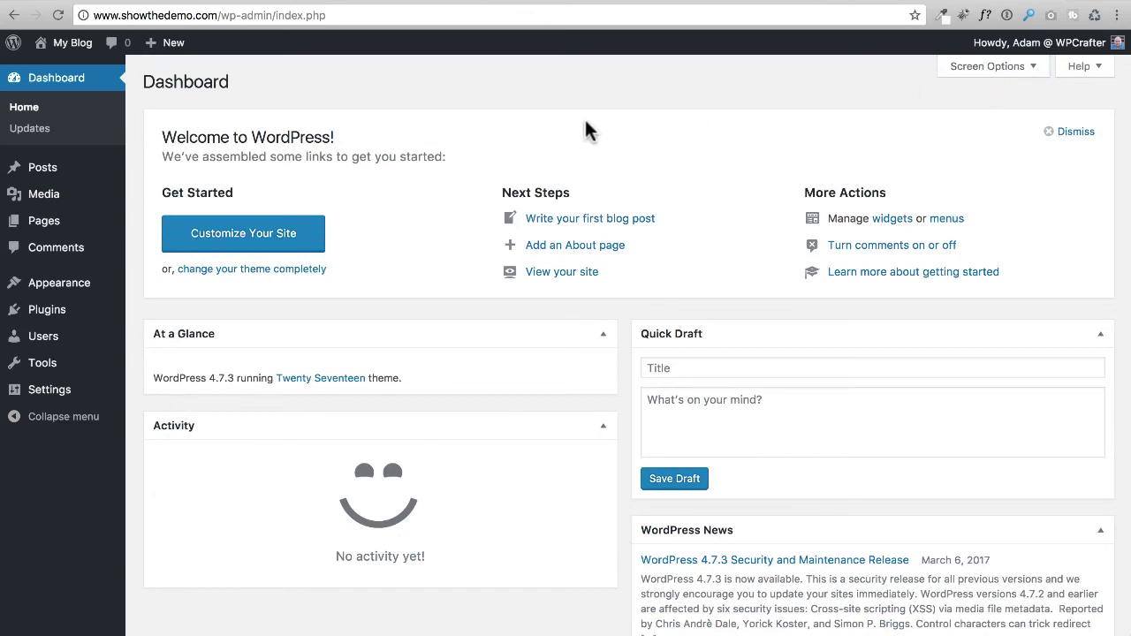
pyautogui.moveTo(650, 157)
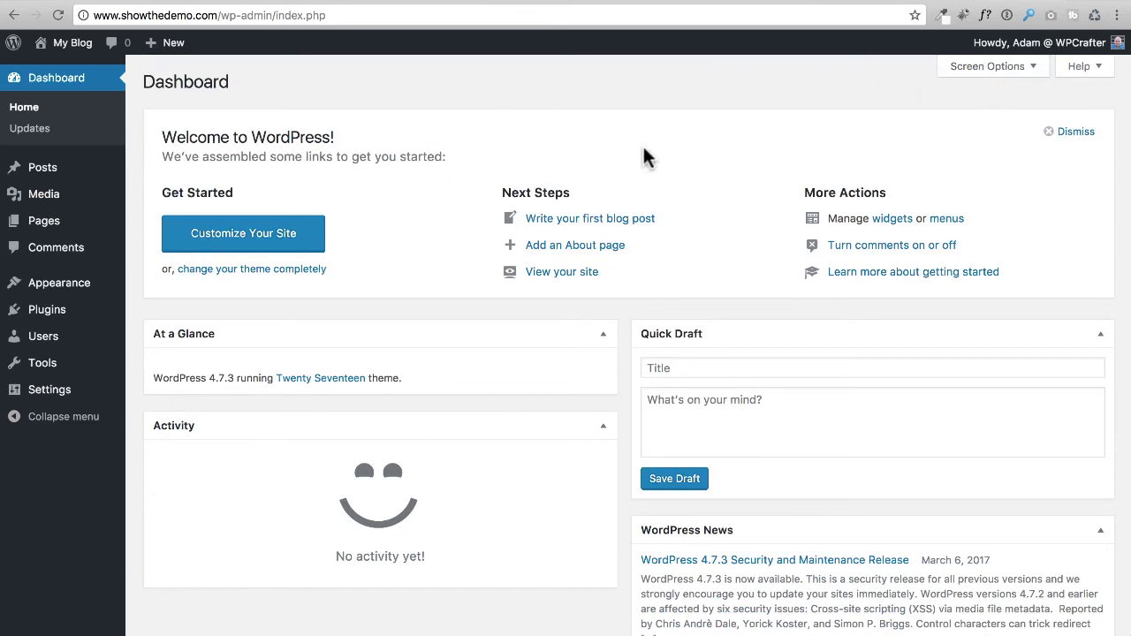